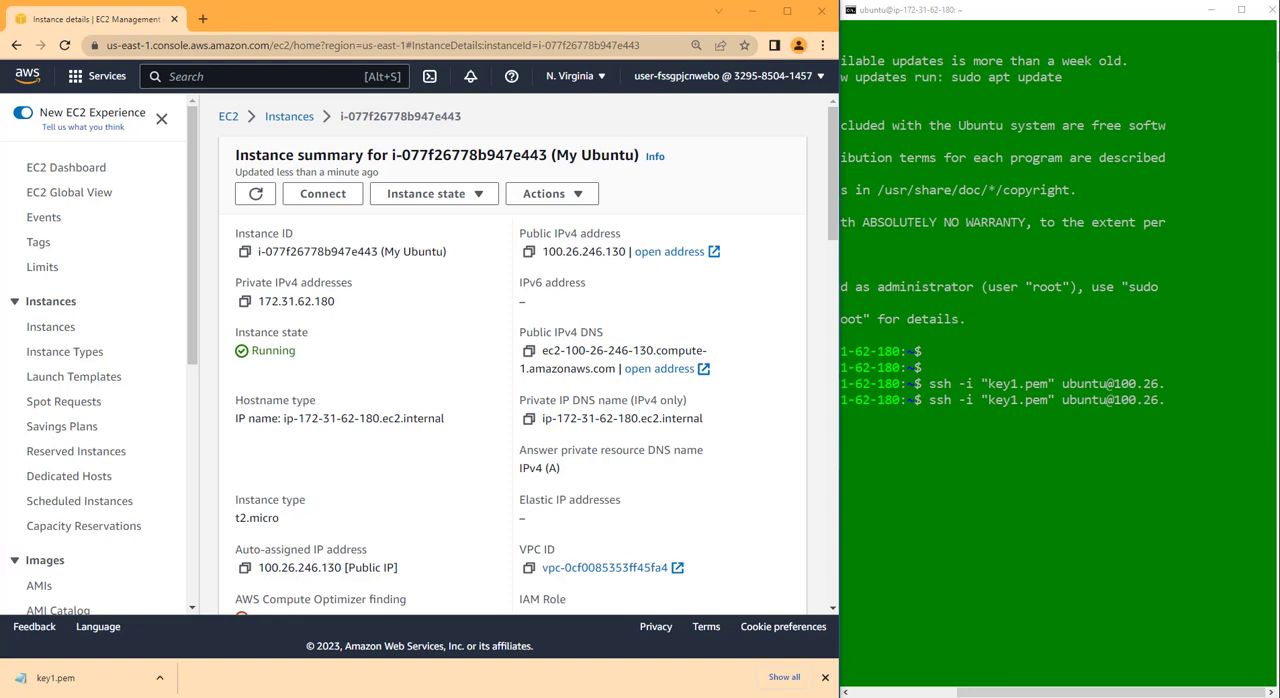
mouse_move(688, 360)
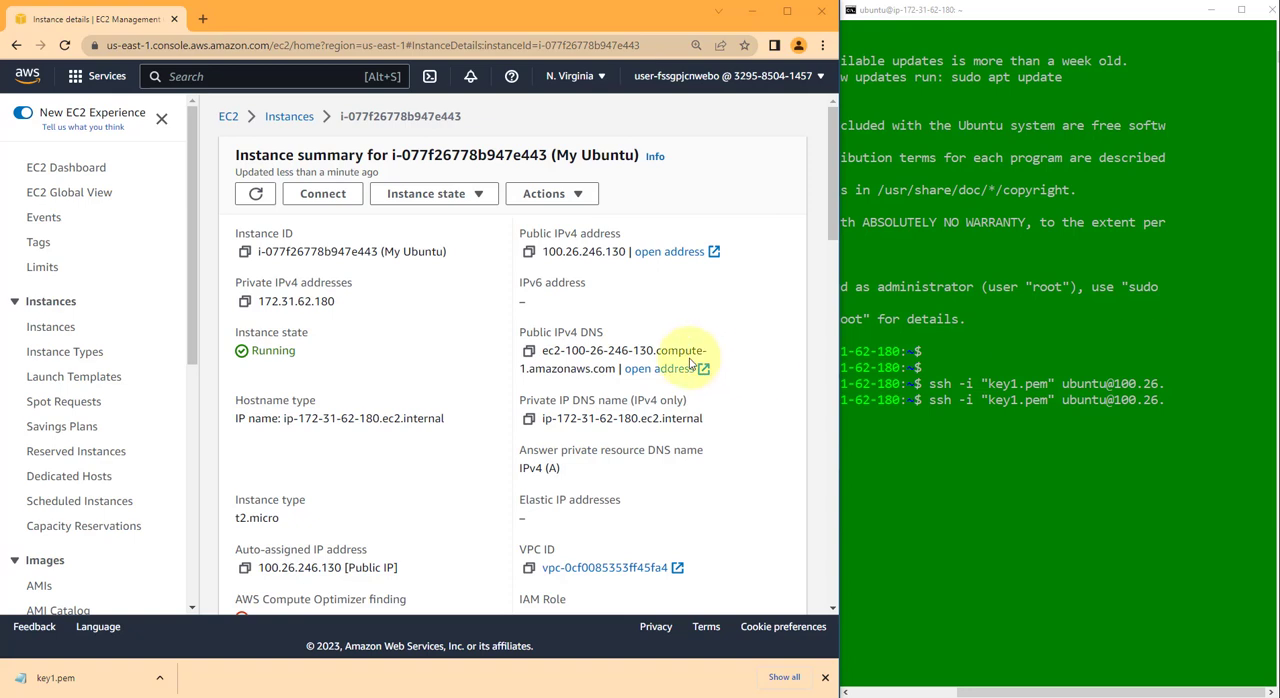
mouse_move(924, 310)
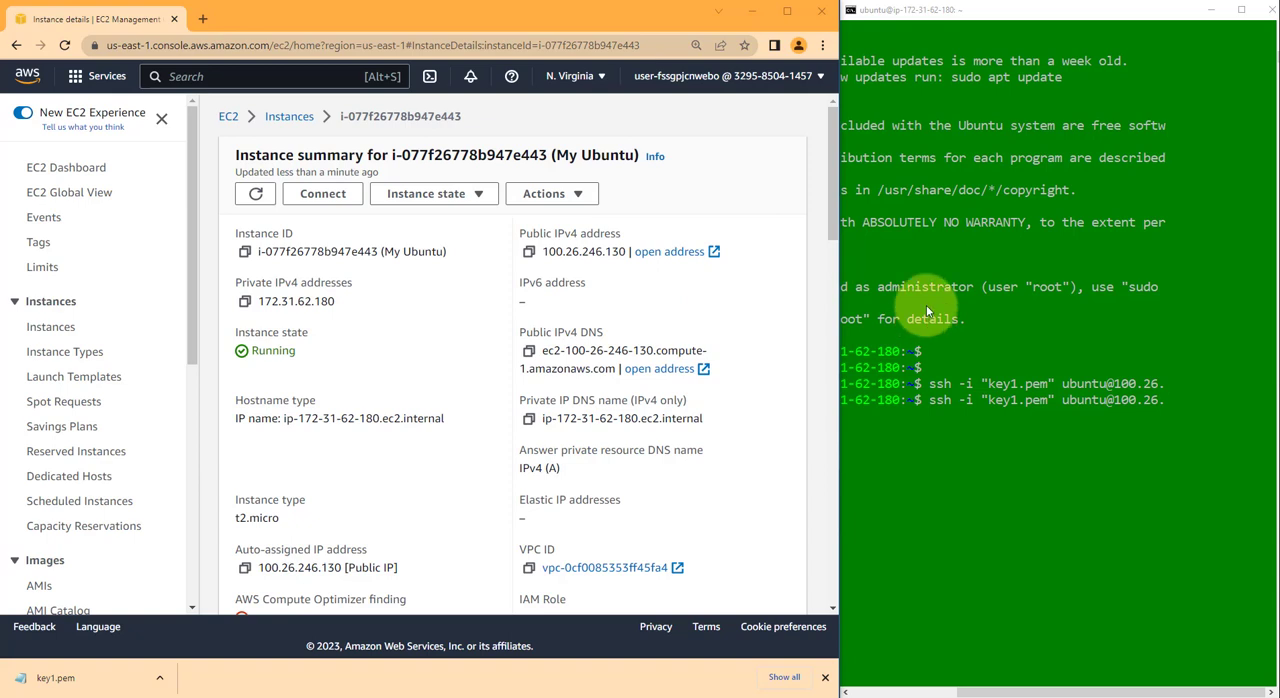
mouse_move(524, 308)
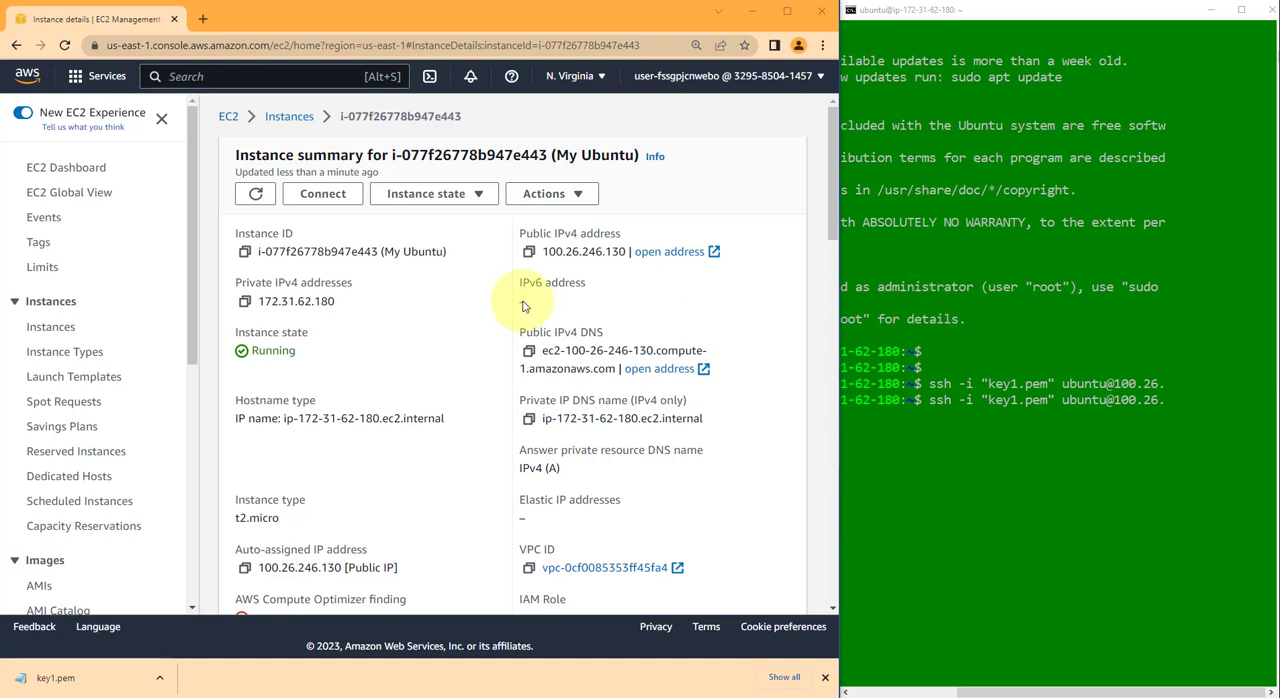
mouse_move(380, 468)
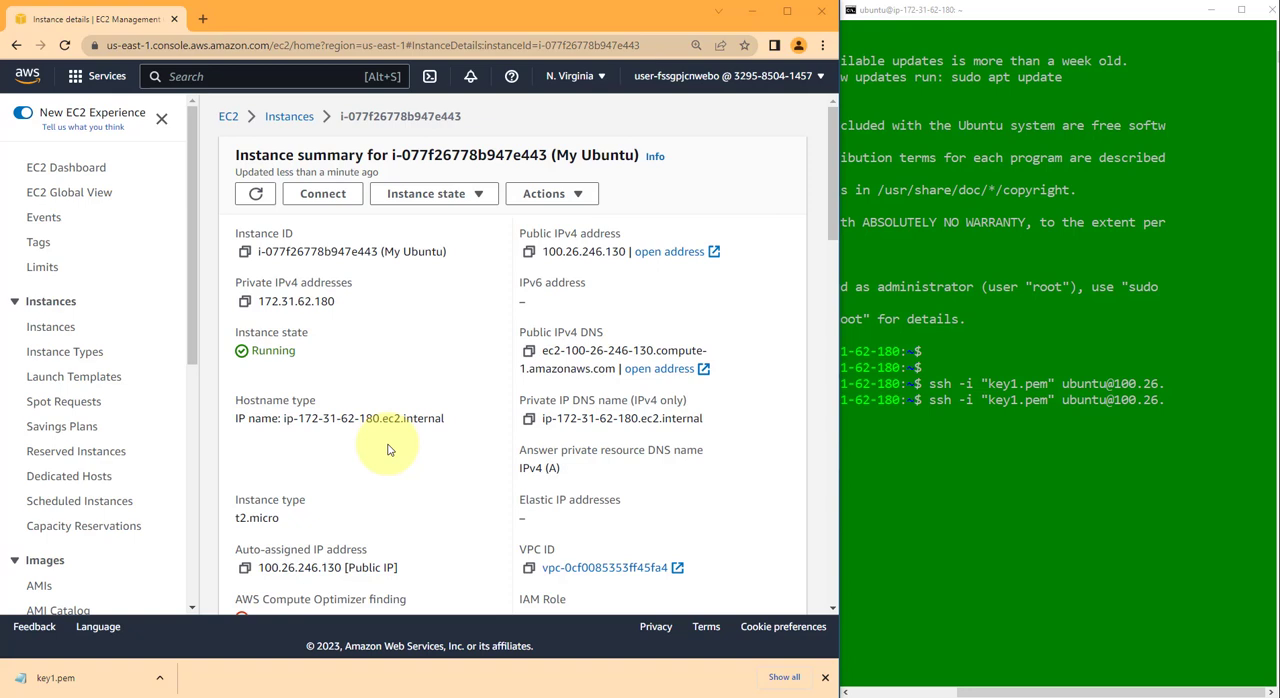
mouse_move(902, 466)
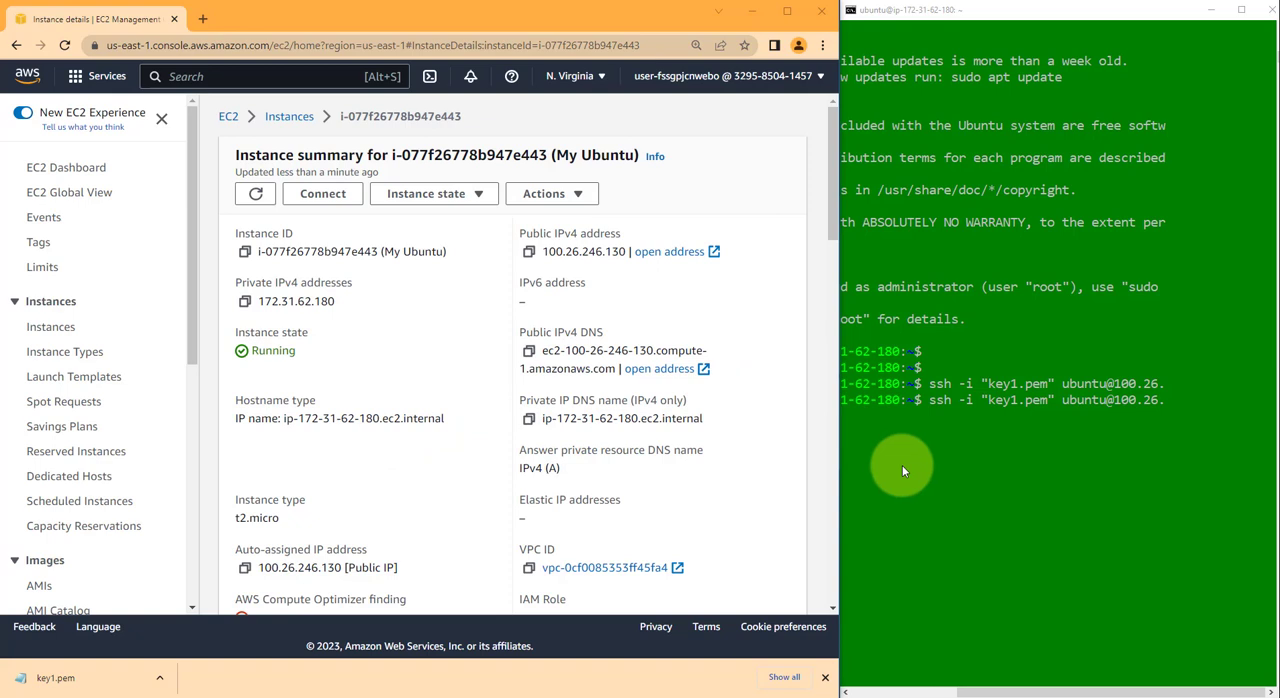
mouse_move(896, 468)
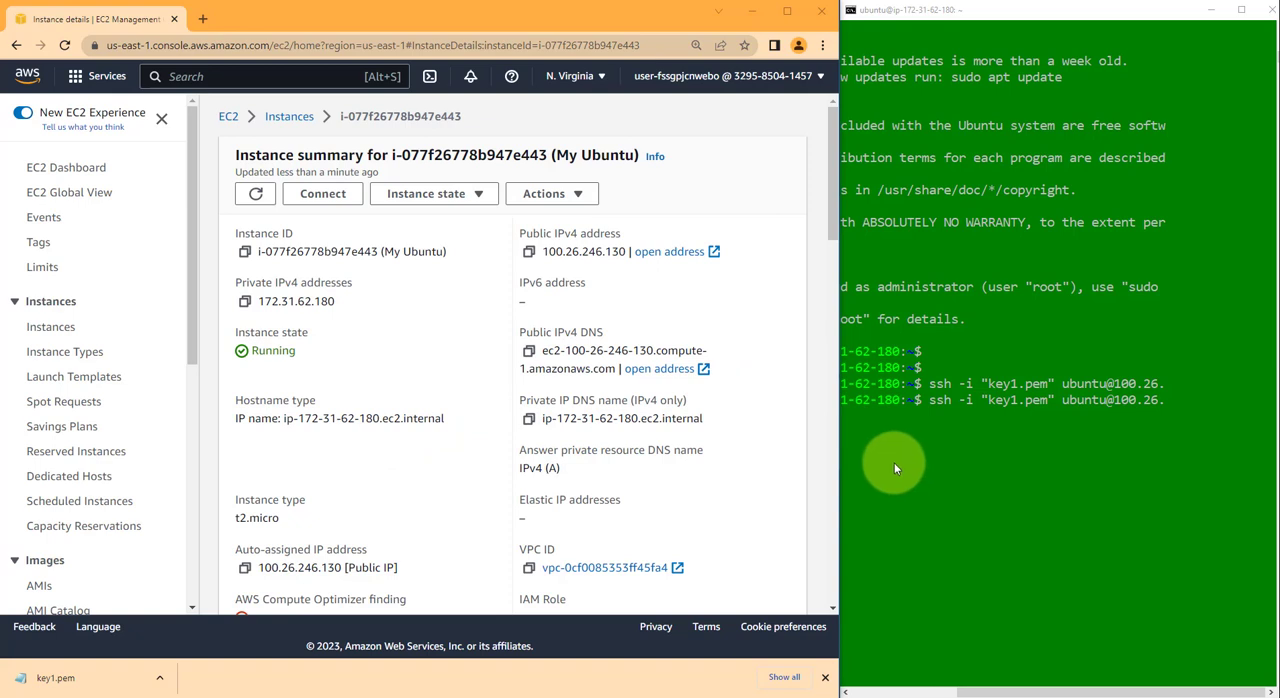
mouse_move(892, 474)
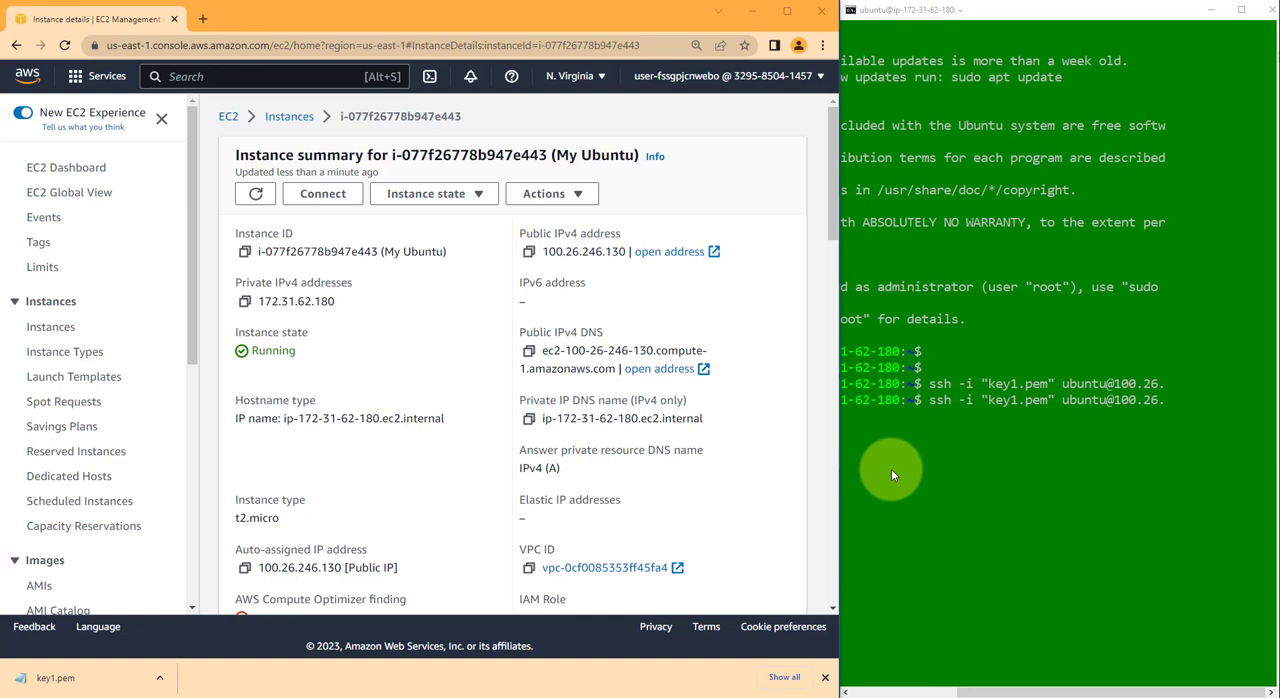
mouse_move(150, 284)
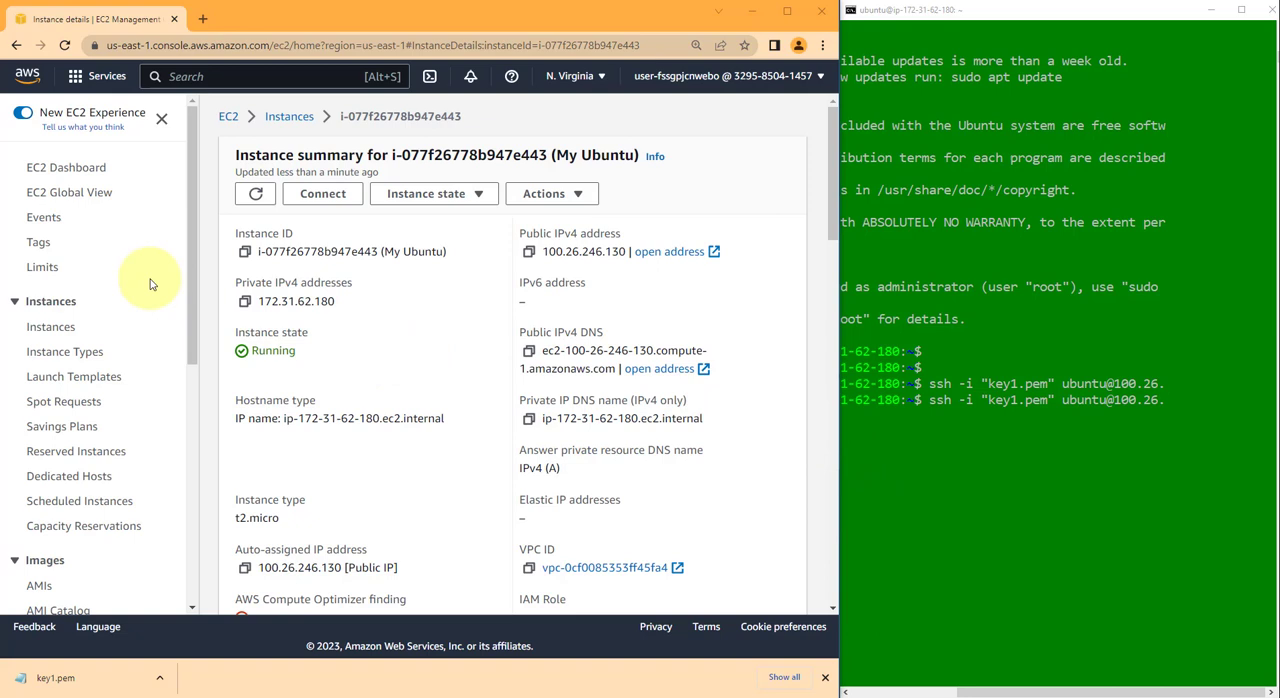
mouse_move(440, 356)
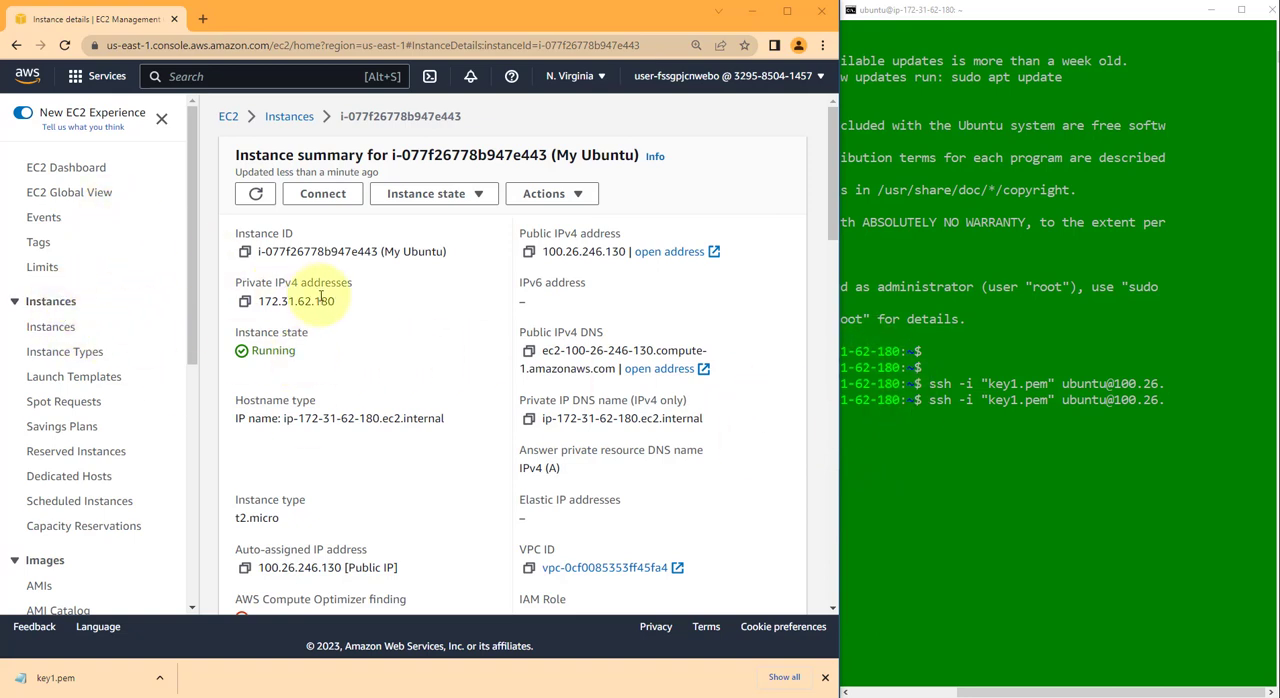
Scroll through the instance's details panel to review its summary information.
scroll(down, 3)
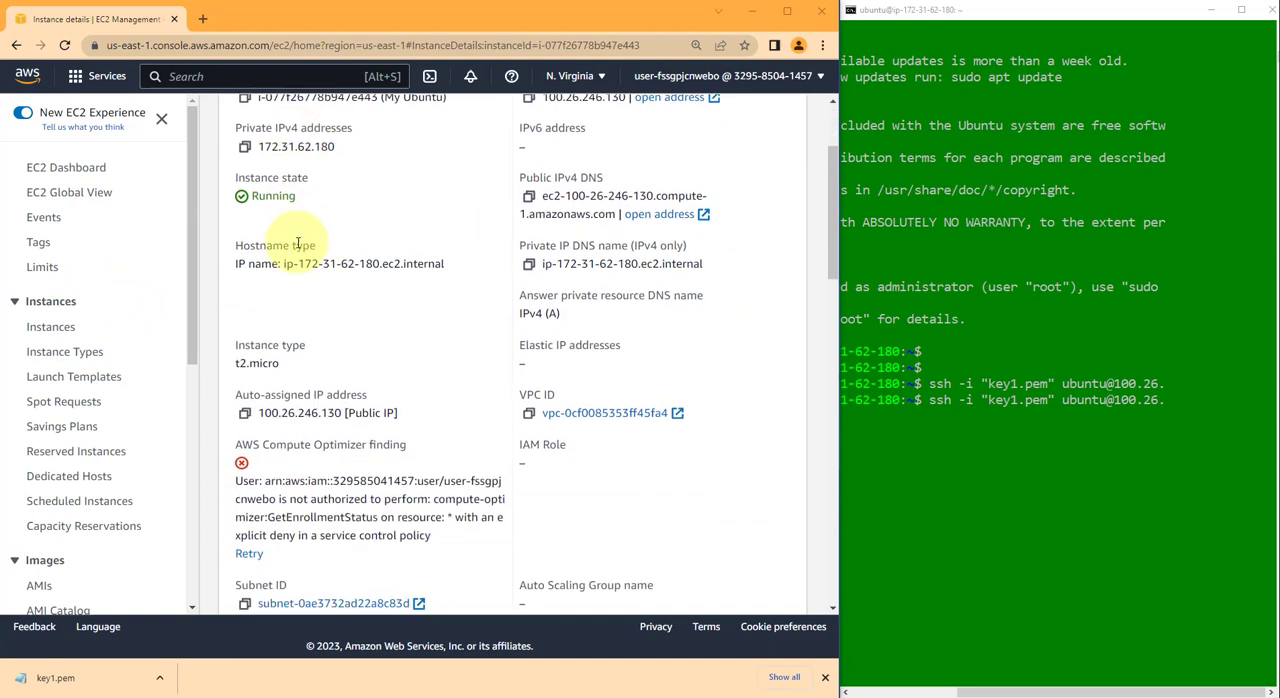
scroll(up, 3)
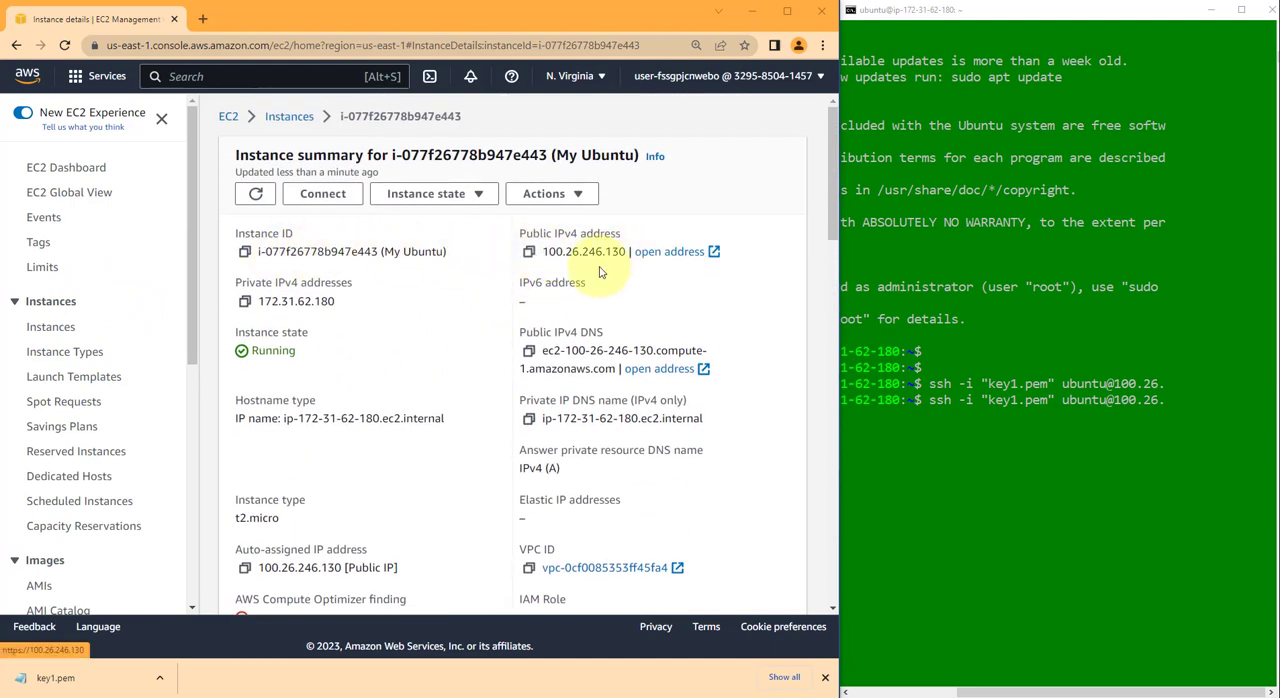
scroll(down, 3)
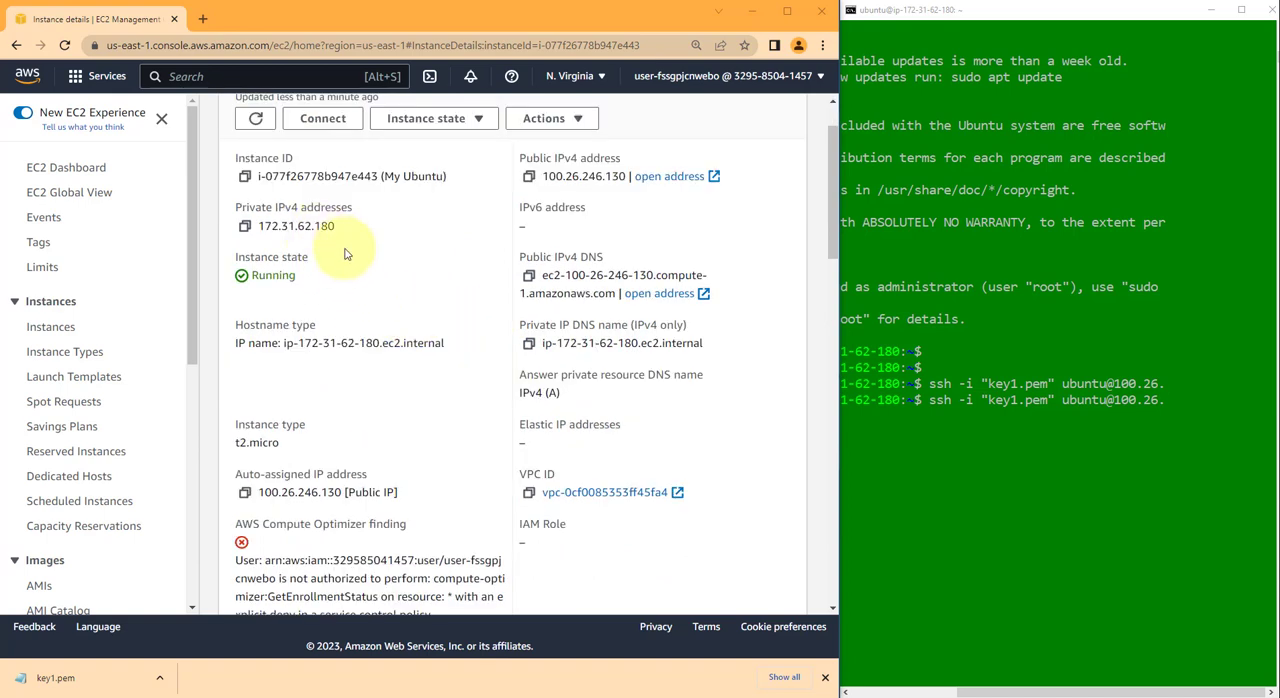
scroll(down, 3)
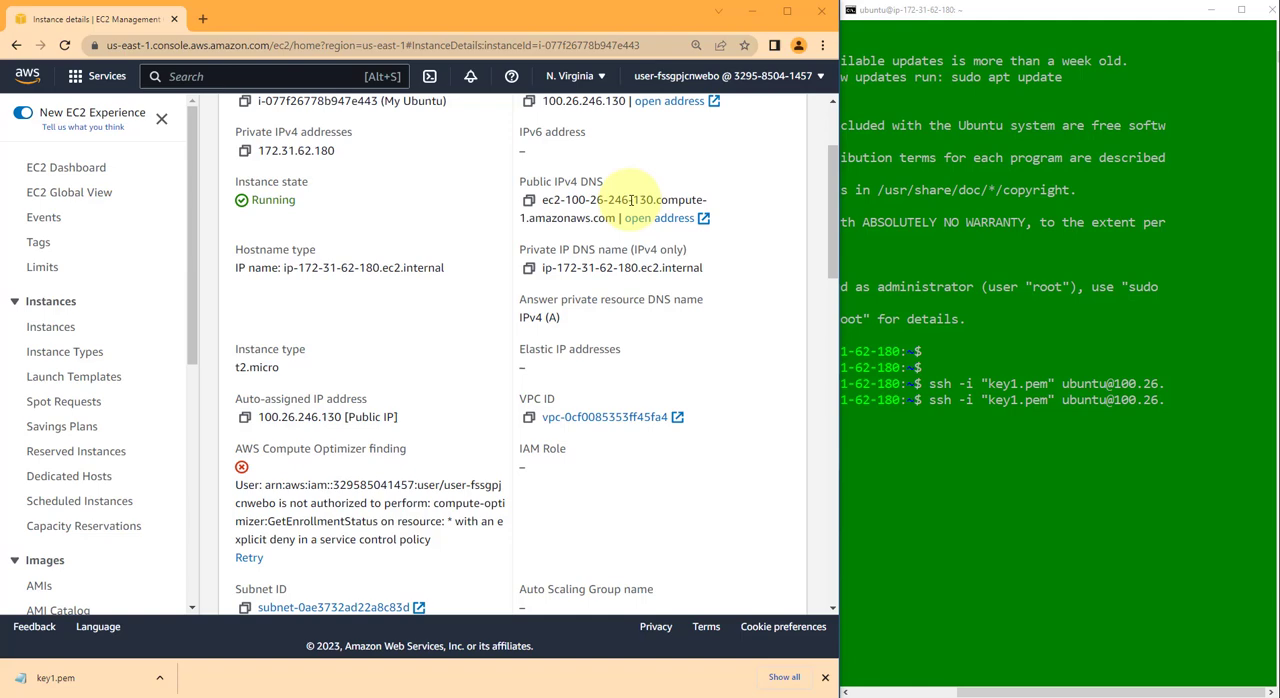
scroll(down, 3)
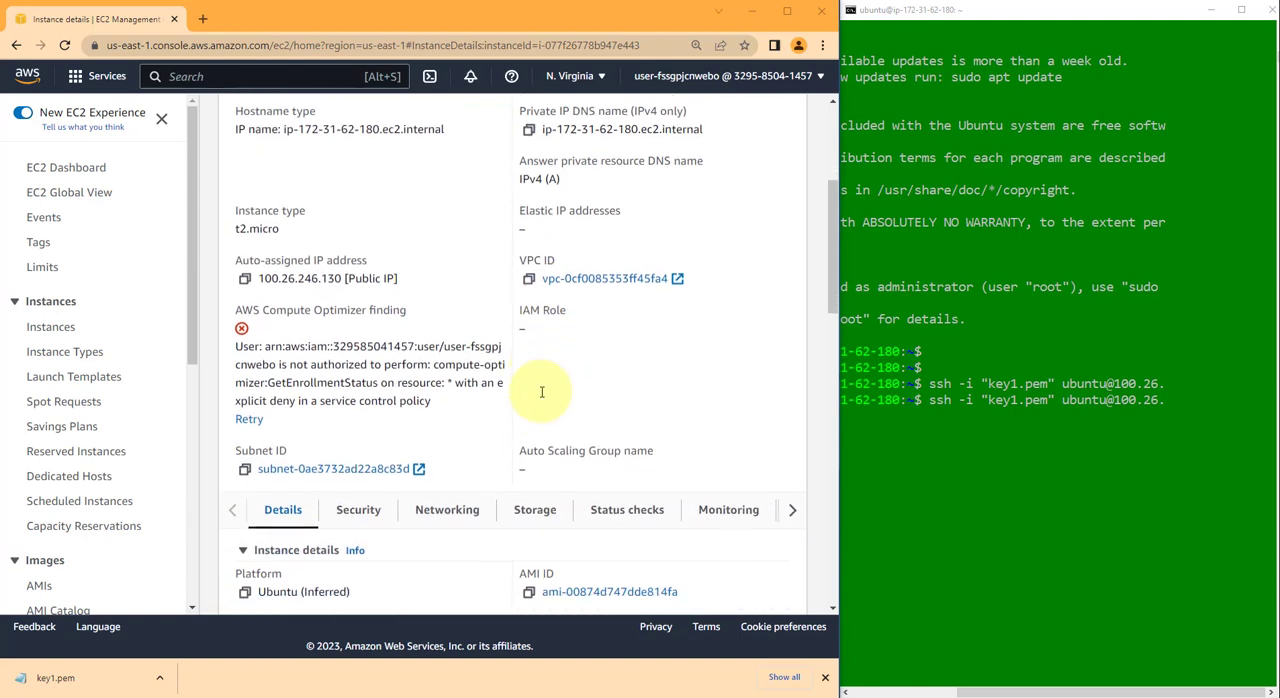
scroll(down, 3)
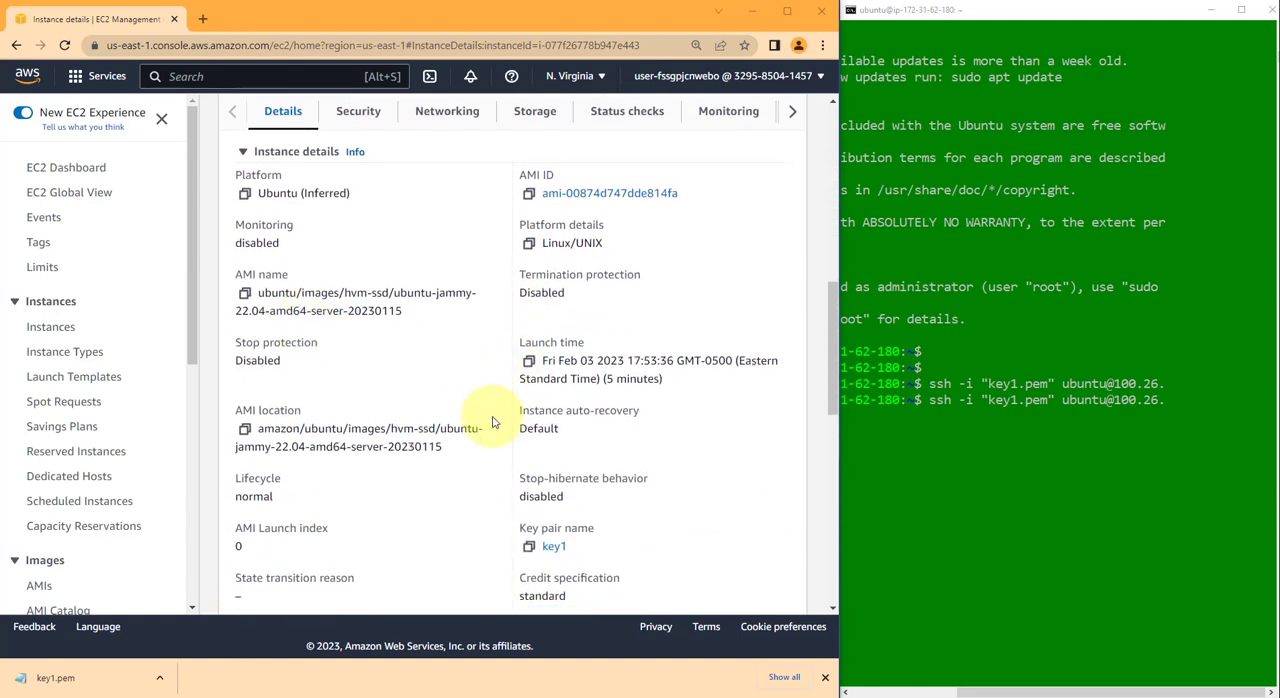
scroll(down, 3)
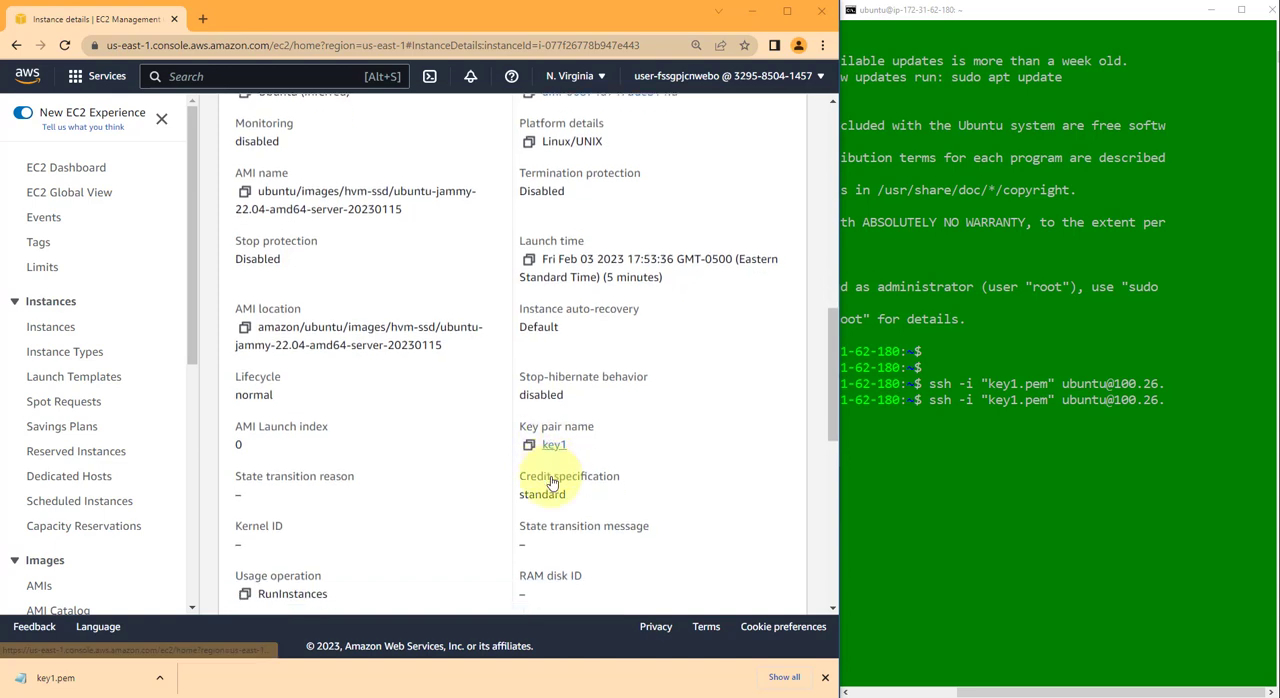
scroll(down, 3)
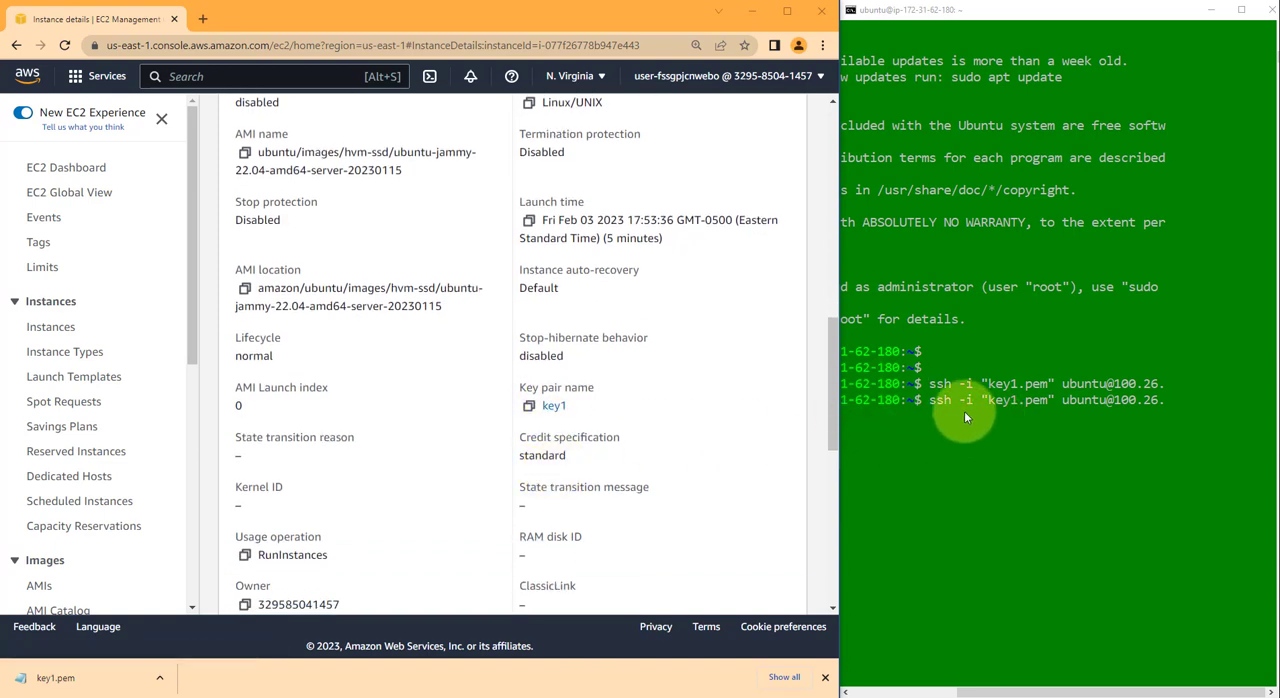
mouse_move(930, 420)
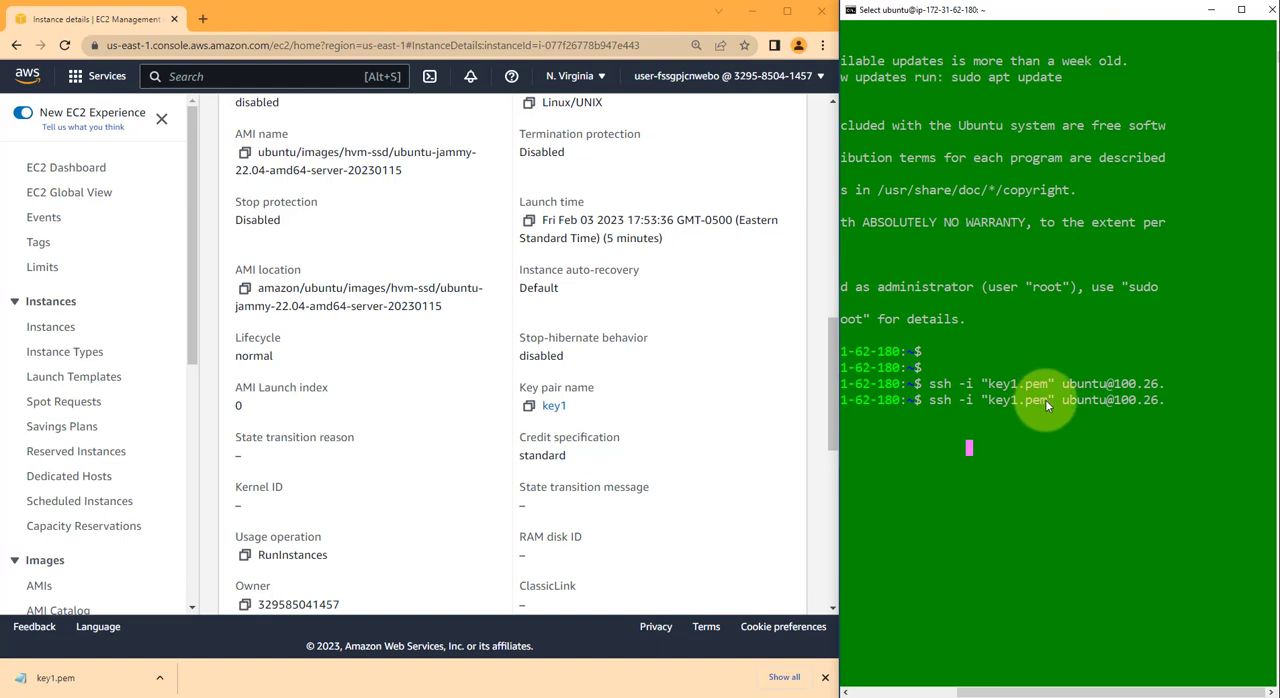
mouse_move(1040, 424)
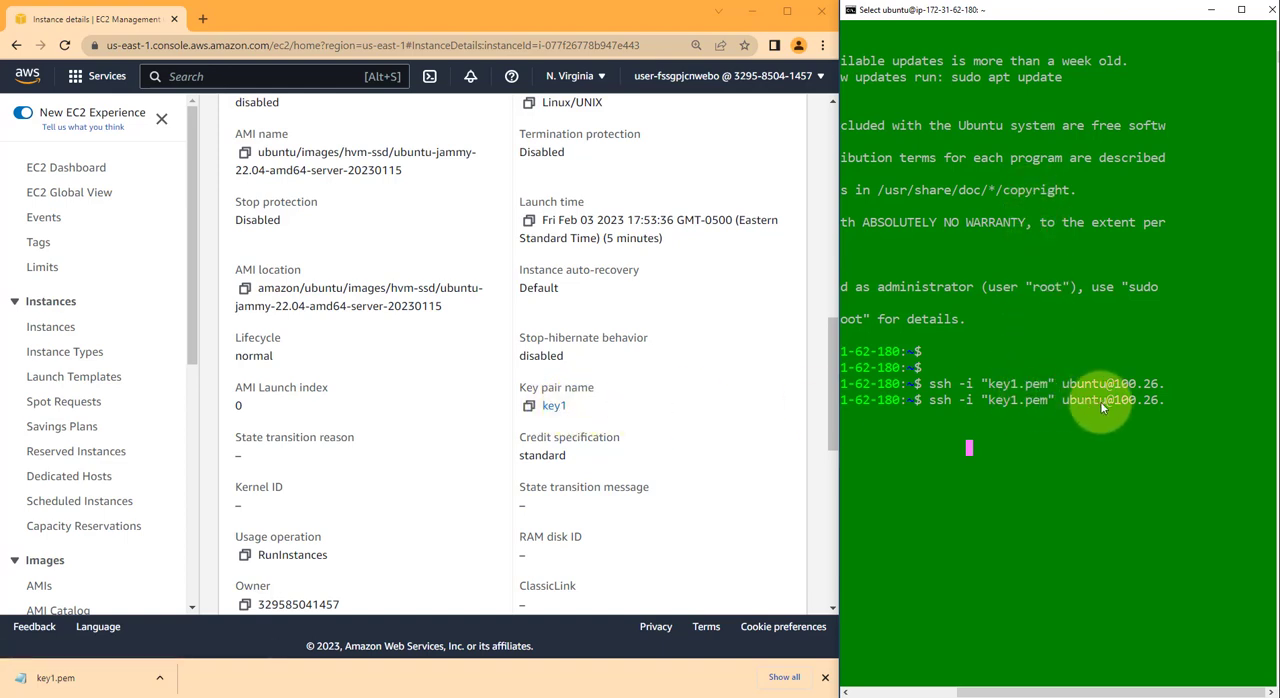
mouse_move(1112, 406)
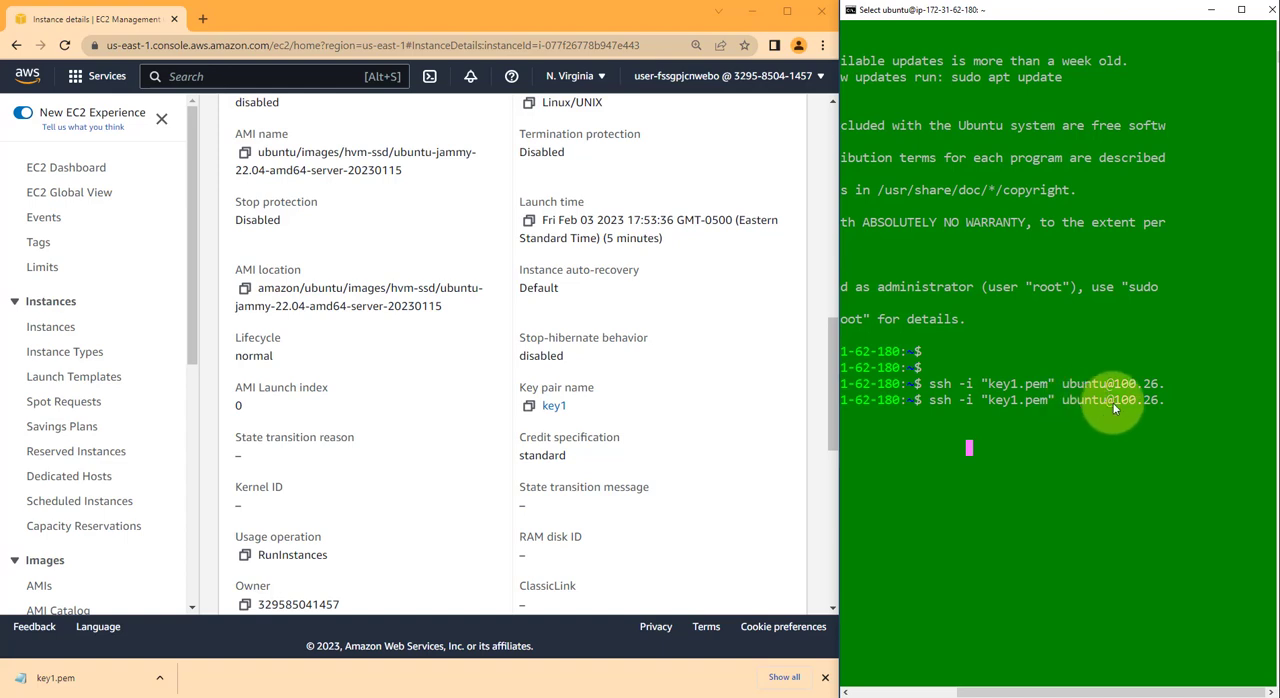
mouse_move(800, 398)
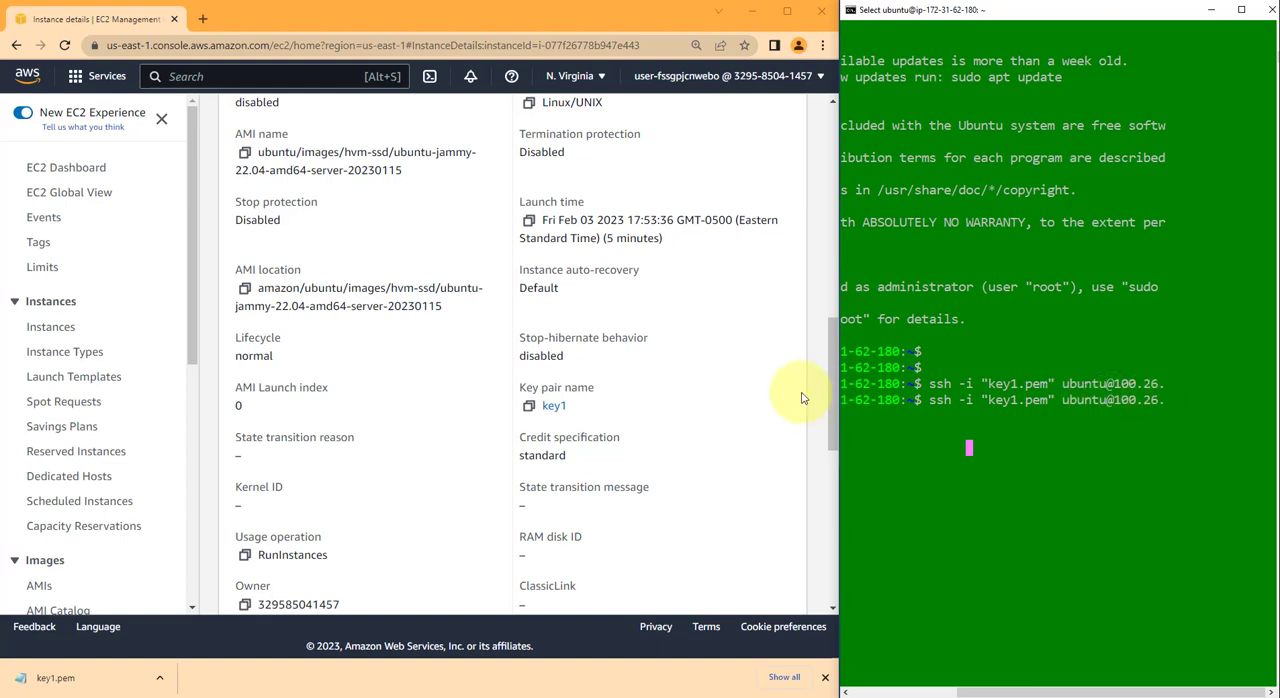
scroll(down, 3)
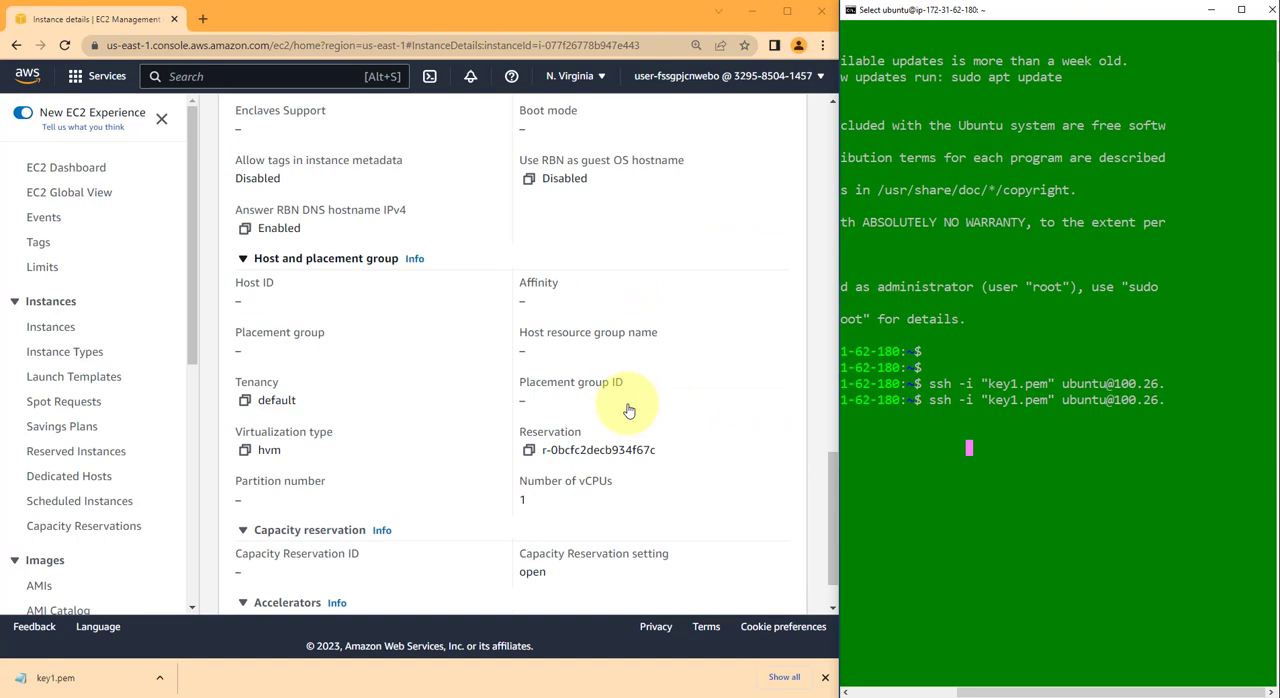
scroll(up, 3)
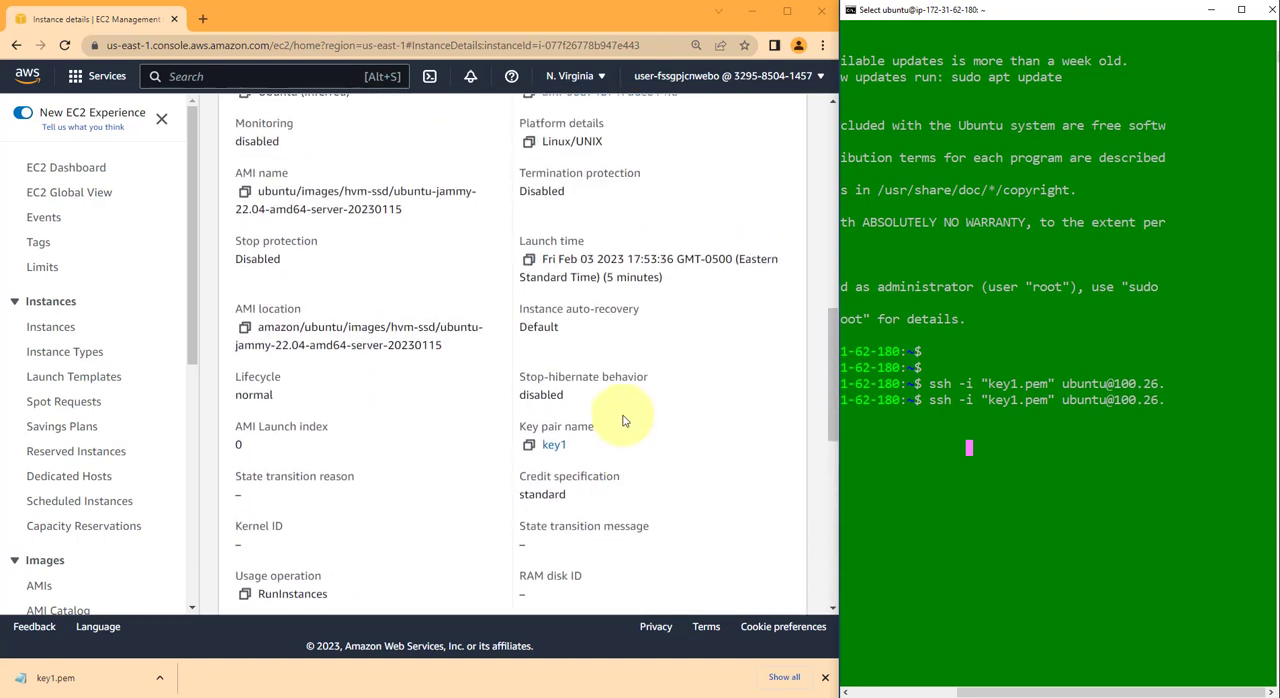
Show the instance's Security details with the inbound rule allowing port 22.
click(356, 280)
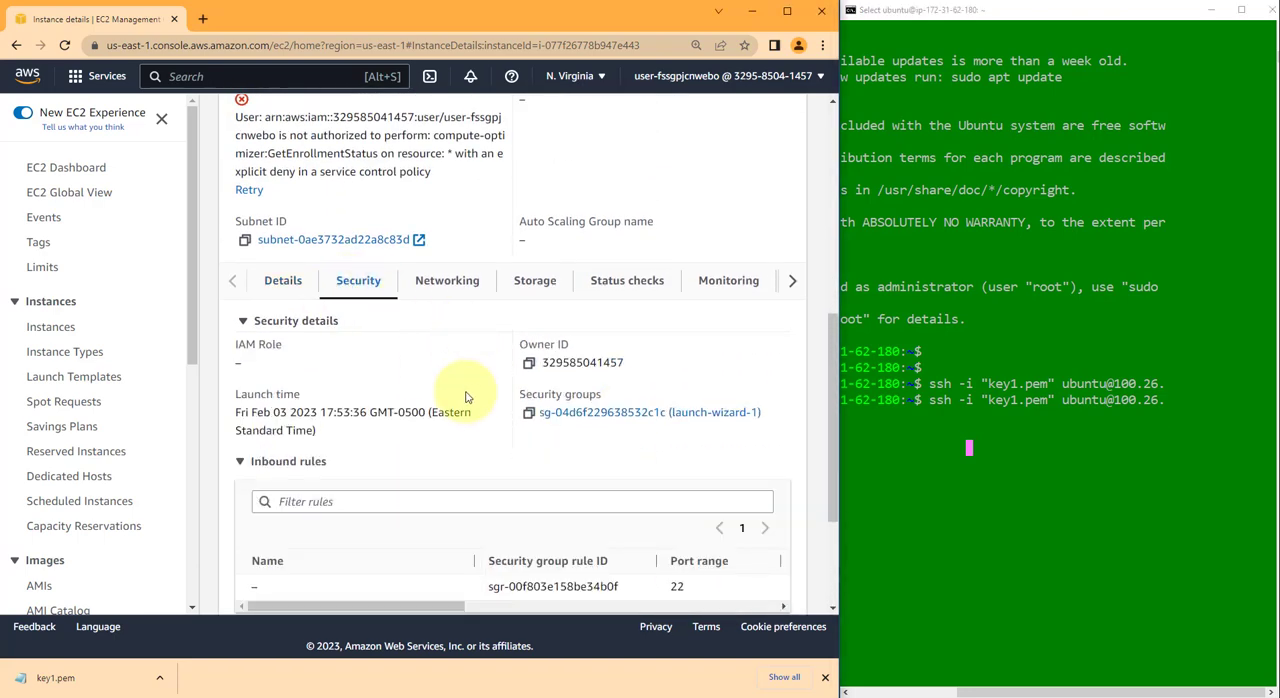
scroll(down, 3)
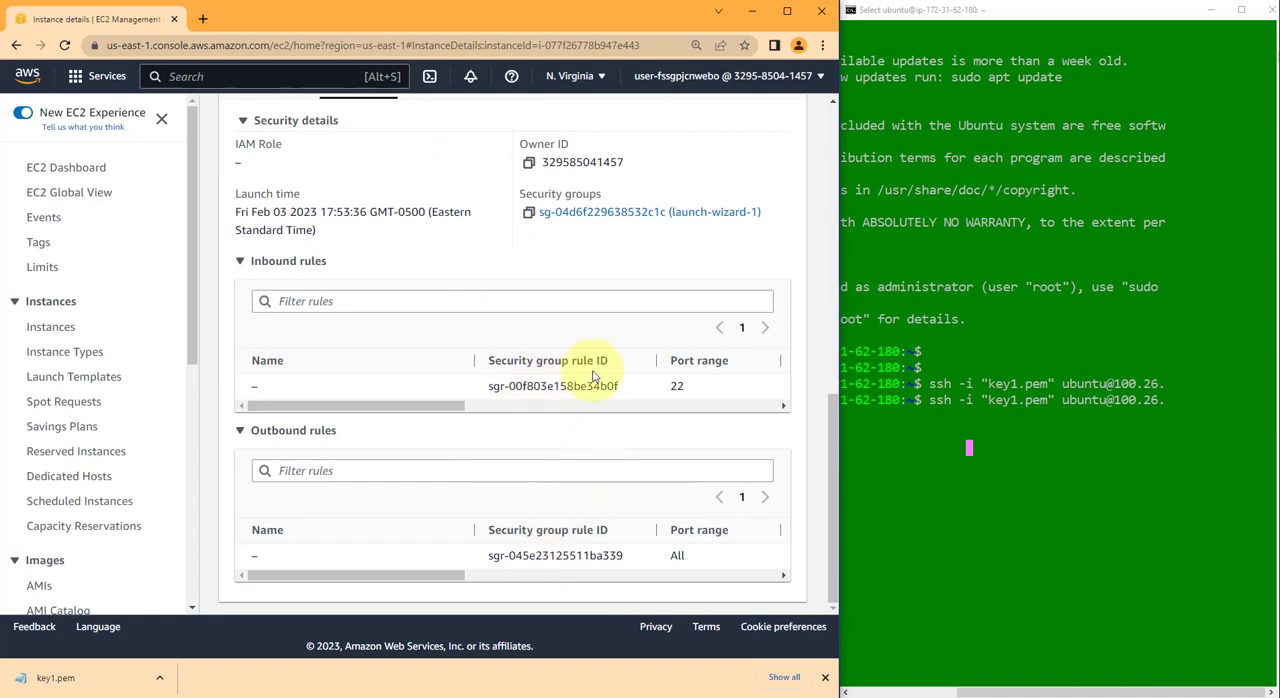
scroll(up, 3)
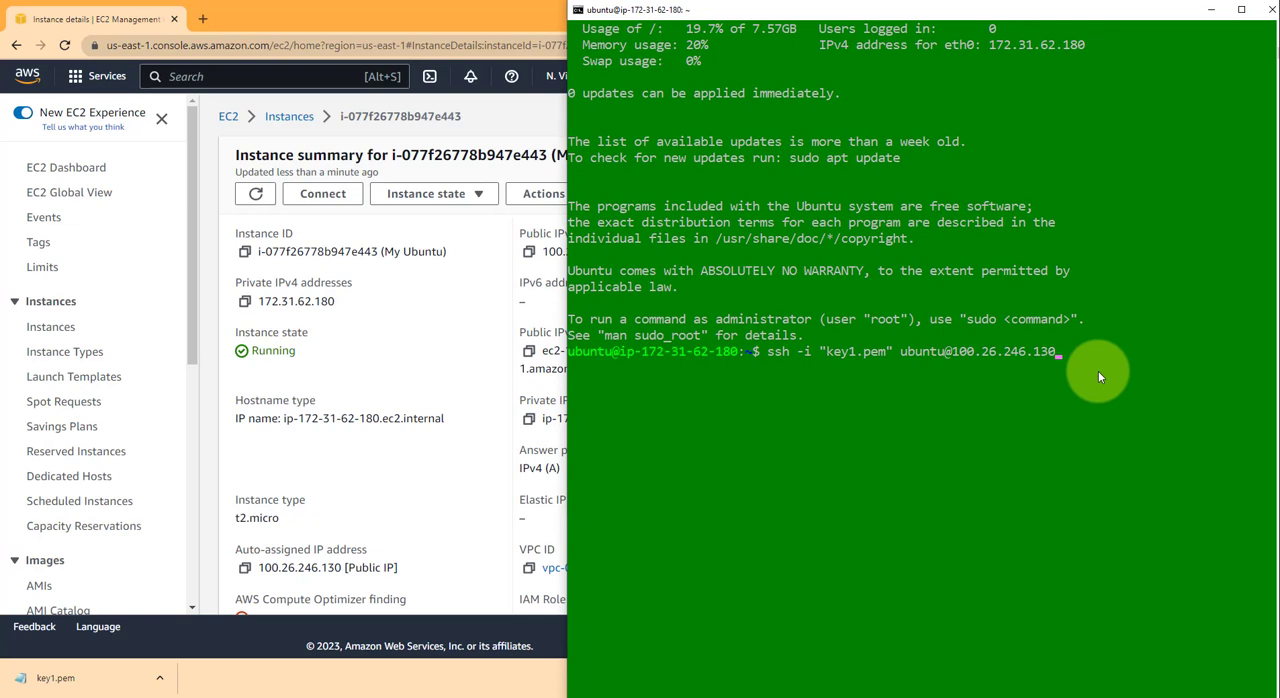
mouse_move(870, 356)
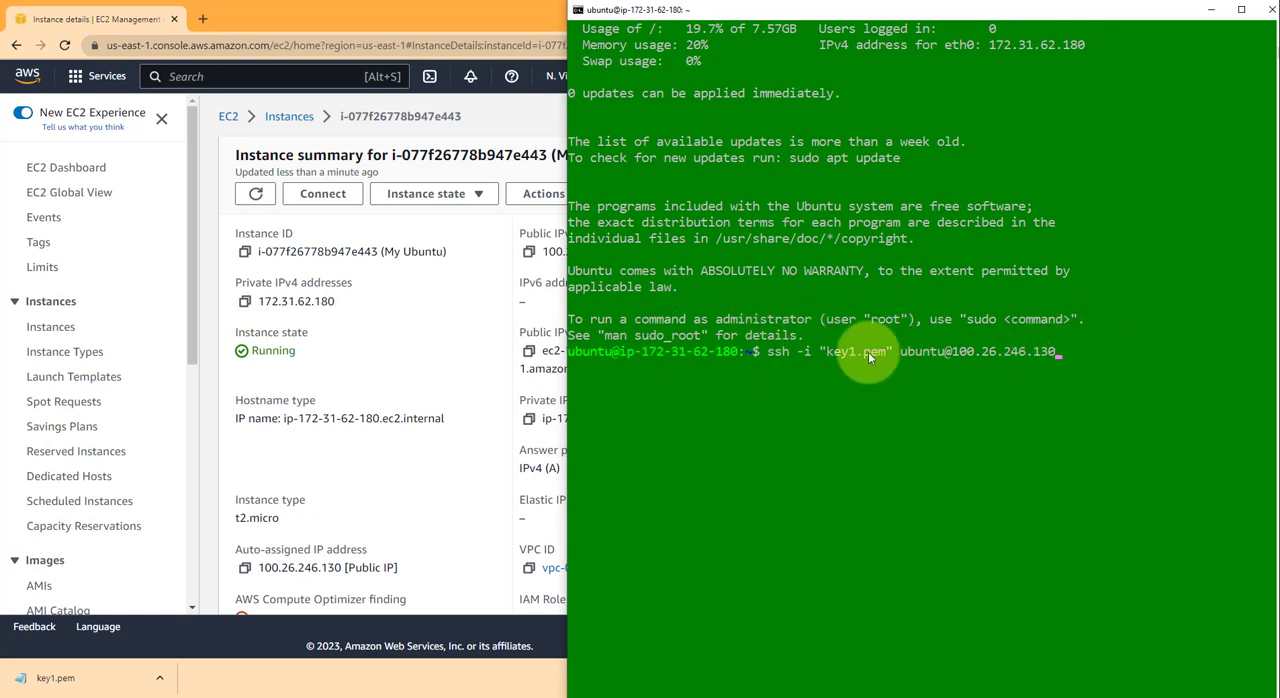
mouse_move(1050, 356)
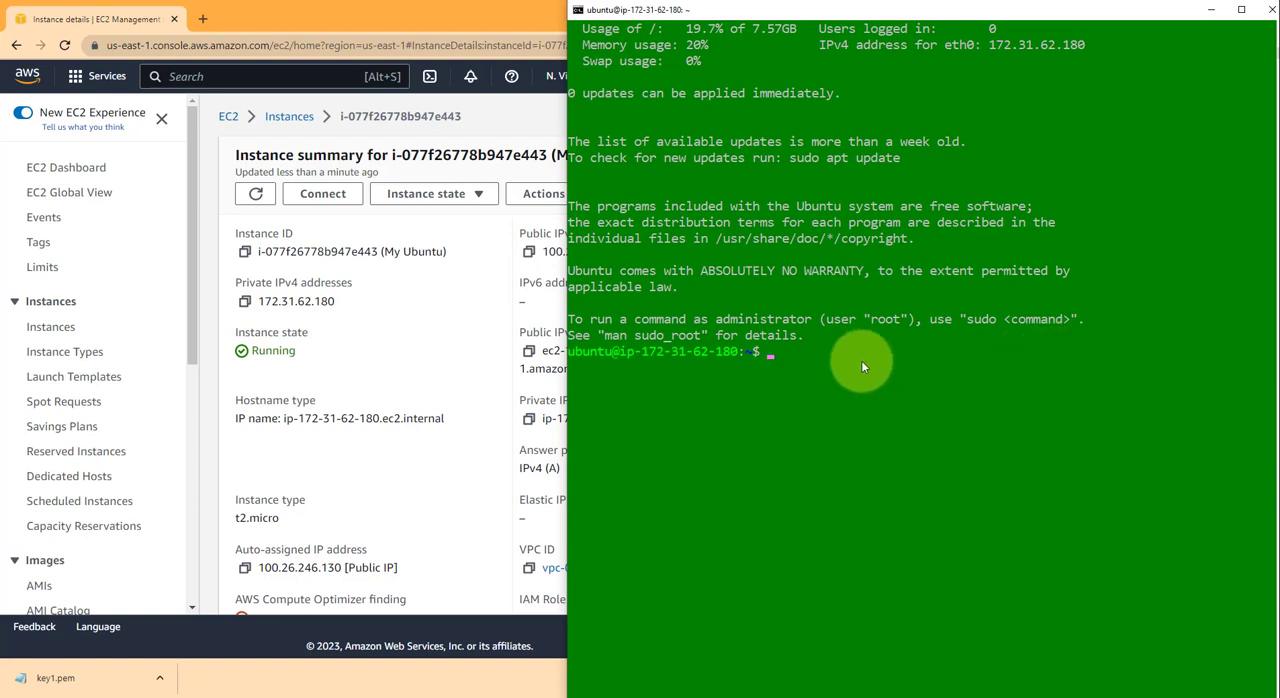
mouse_move(830, 362)
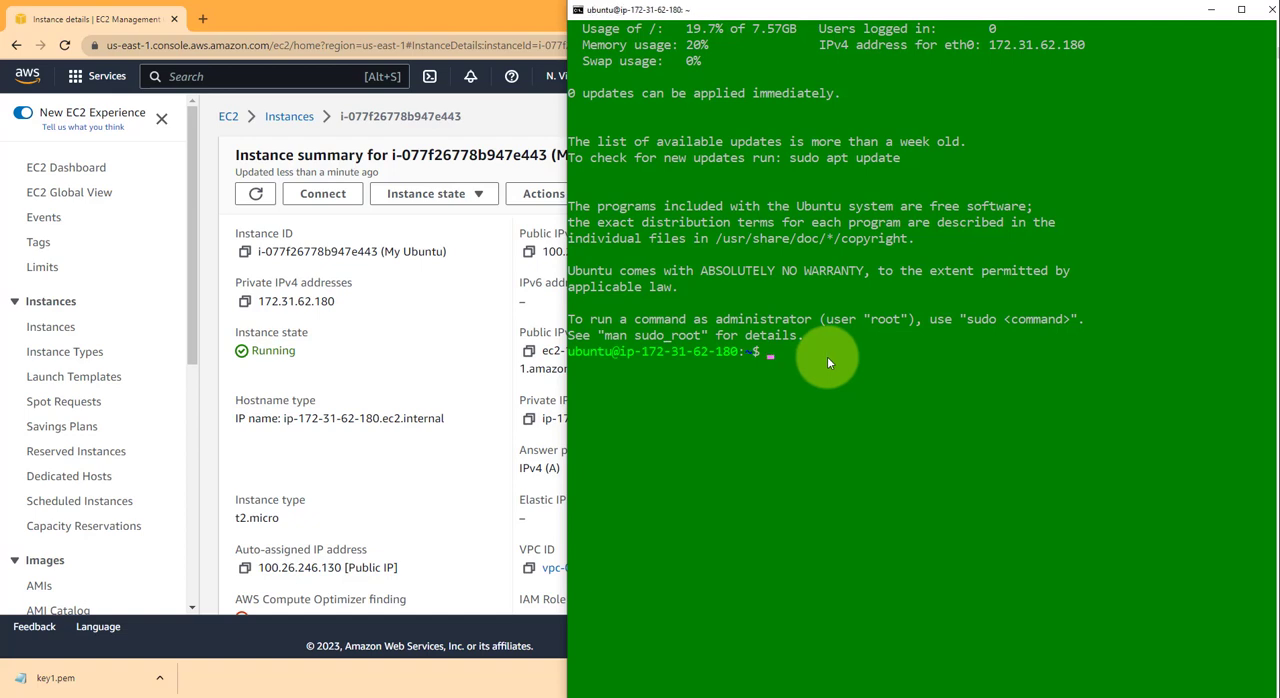
Get a fresh shell prompt line in the Ubuntu SSH session.
key(Return)
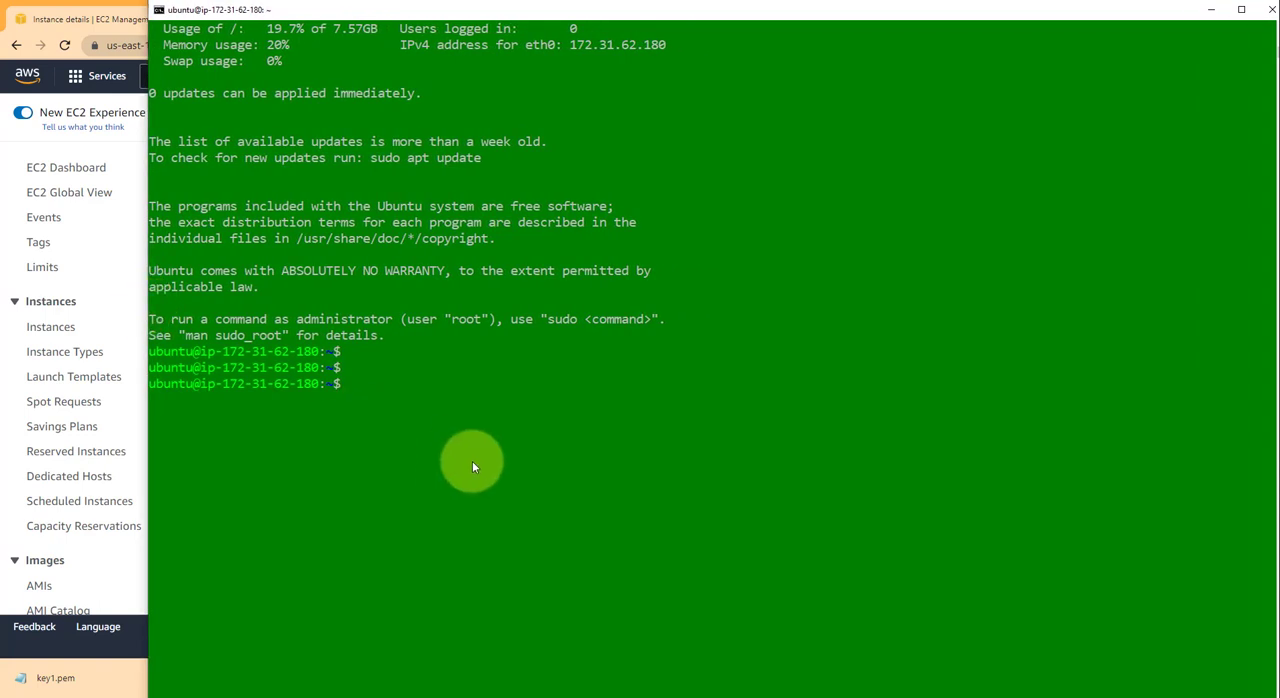
View /etc/ssh/sshd_config with less and scroll to PasswordAuthentication no.
text(less /te)
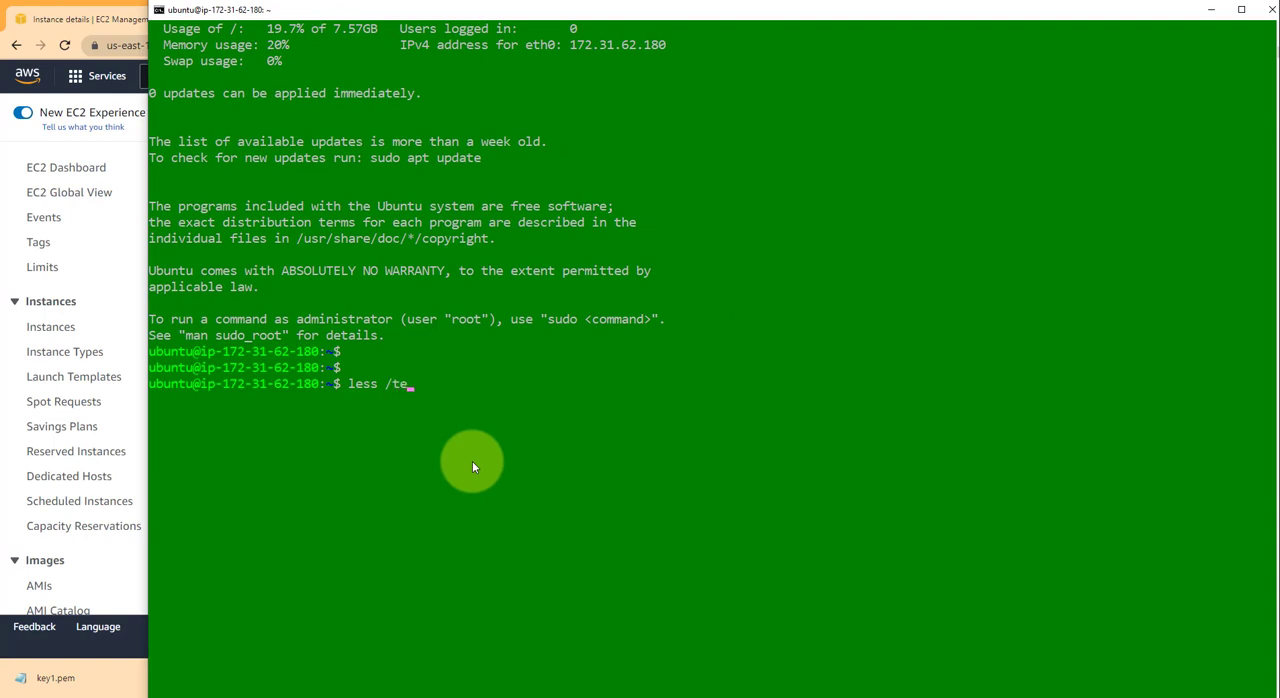
text(tc/)
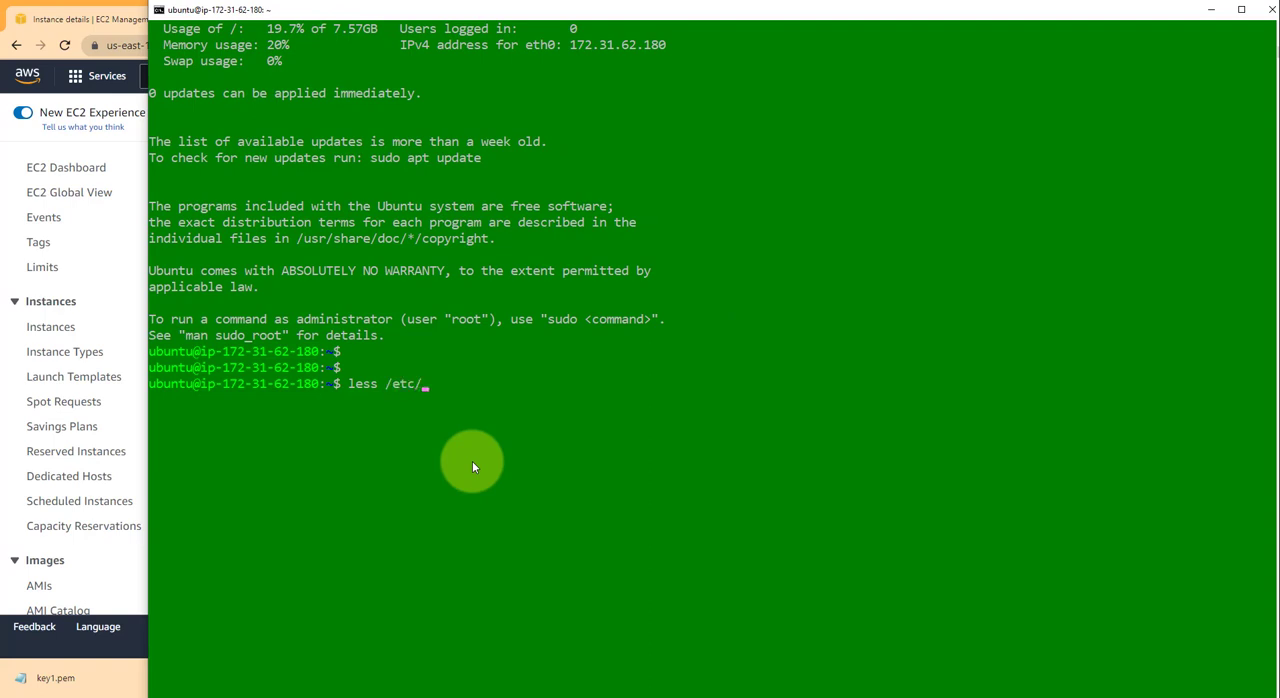
text(s)
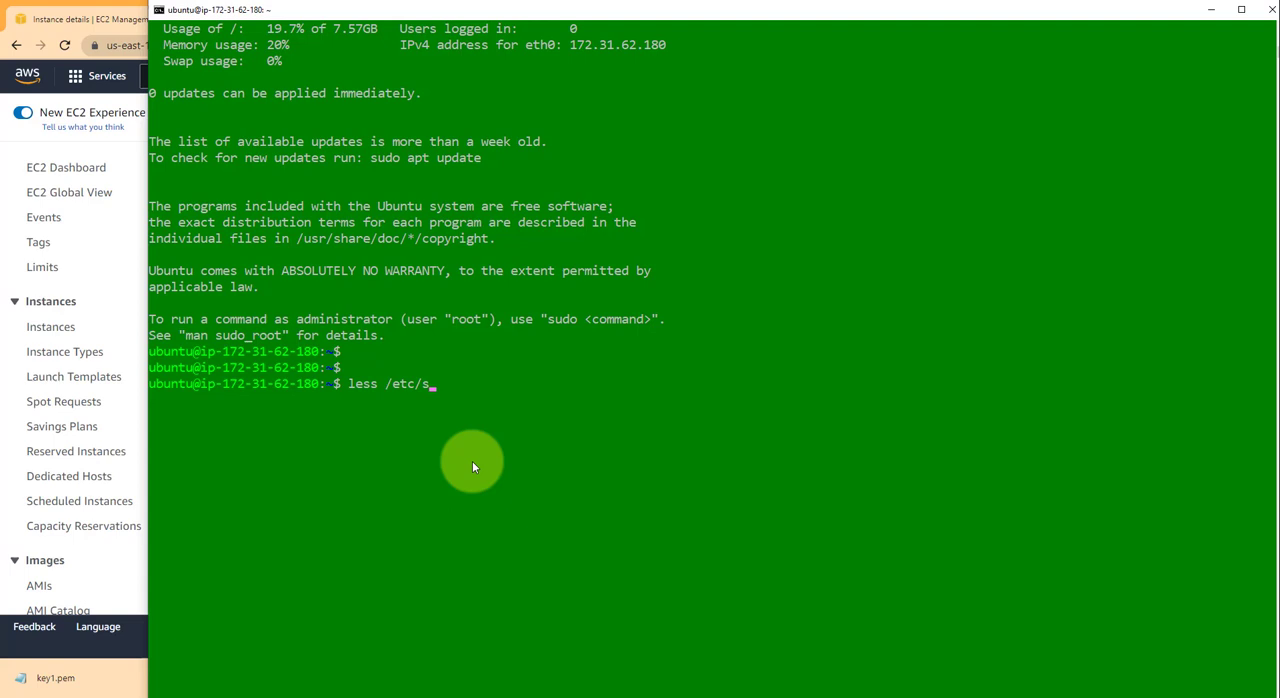
text(sh/)
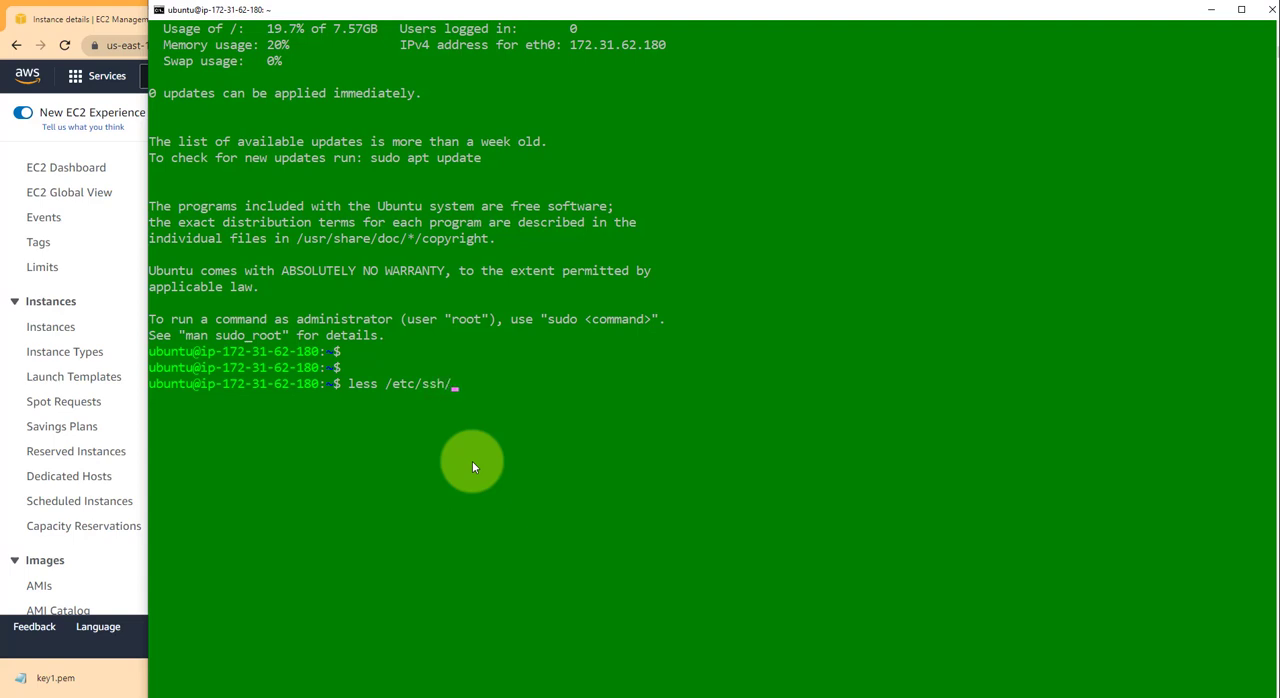
text(sshd)
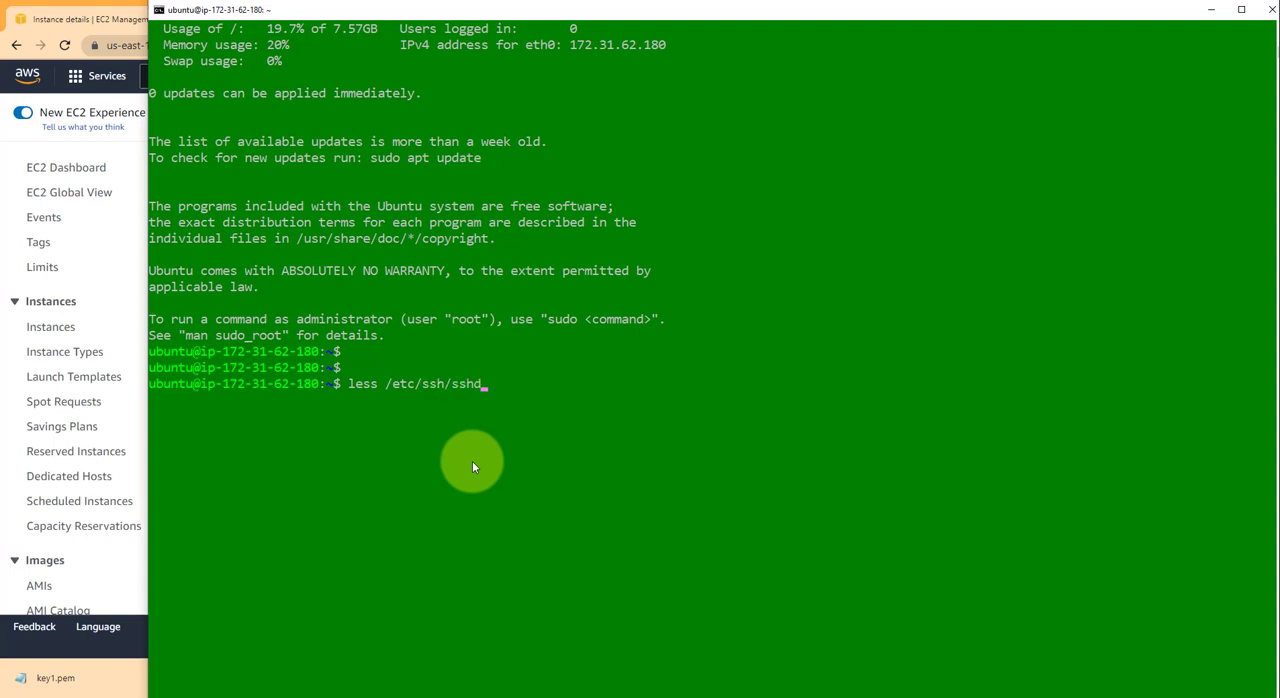
text(_config)
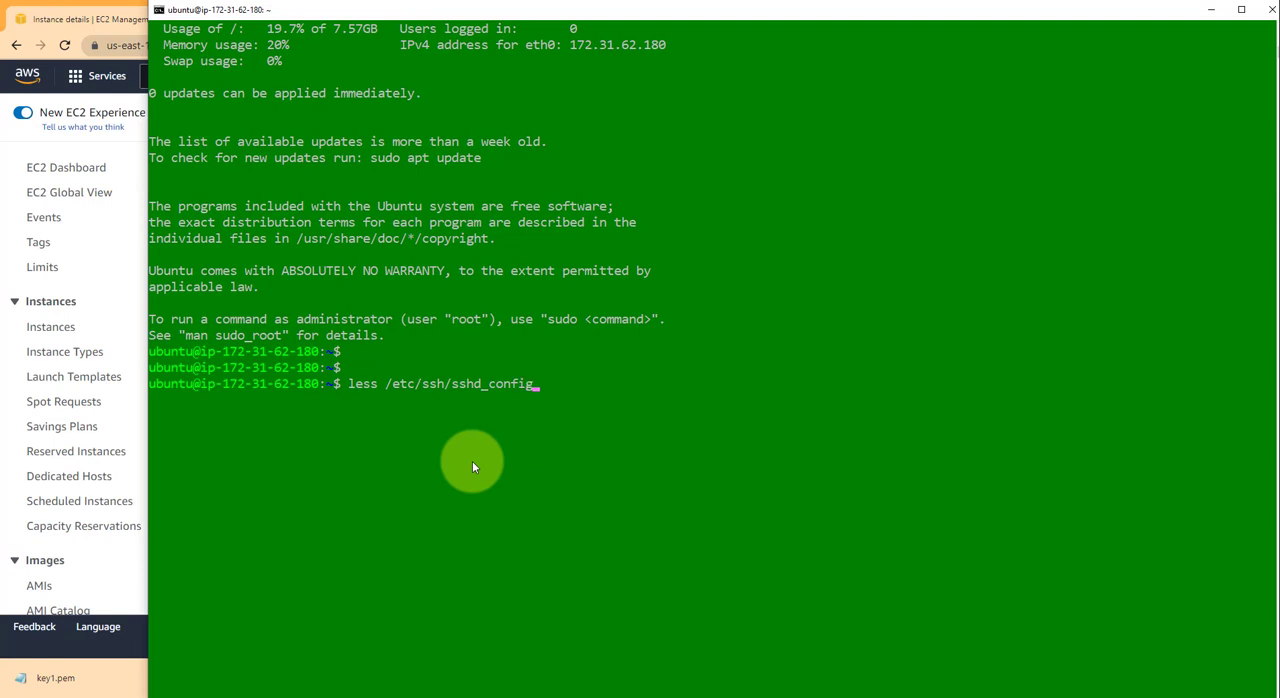
key(Return)
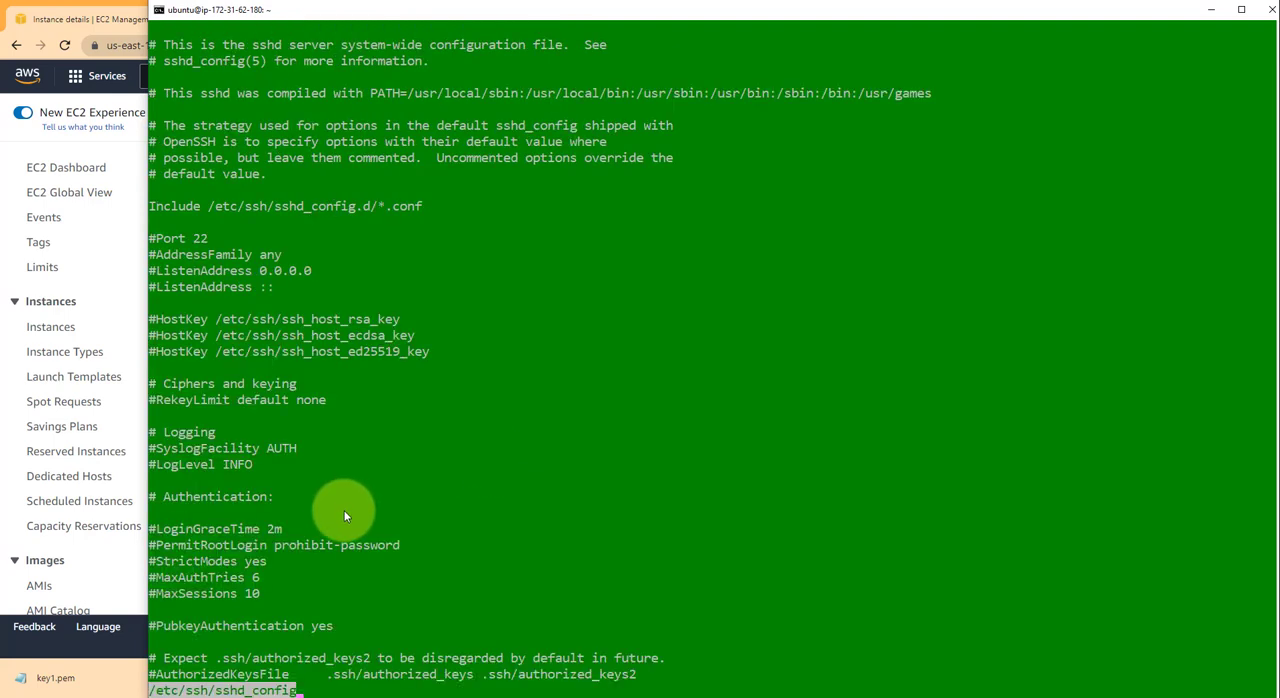
mouse_move(370, 590)
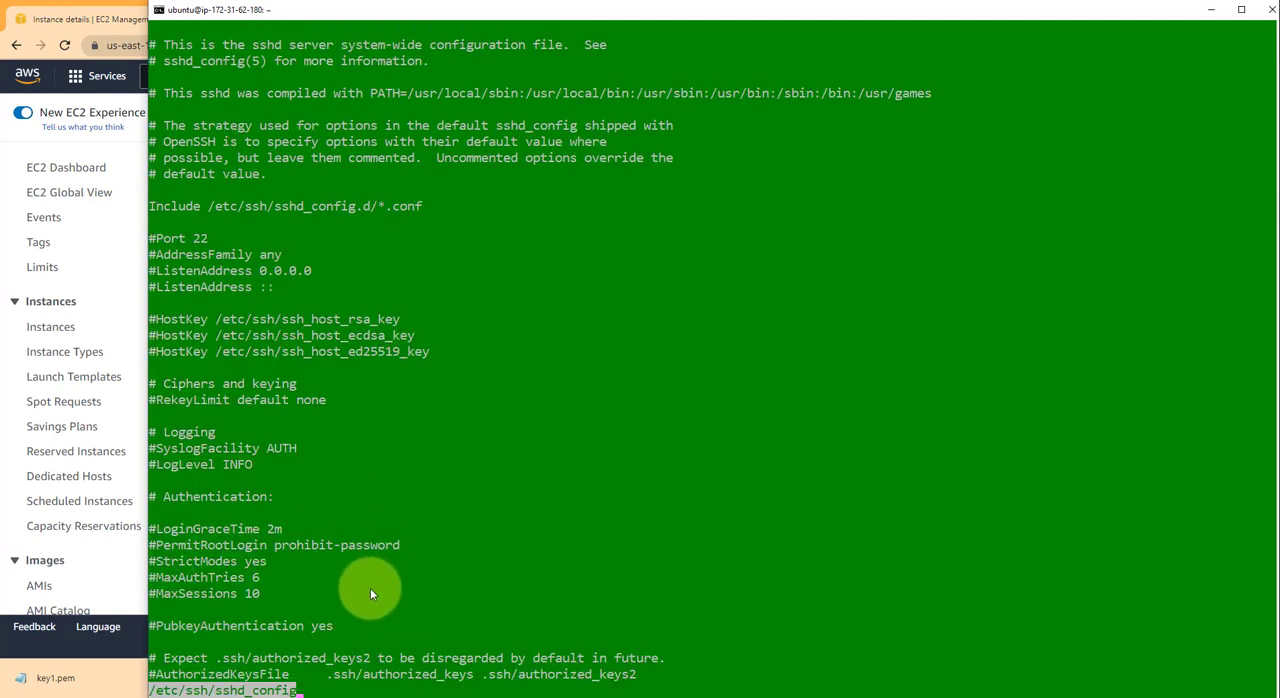
mouse_move(348, 604)
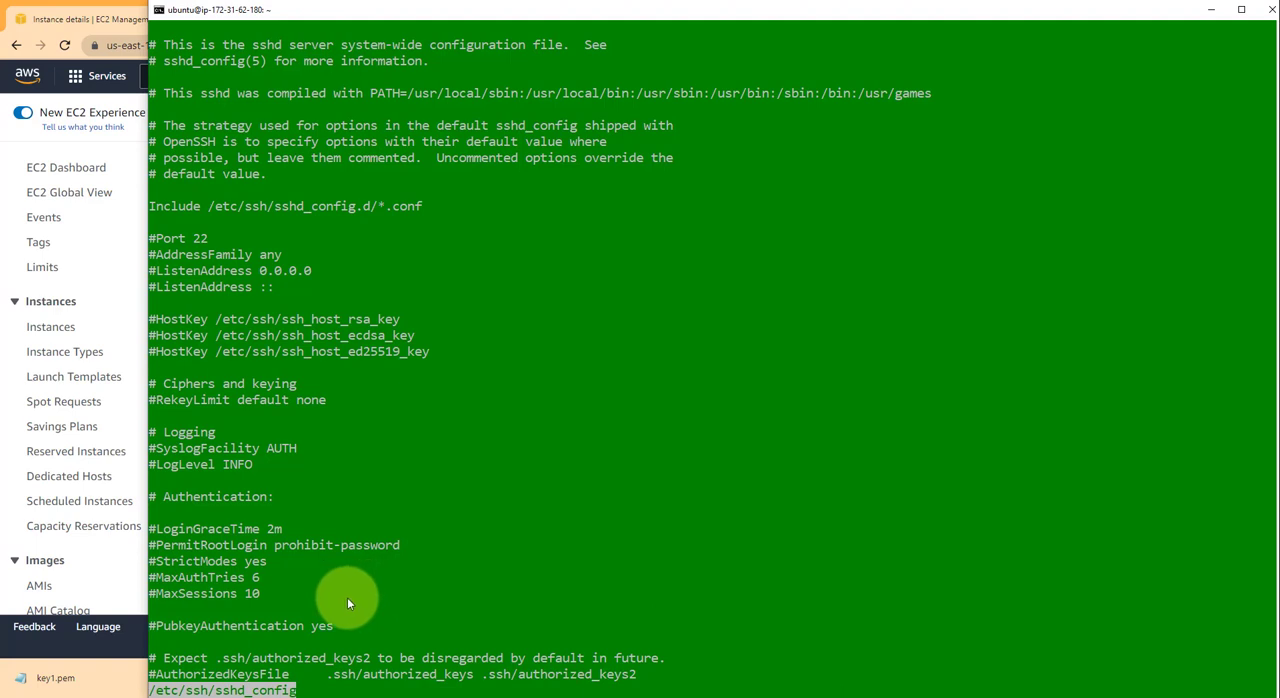
mouse_move(330, 576)
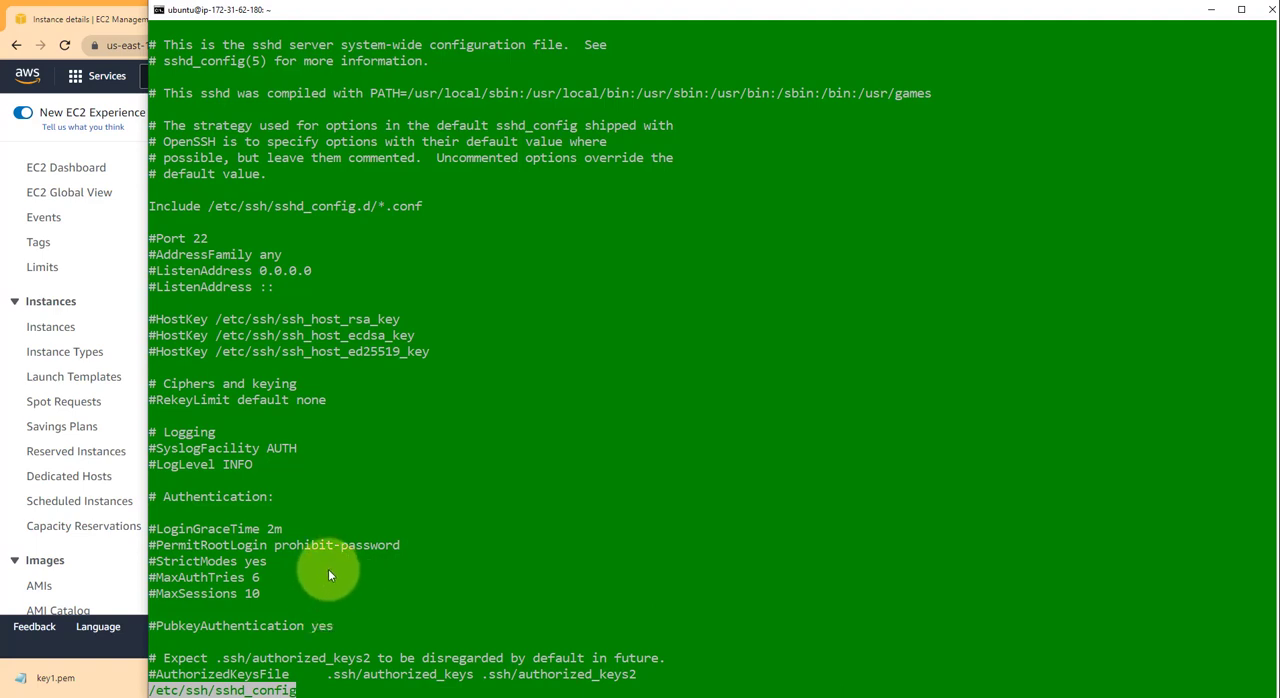
scroll(down, 3)
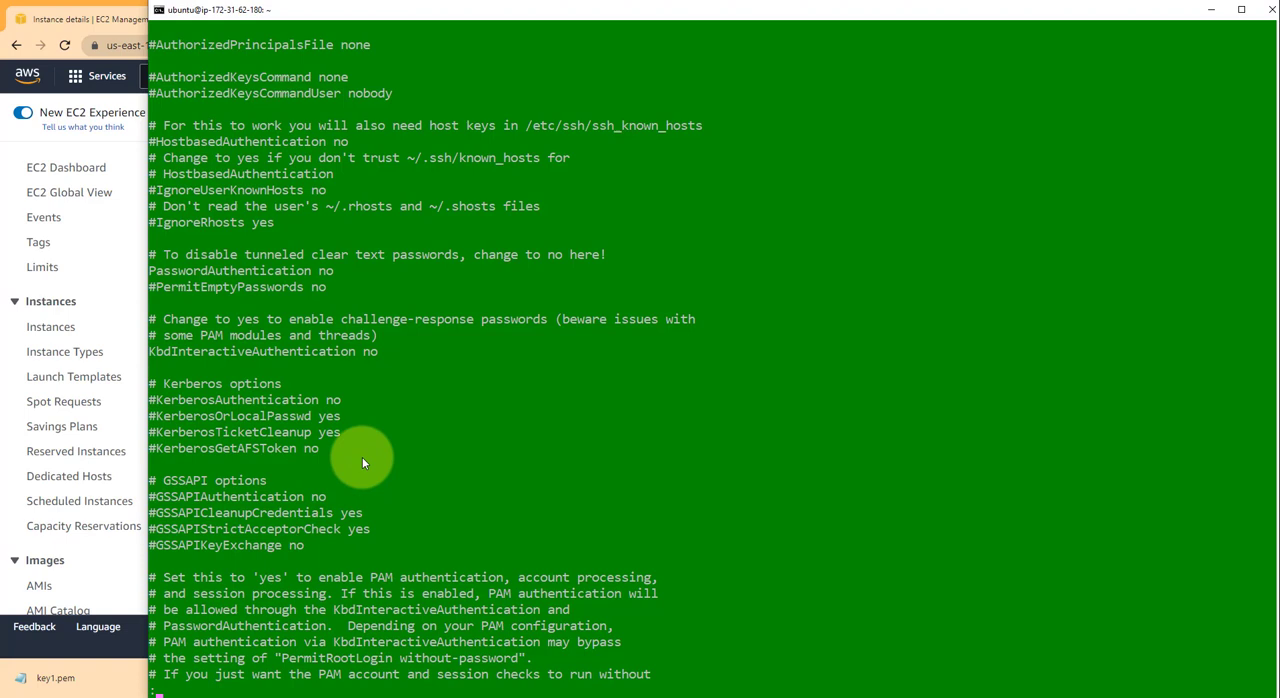
mouse_move(300, 508)
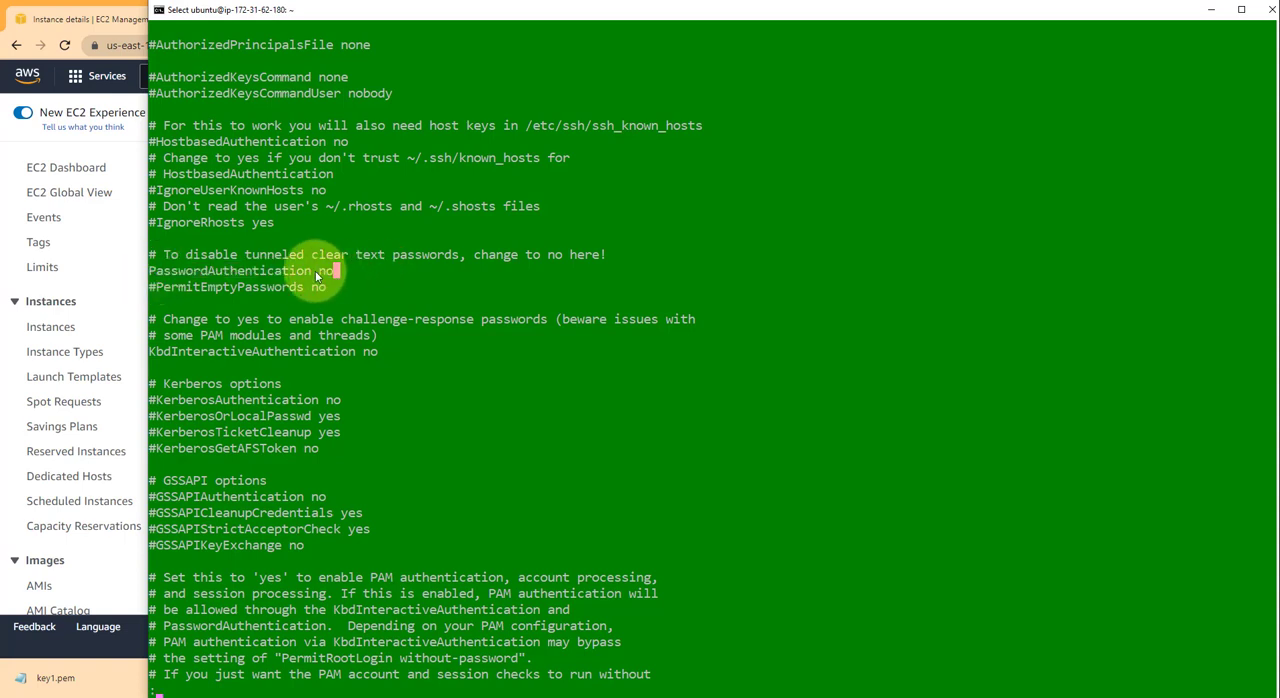
mouse_move(464, 276)
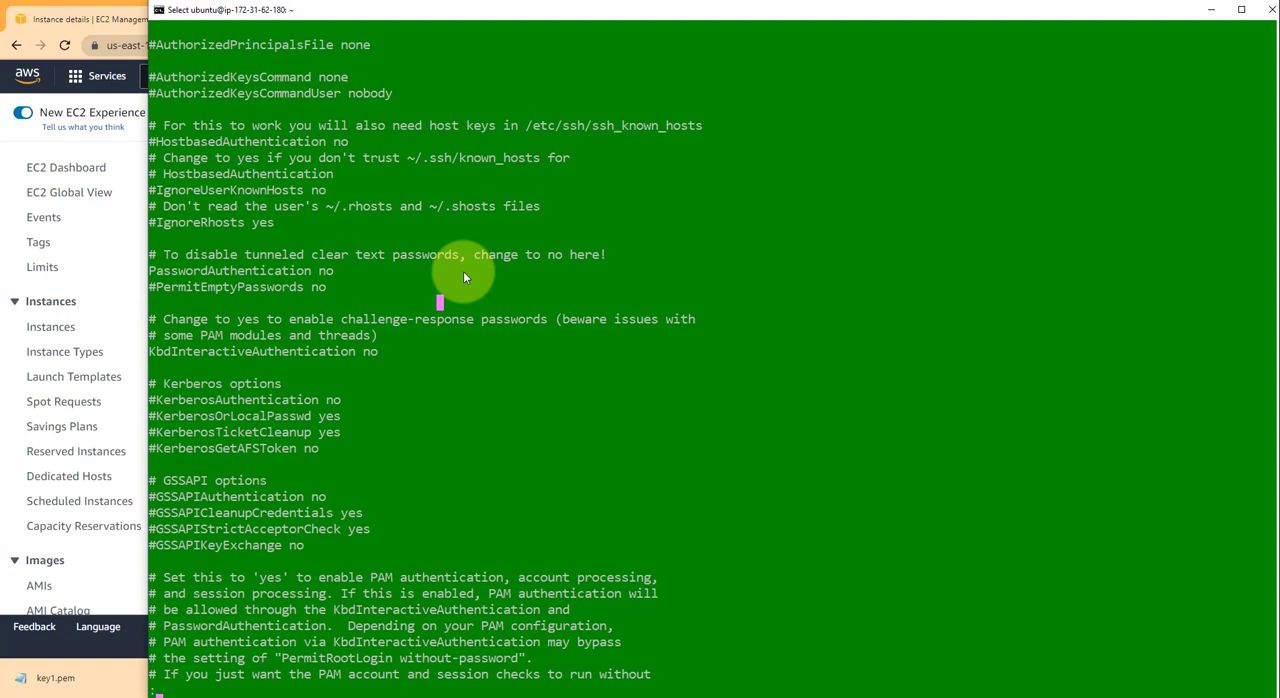
Quit less and open /etc/ssh/sshd_config in vi with sudo after a failed editor-less attempt.
key(q)
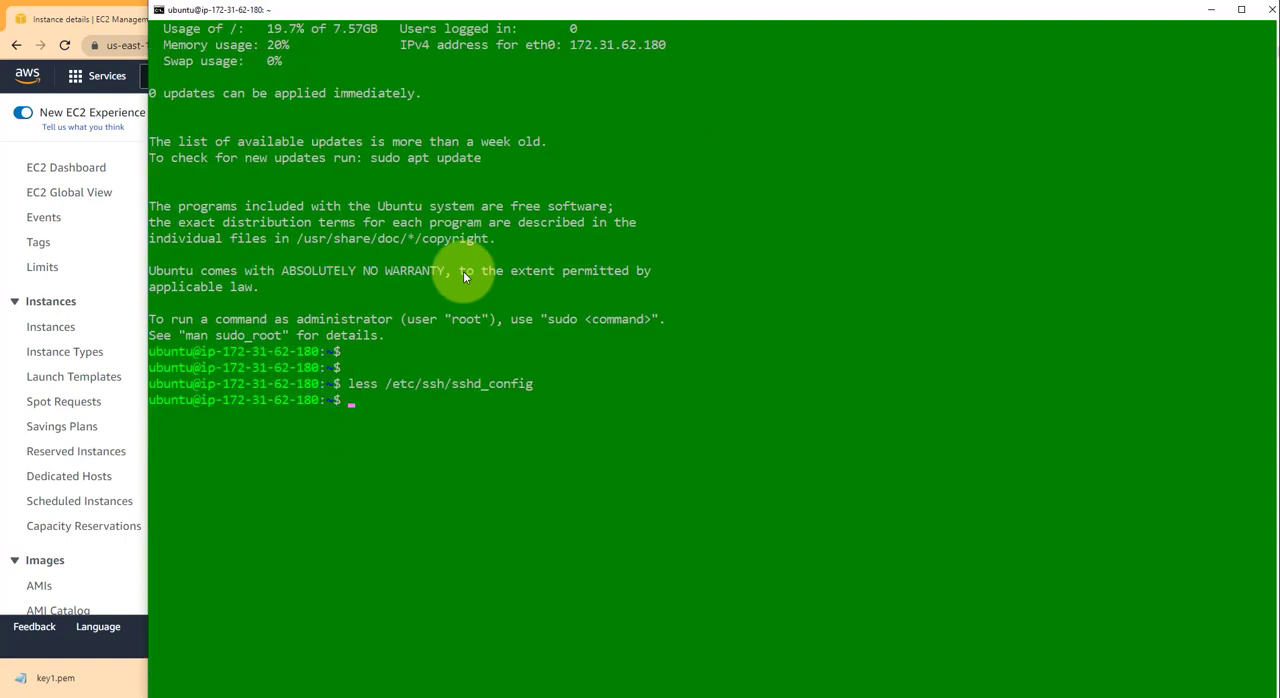
text(less /etc/ssh/sshd_config)
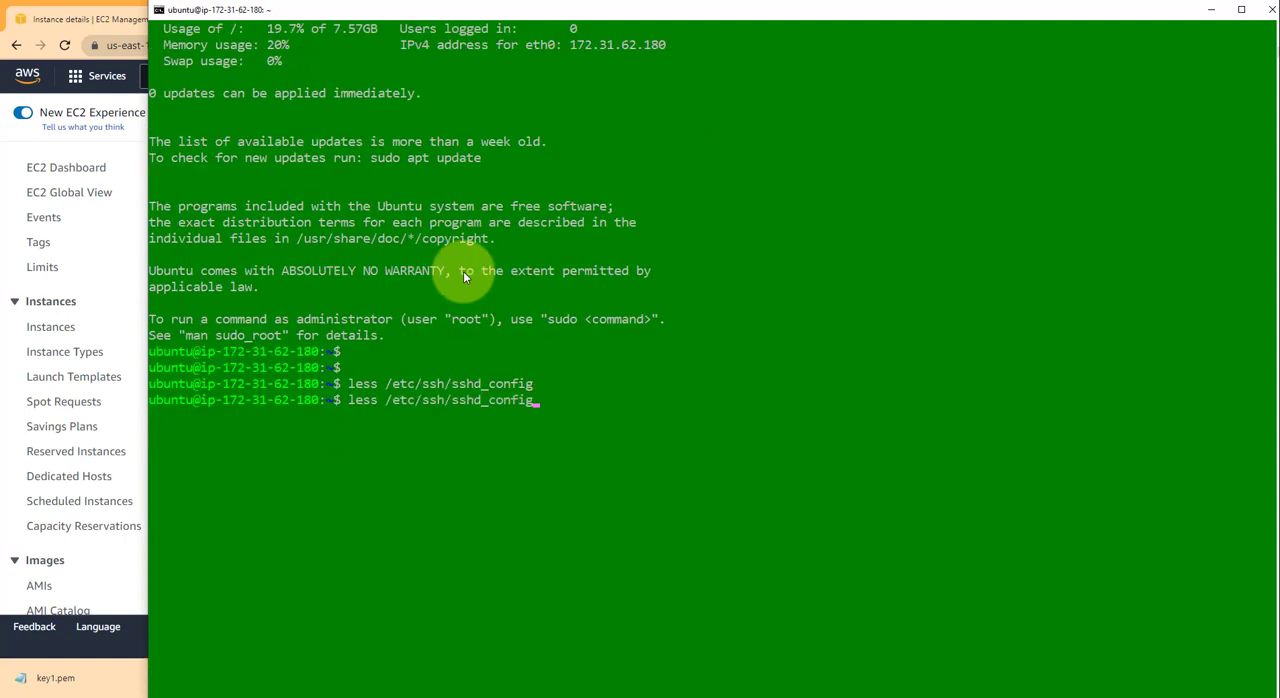
text(sudo)
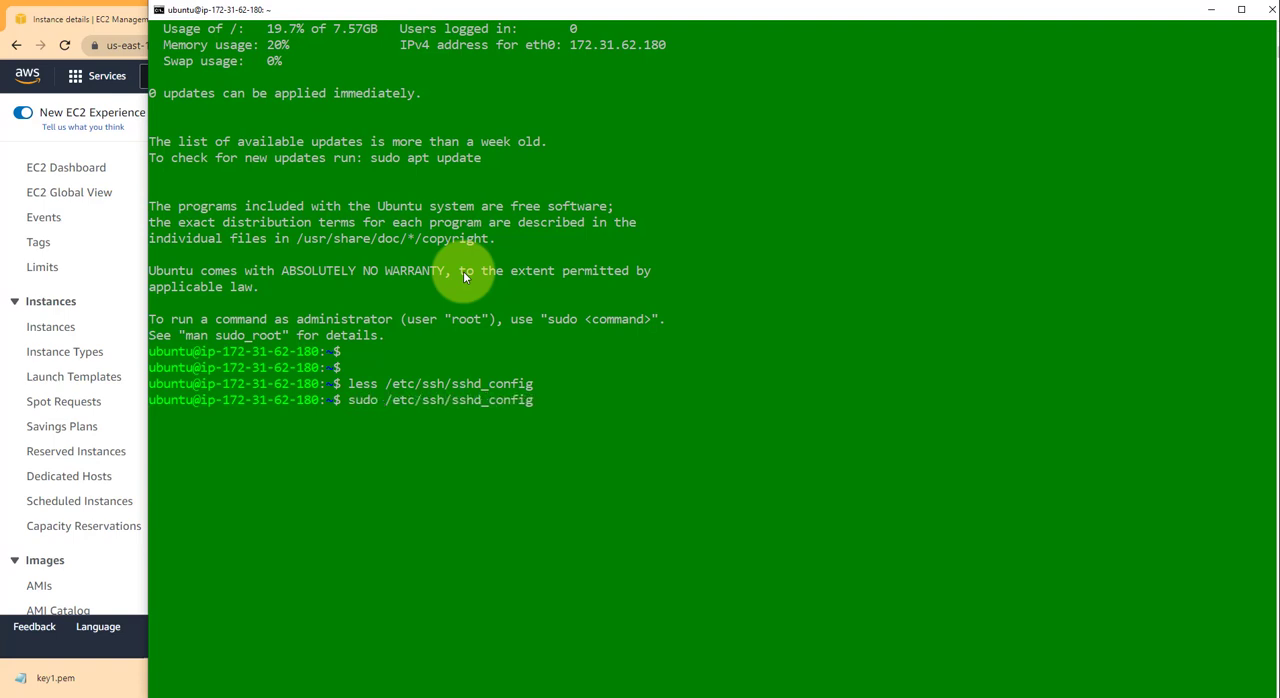
mouse_move(540, 400)
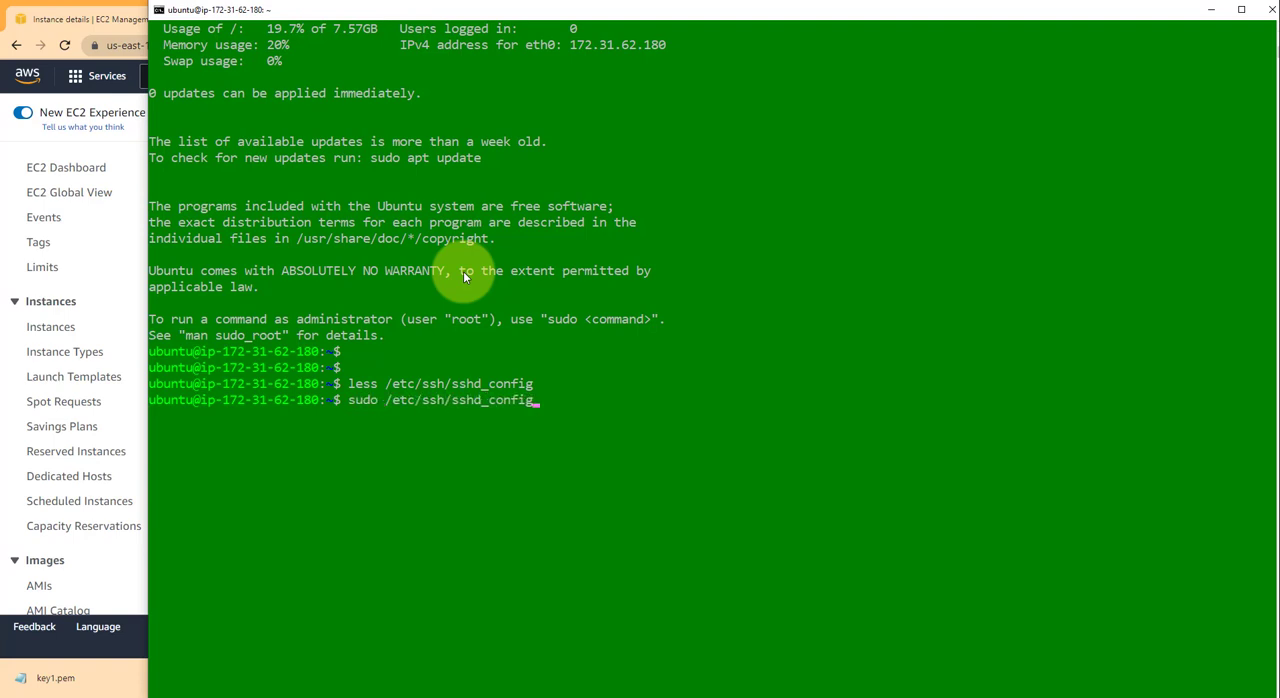
key(Return)
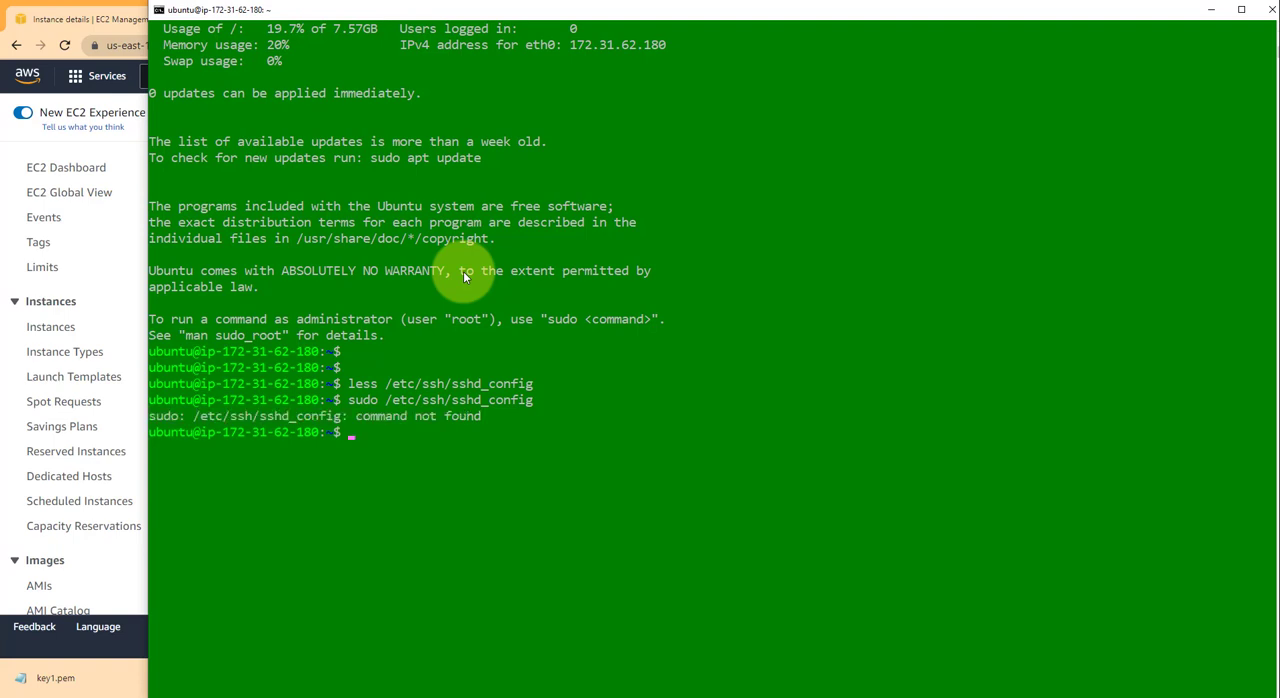
text(sudo /etc/ssh/sshd_config)
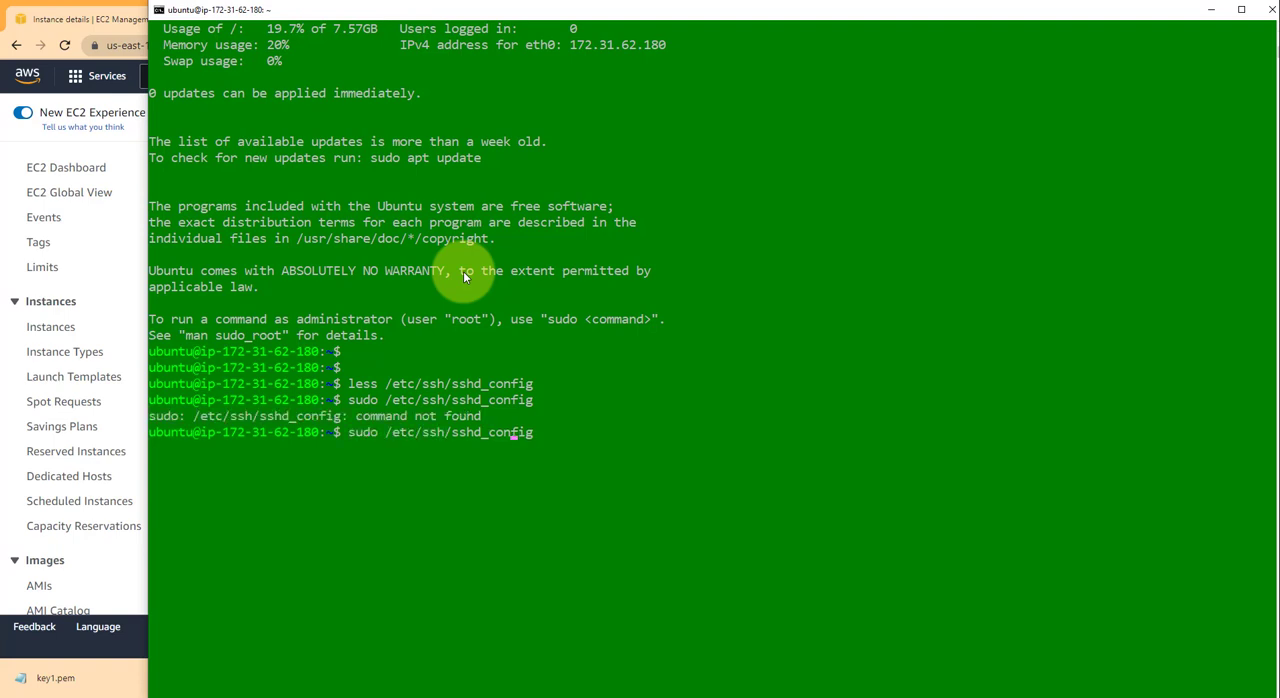
text(v)
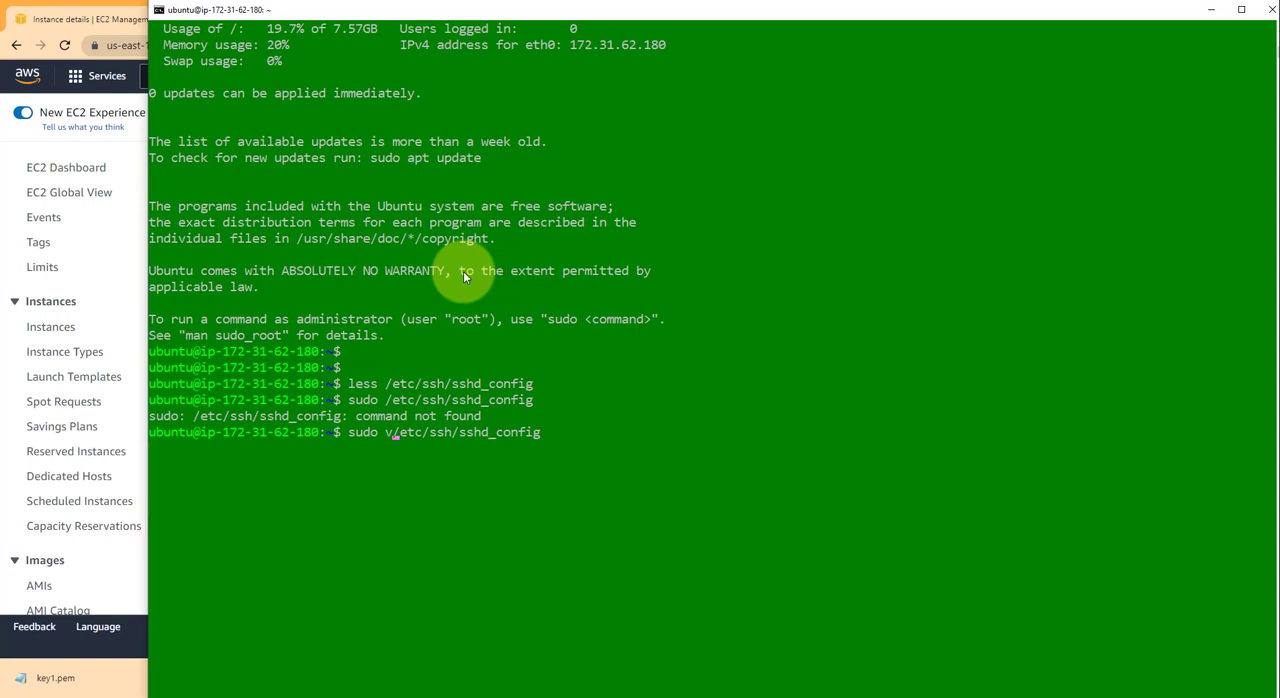
key(Return)
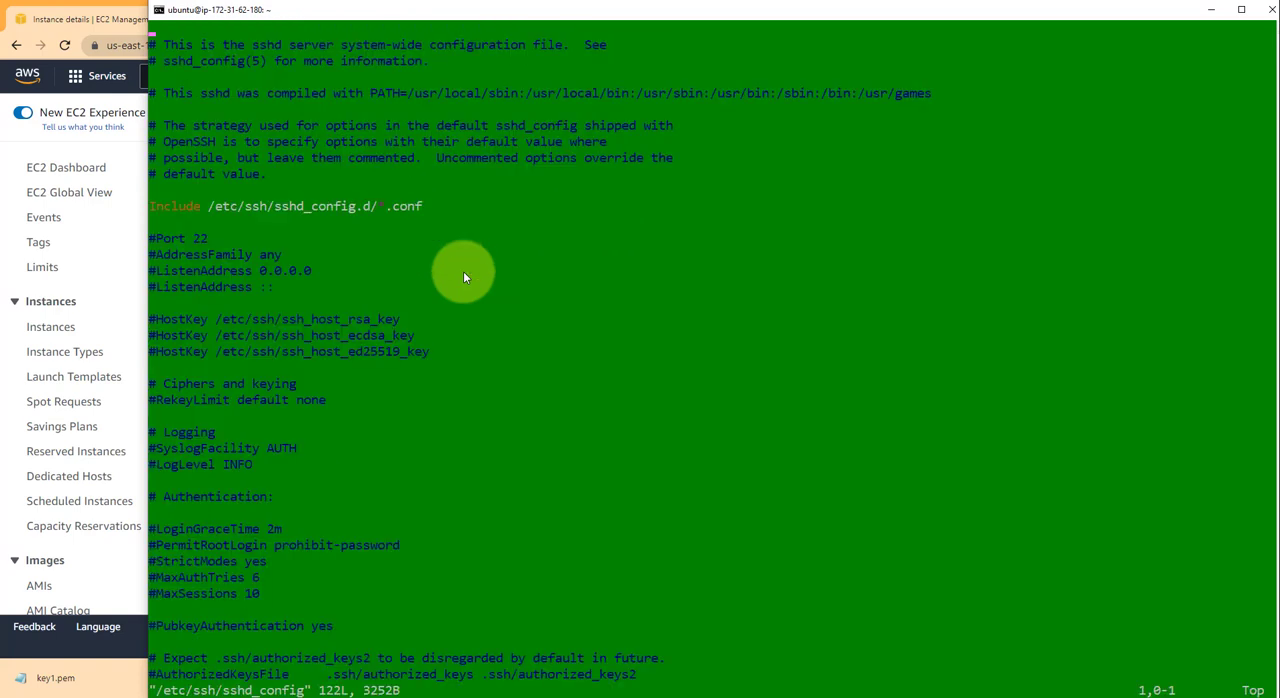
mouse_move(338, 238)
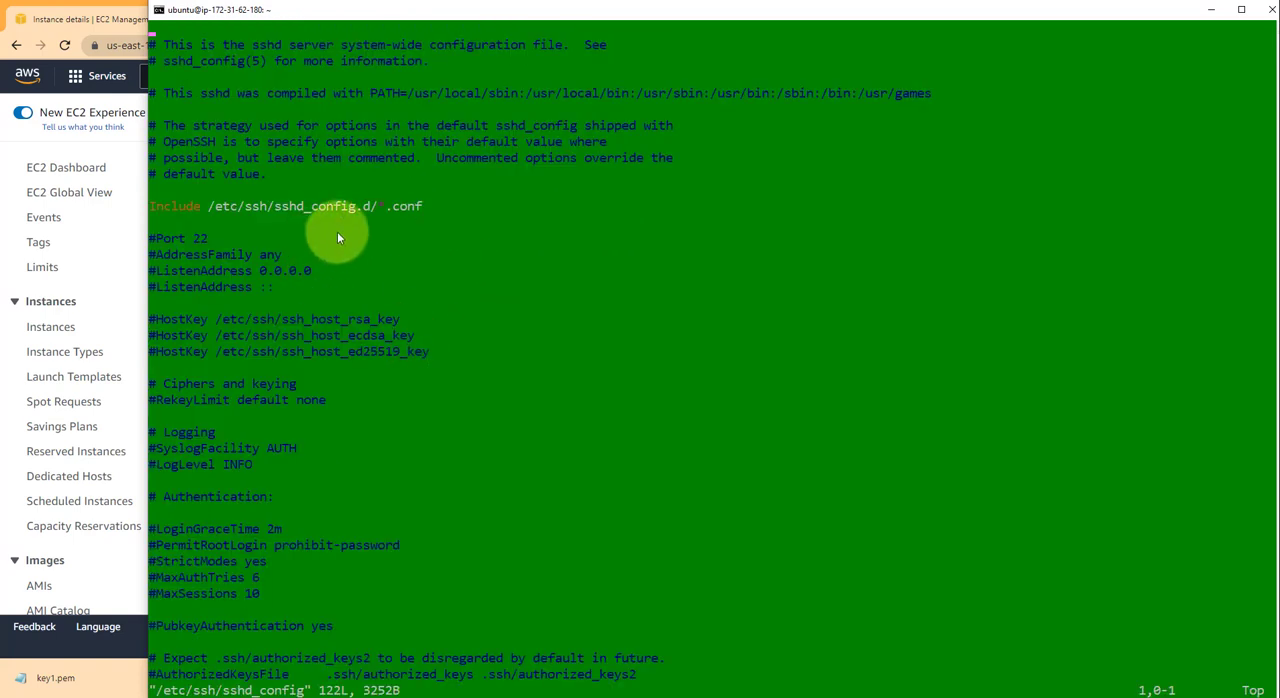
mouse_move(348, 252)
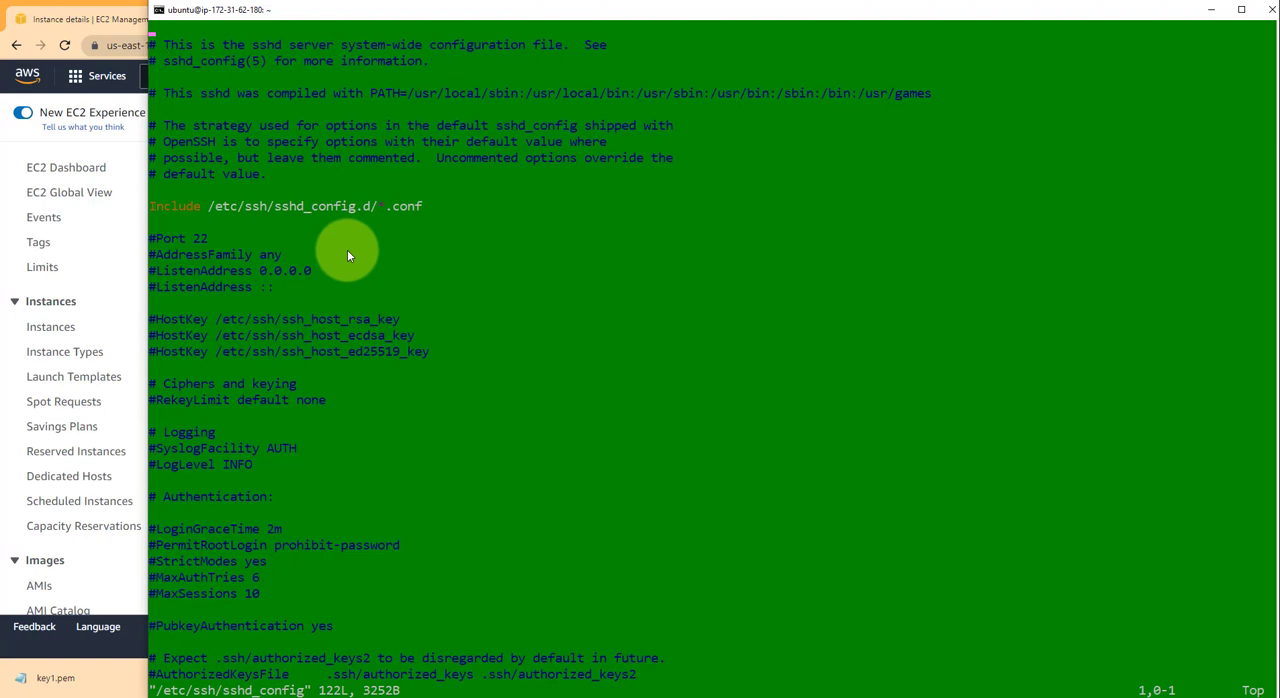
Edit the PasswordAuthentication line to yes in vi and enter :wq to save.
key(i)
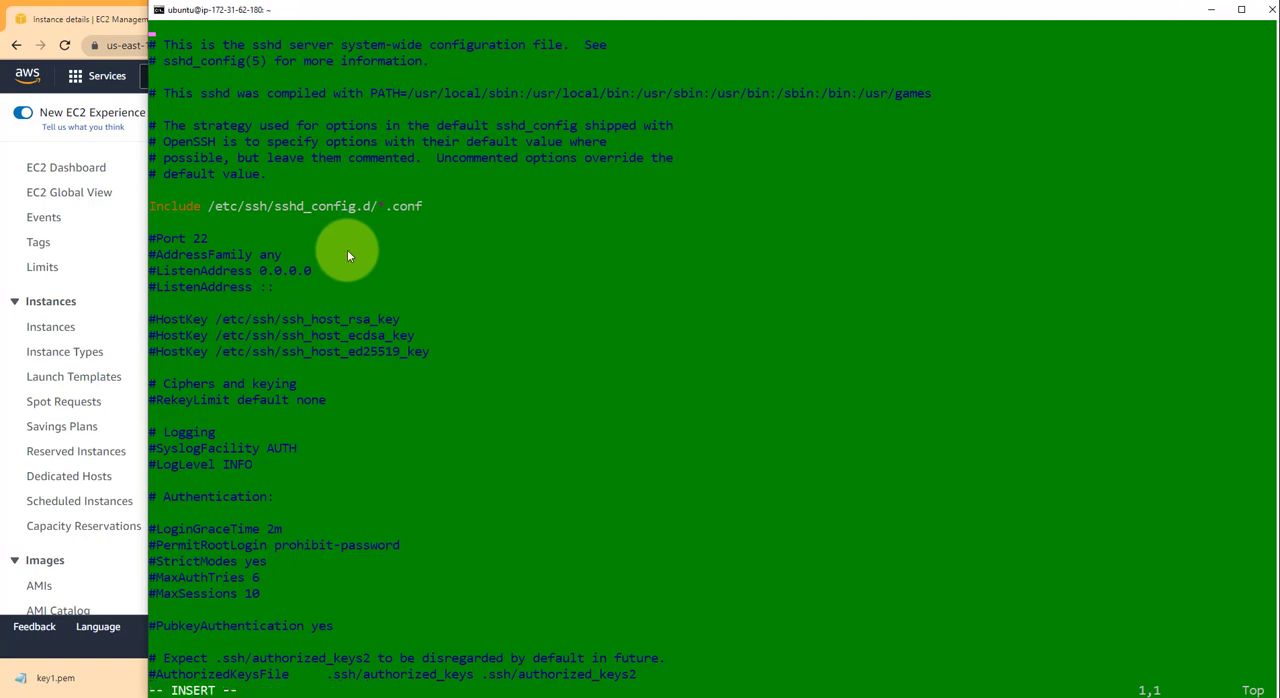
mouse_move(382, 304)
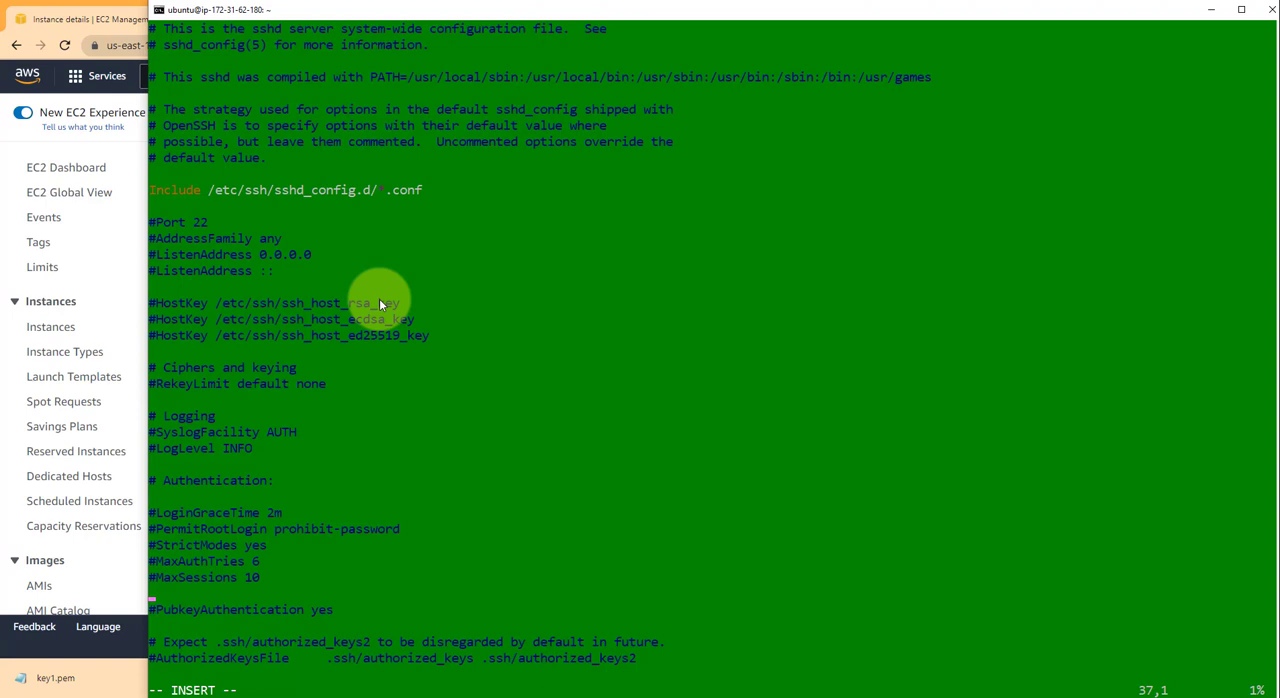
scroll(down, 3)
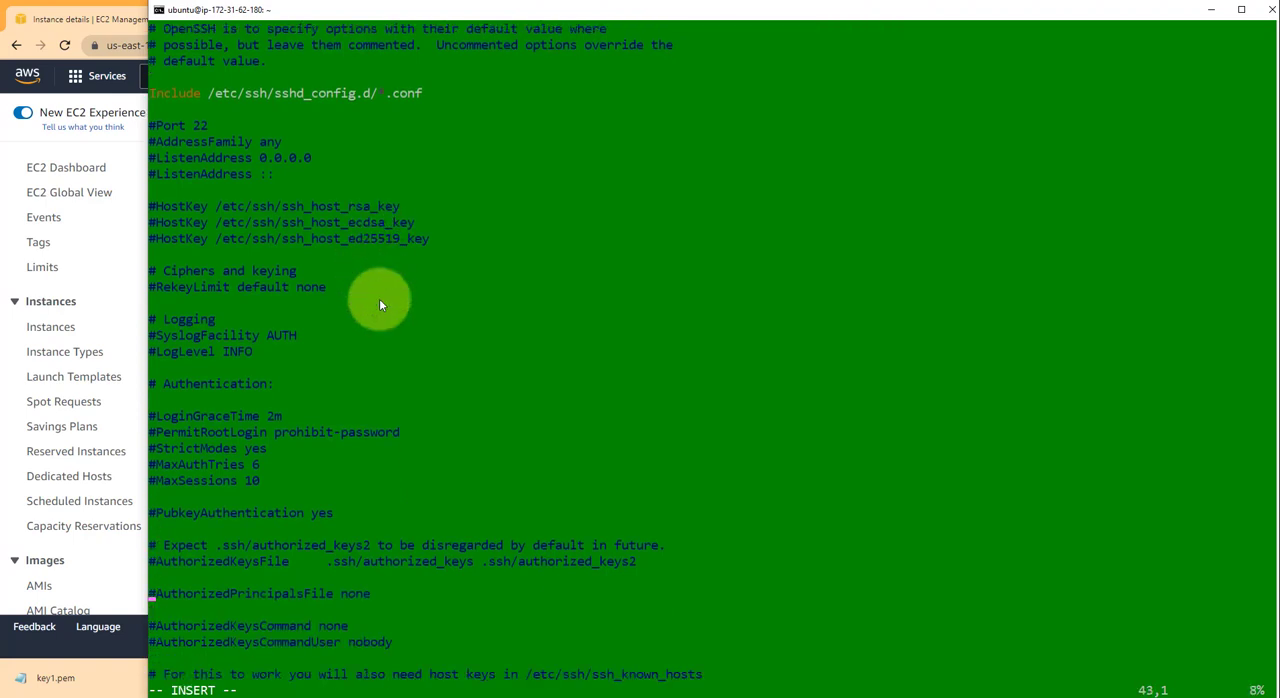
scroll(down, 3)
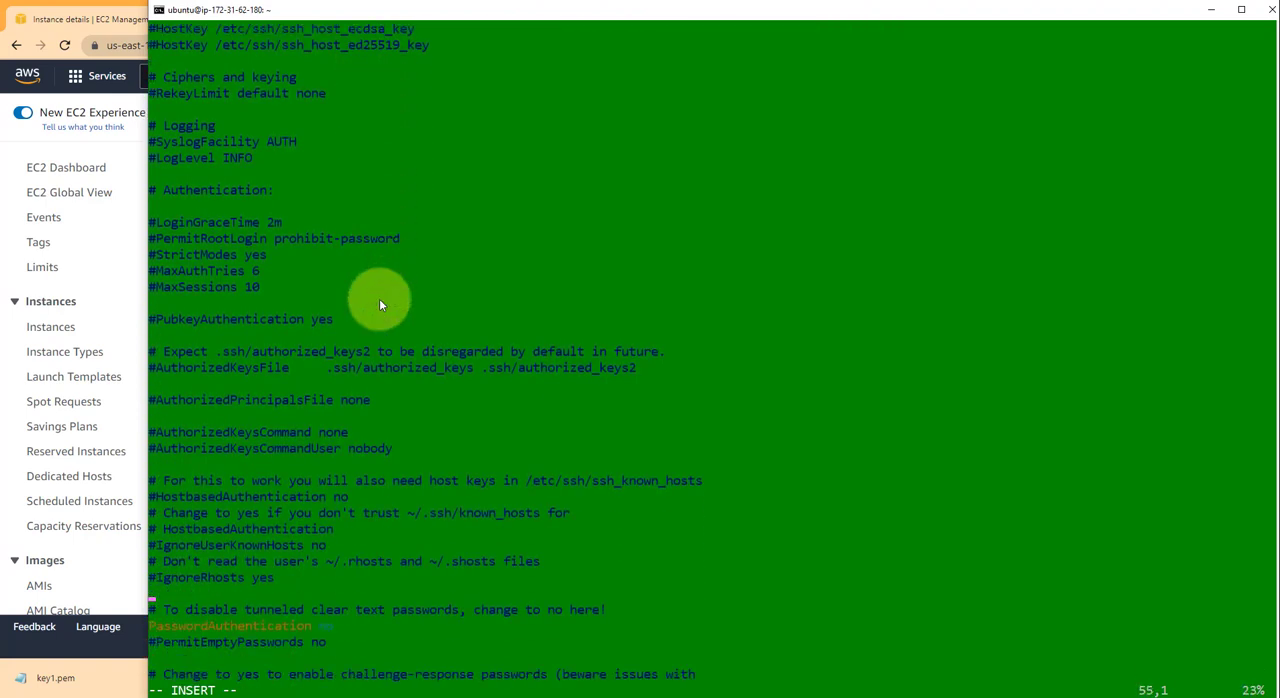
scroll(down, 3)
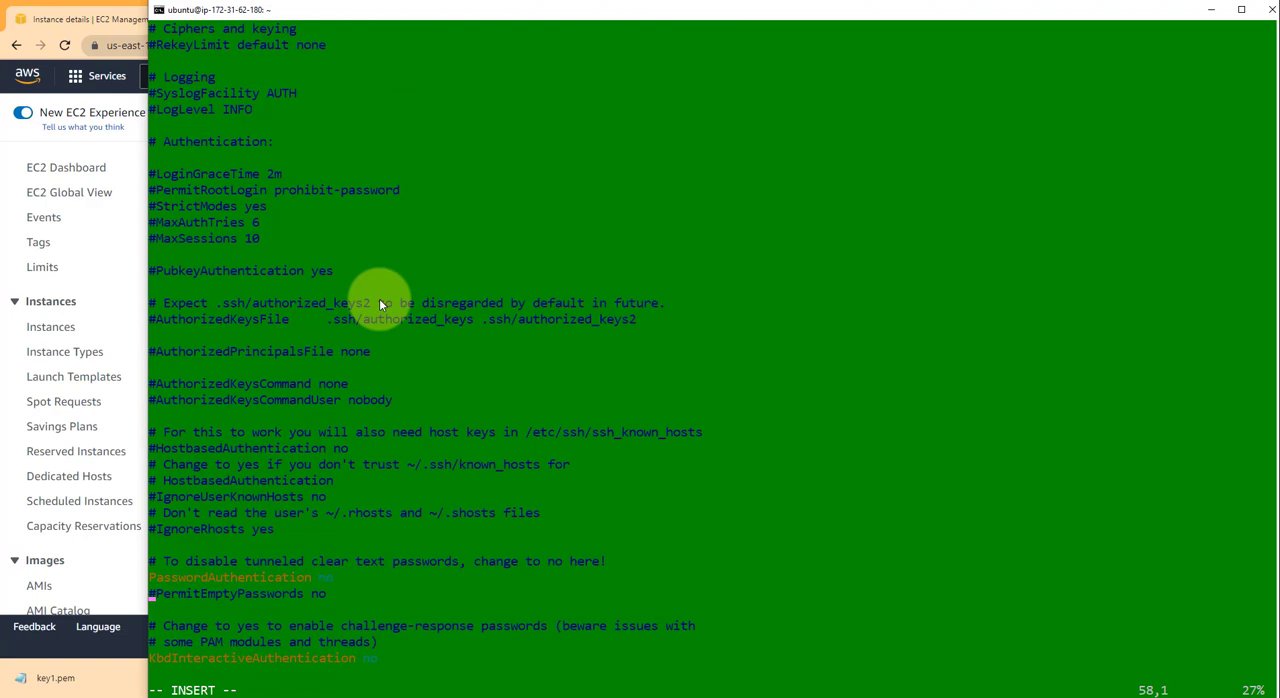
key(Up)
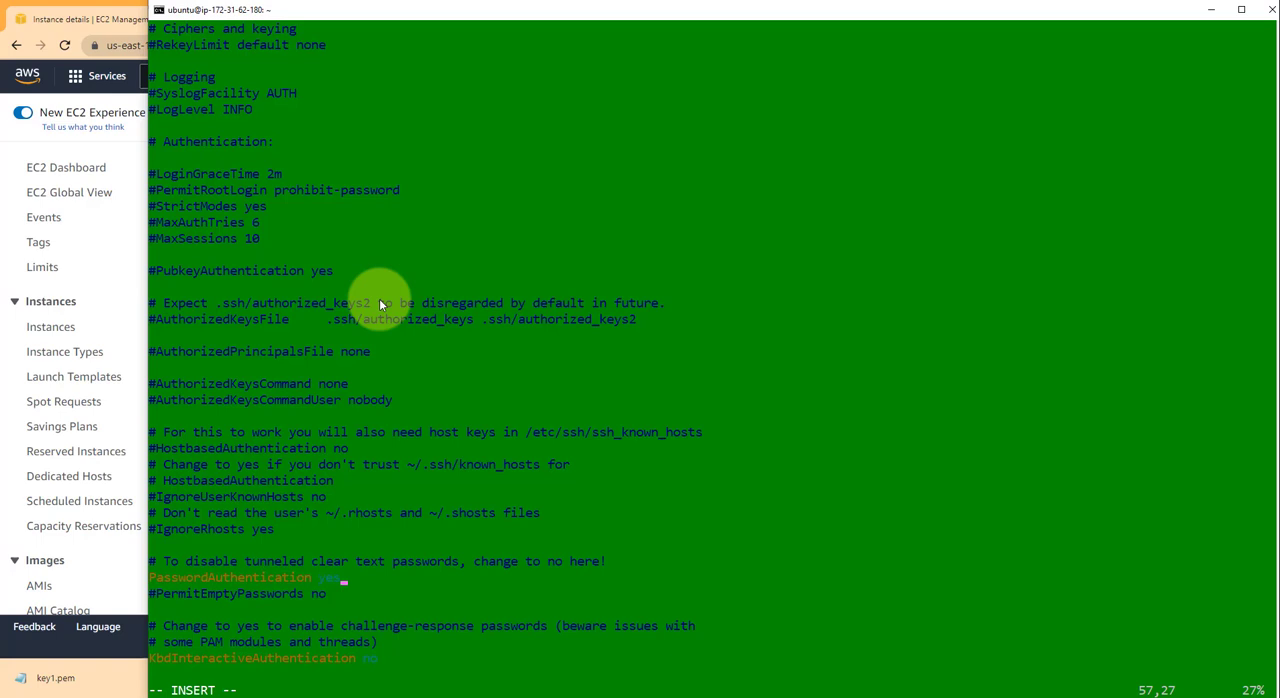
mouse_move(302, 536)
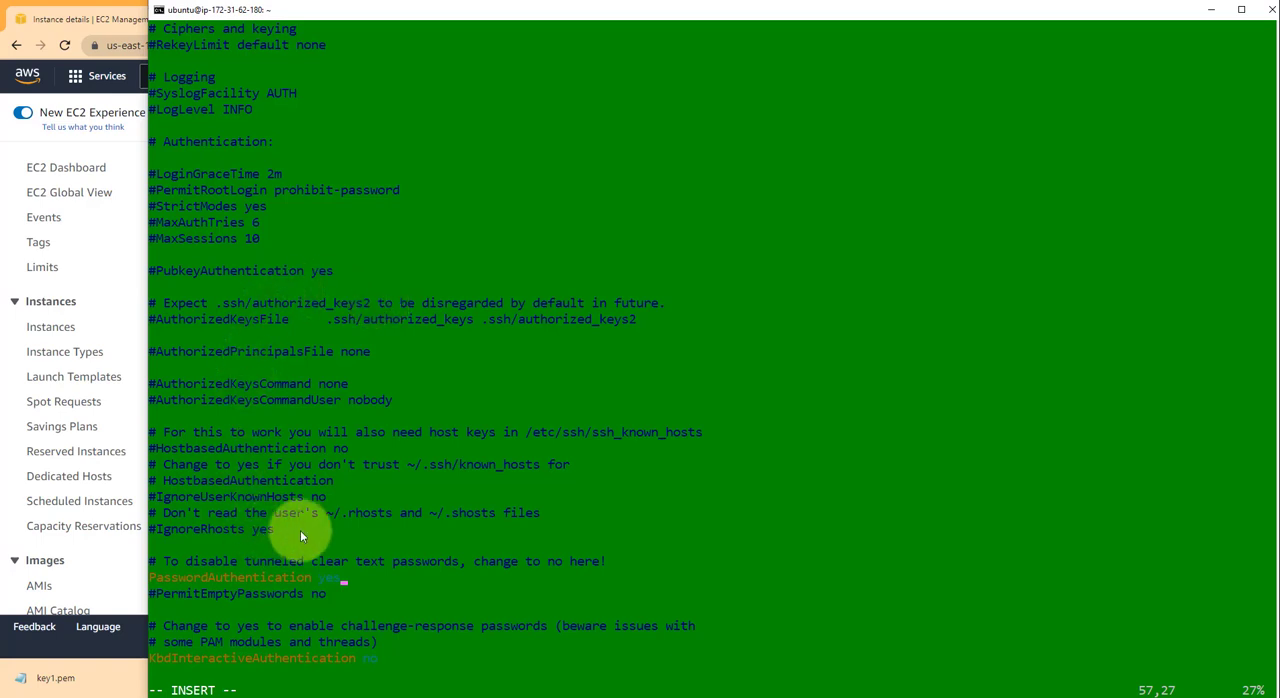
mouse_move(388, 498)
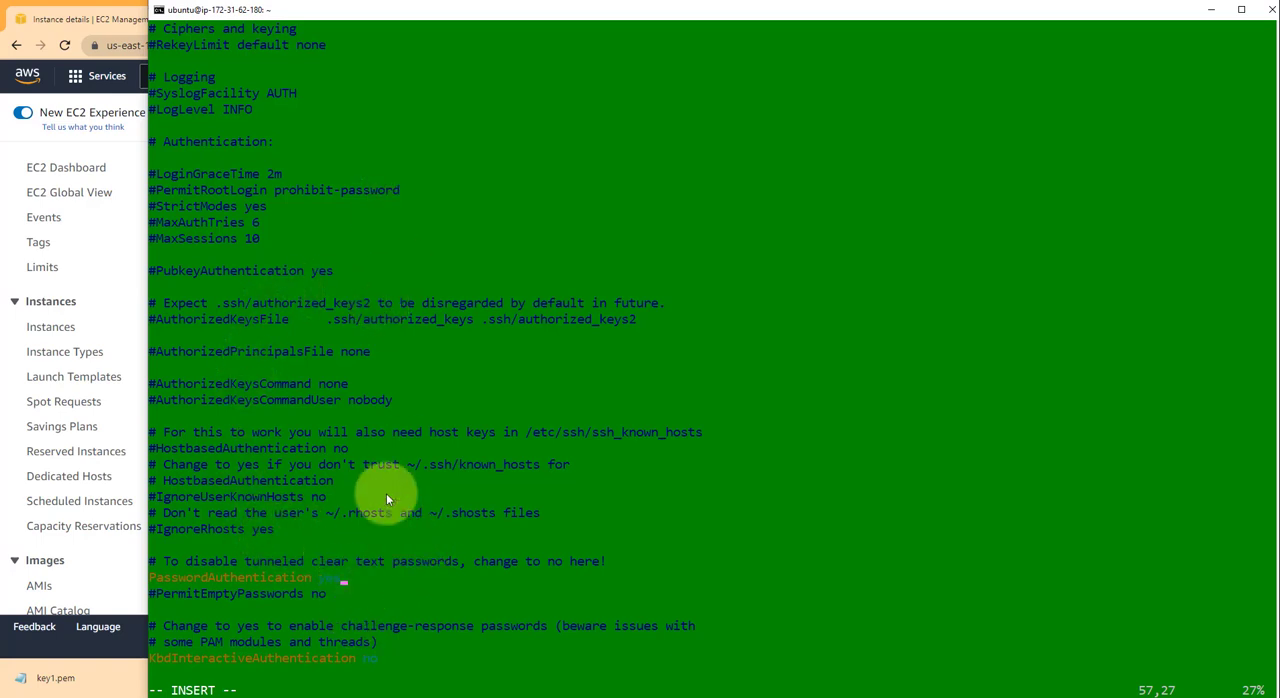
mouse_move(350, 608)
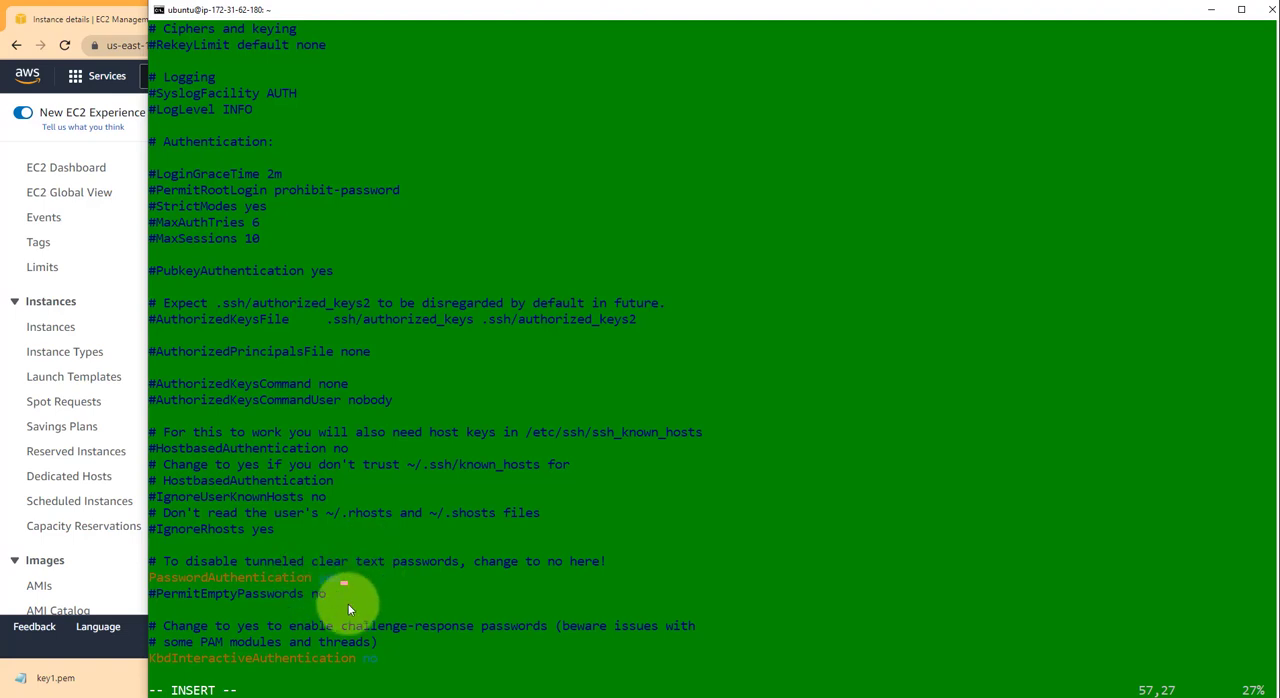
mouse_move(378, 572)
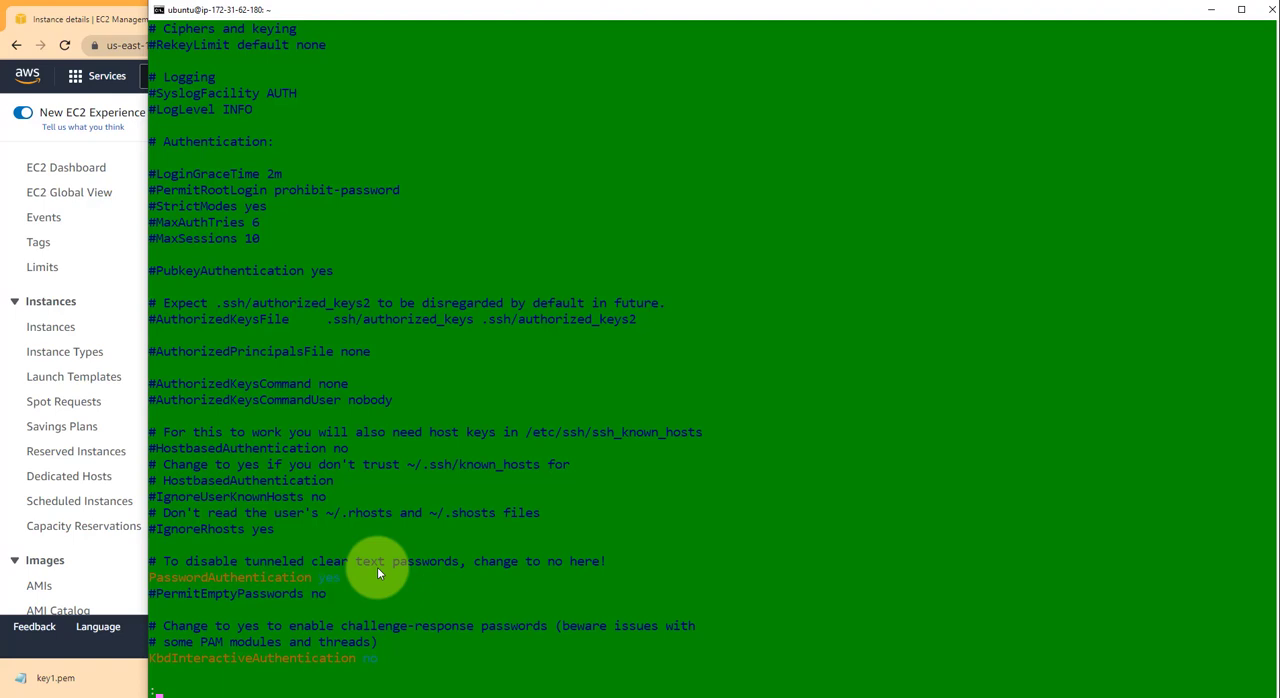
text(:wq)
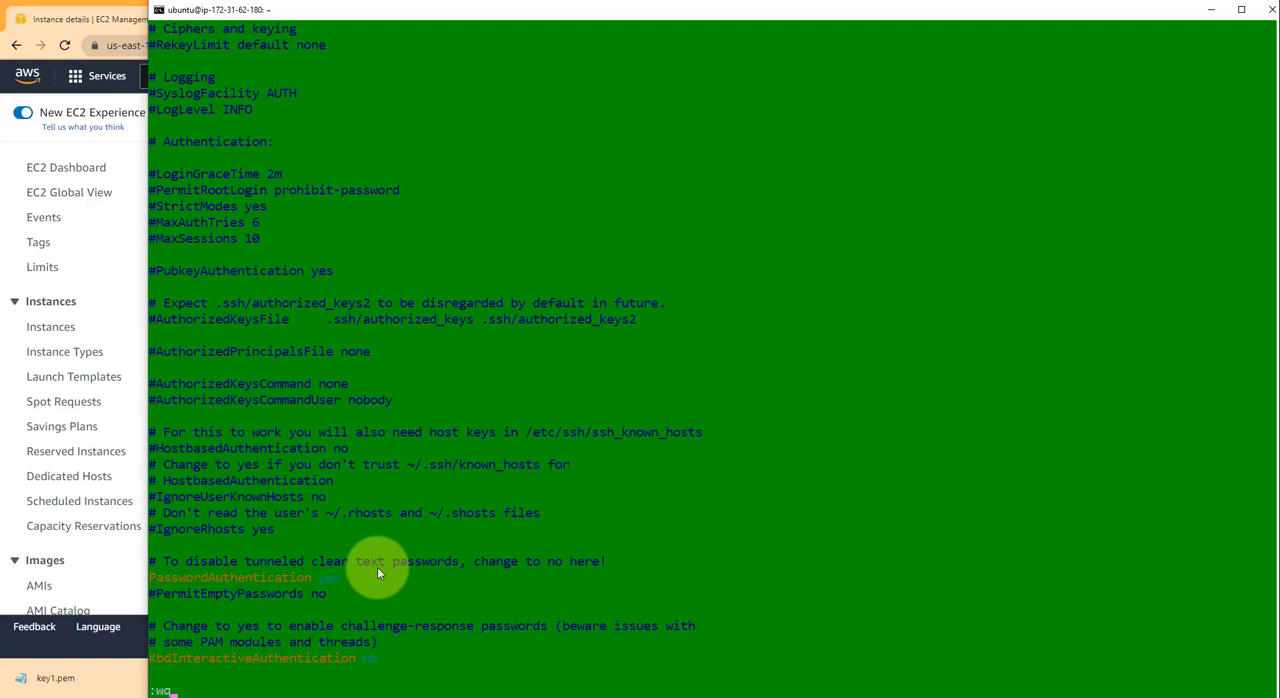
Save the file, reopen sshd_config to confirm PasswordAuthentication yes, then quit to the prompt.
key(Return)
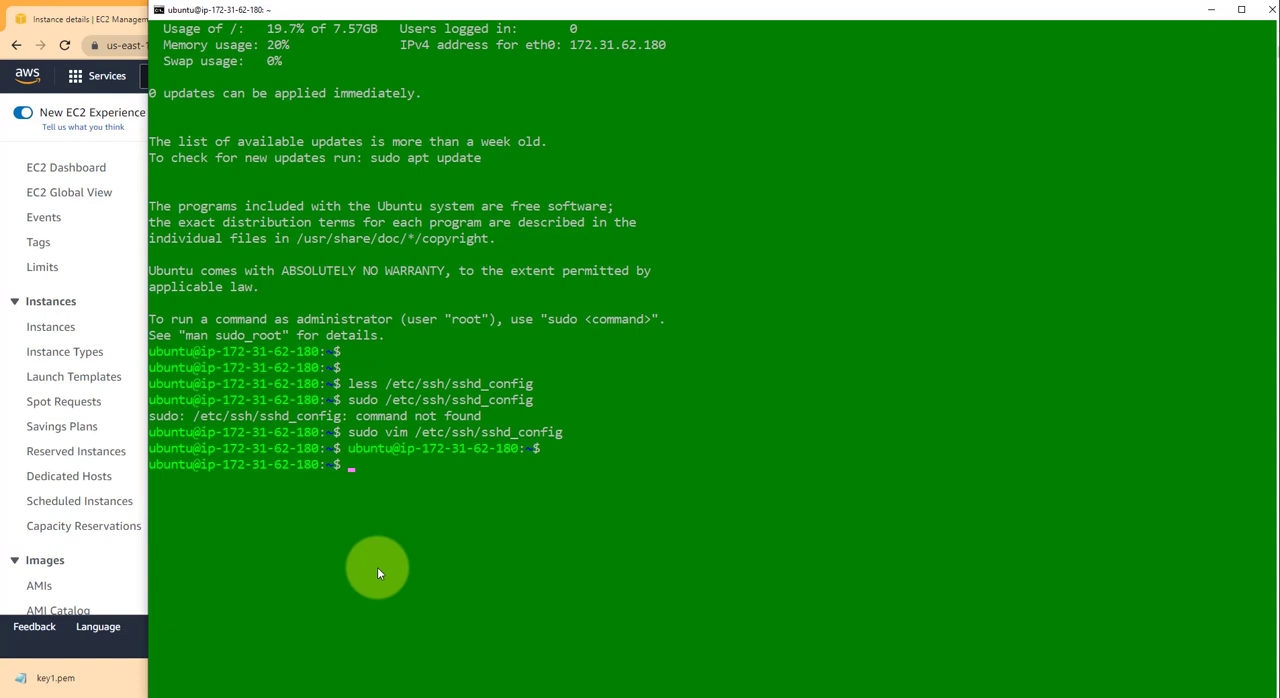
text(sudo /etc/ssh/sshd_config)
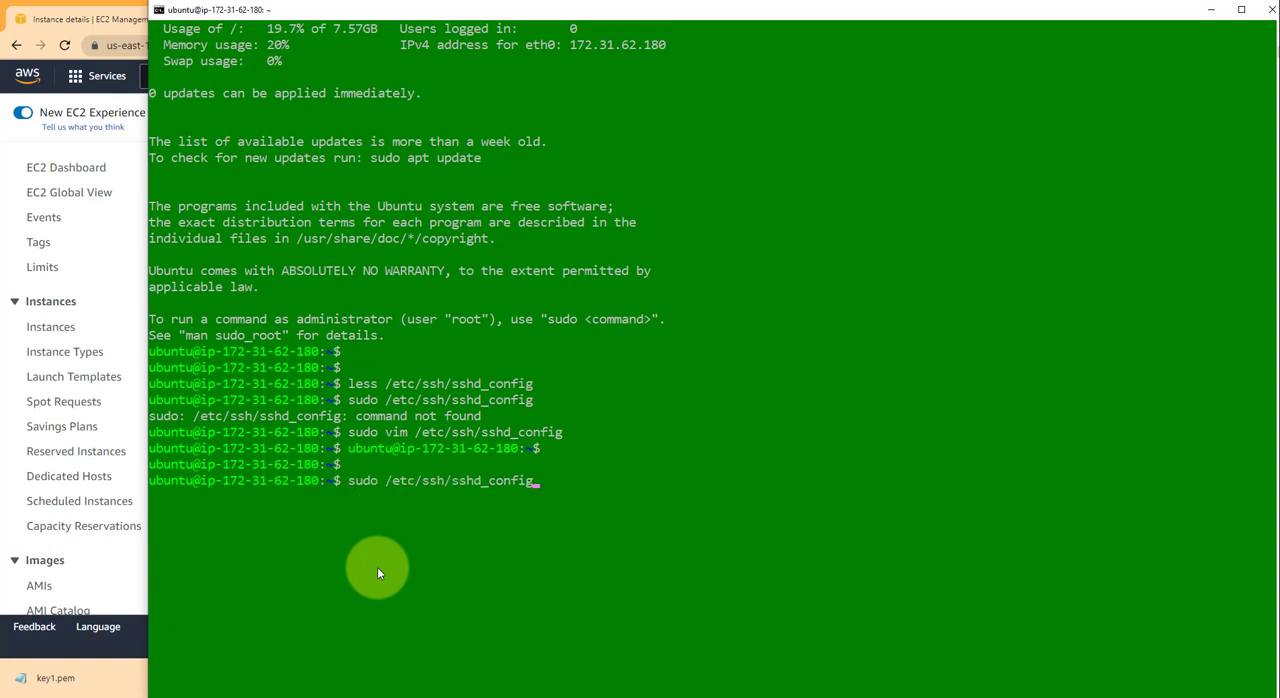
key(Return)
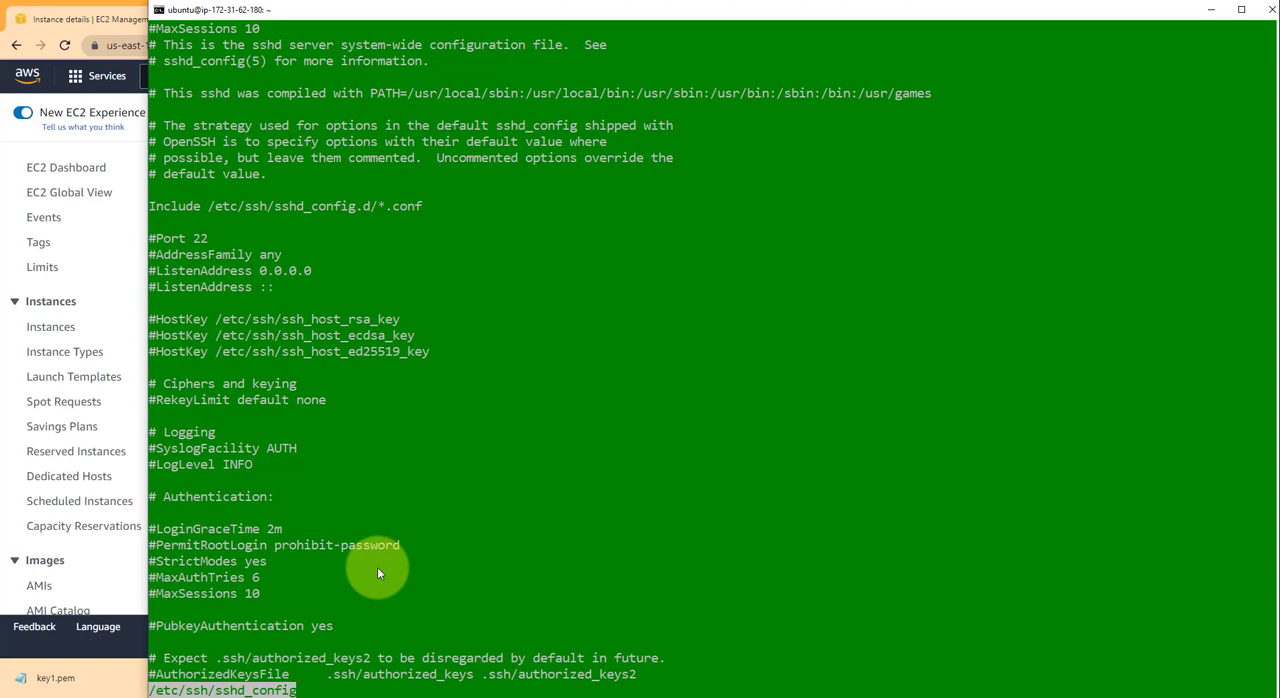
scroll(down, 3)
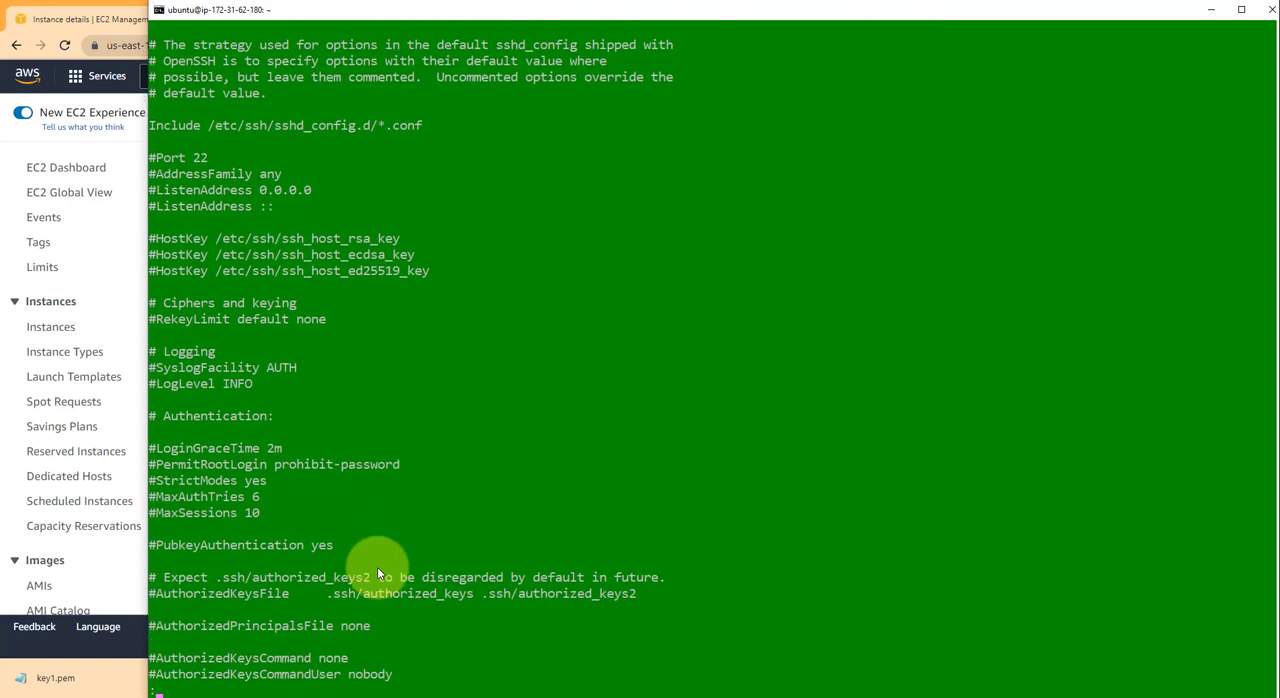
scroll(down, 3)
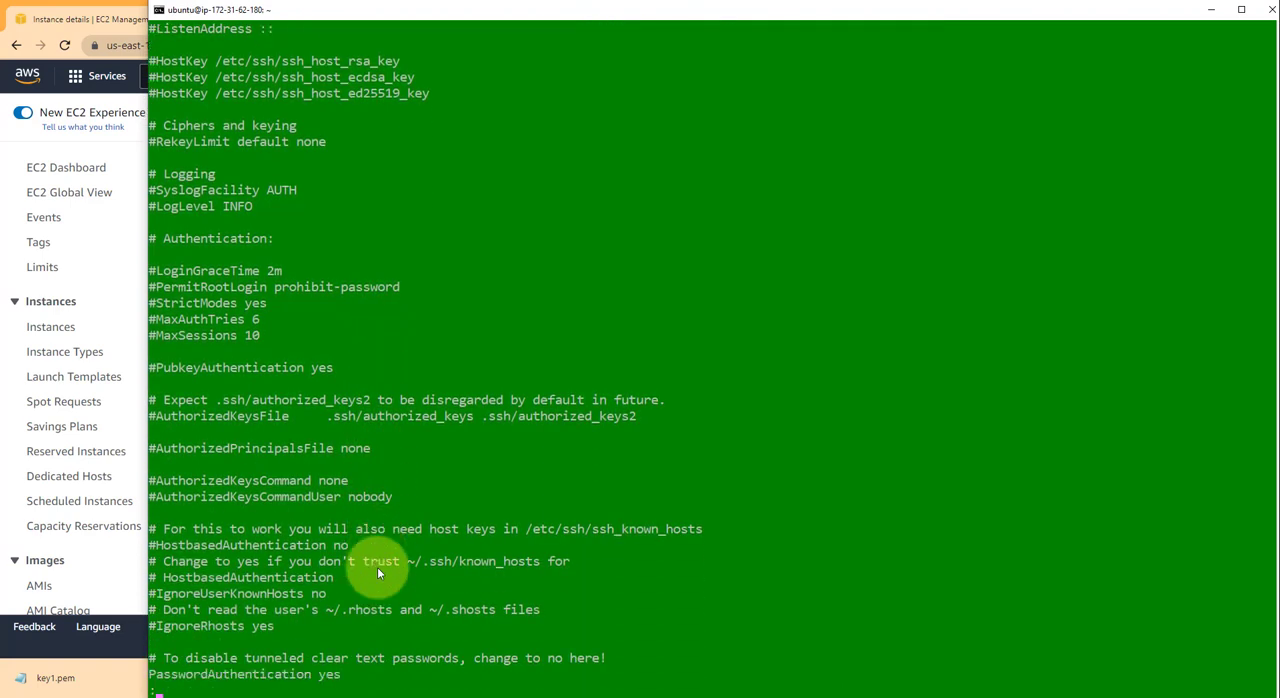
scroll(down, 3)
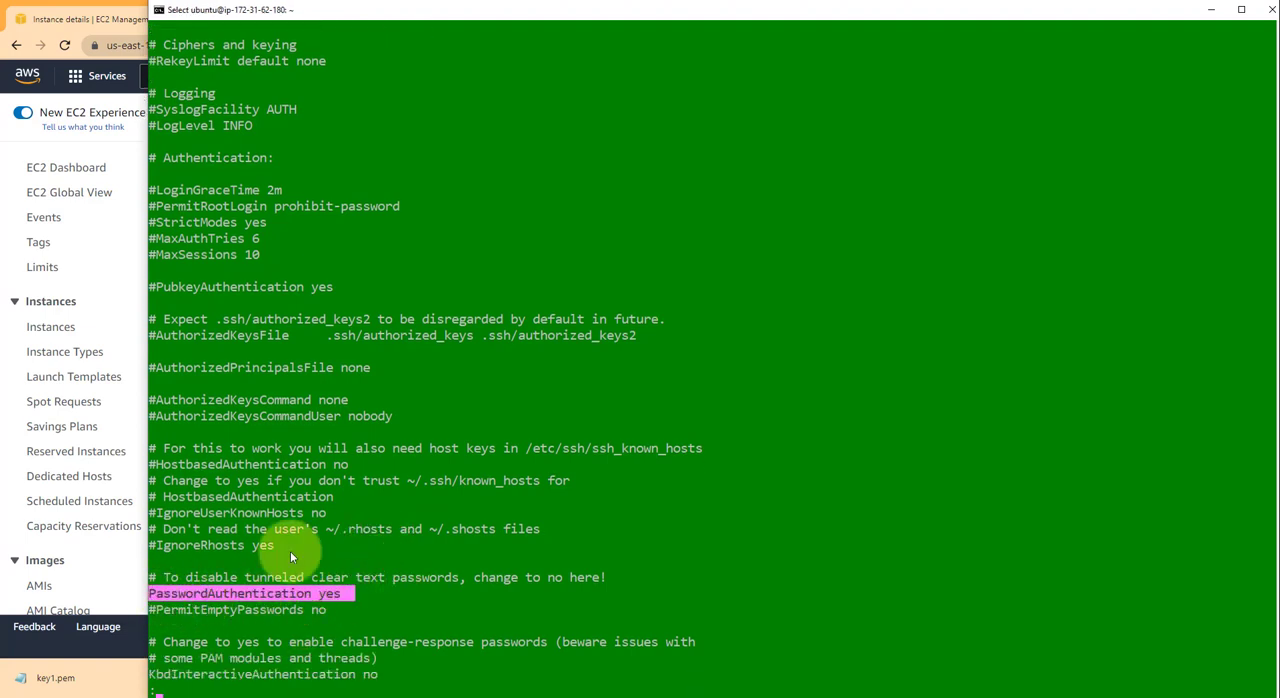
mouse_move(1264, 516)
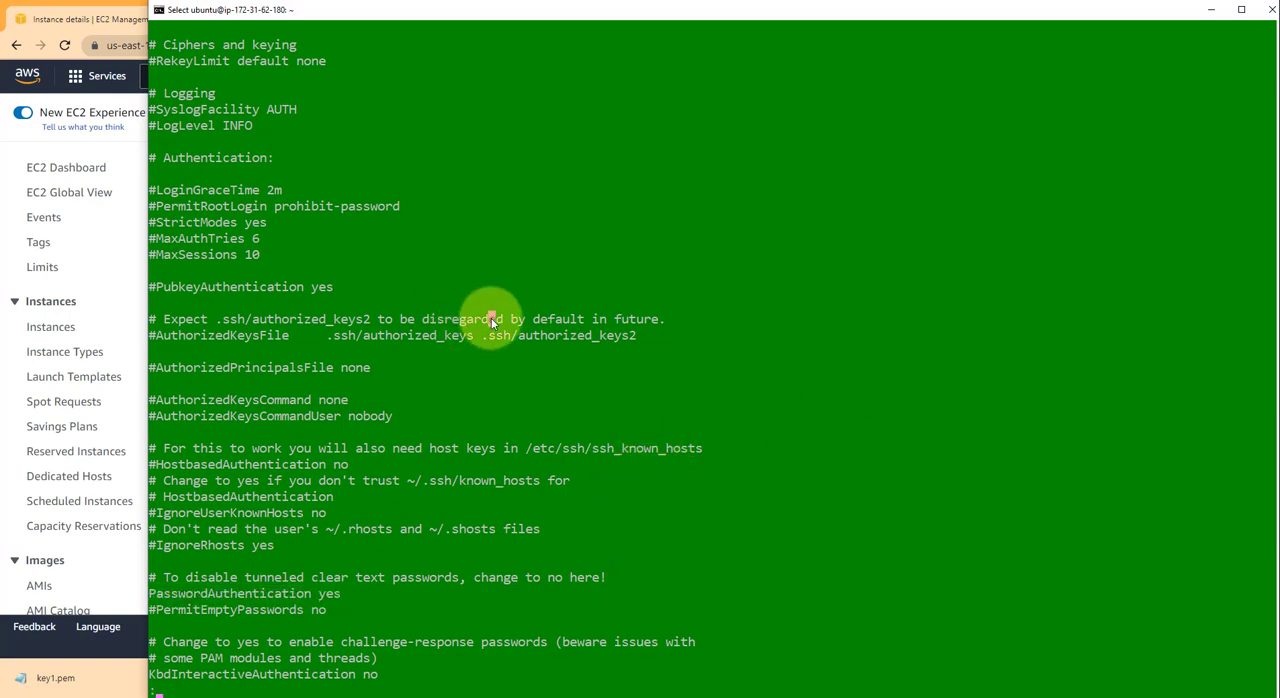
scroll(down, 3)
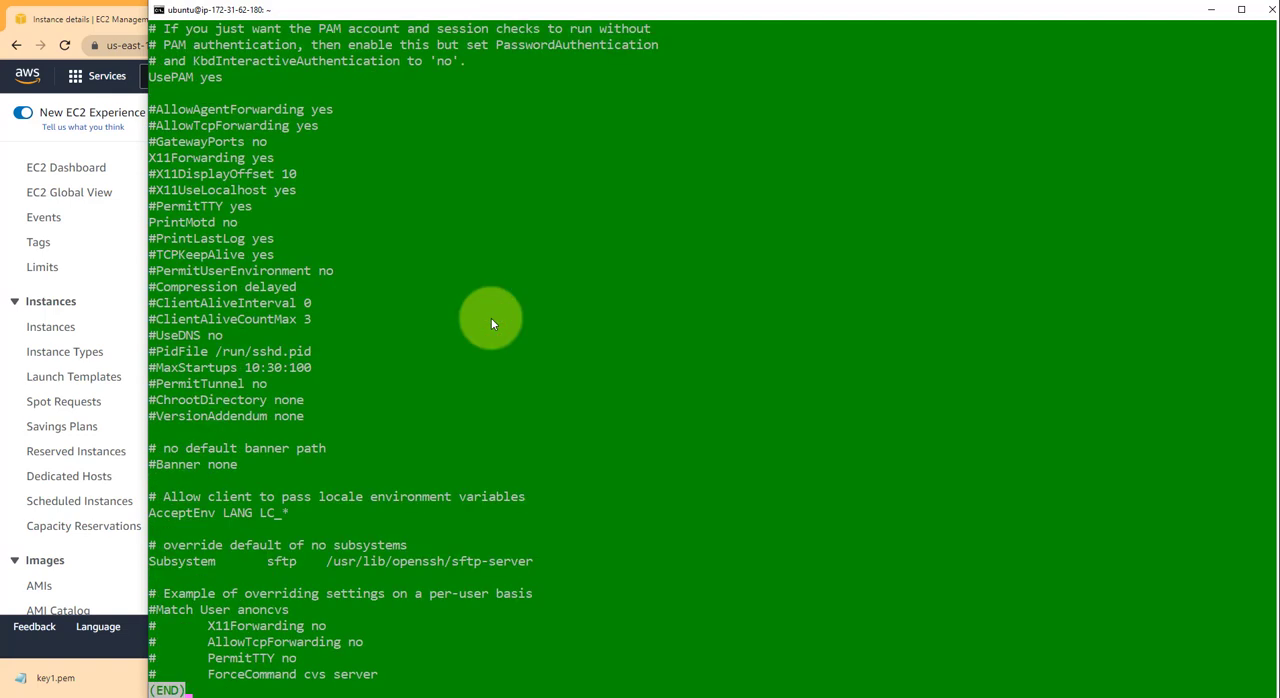
key(q)
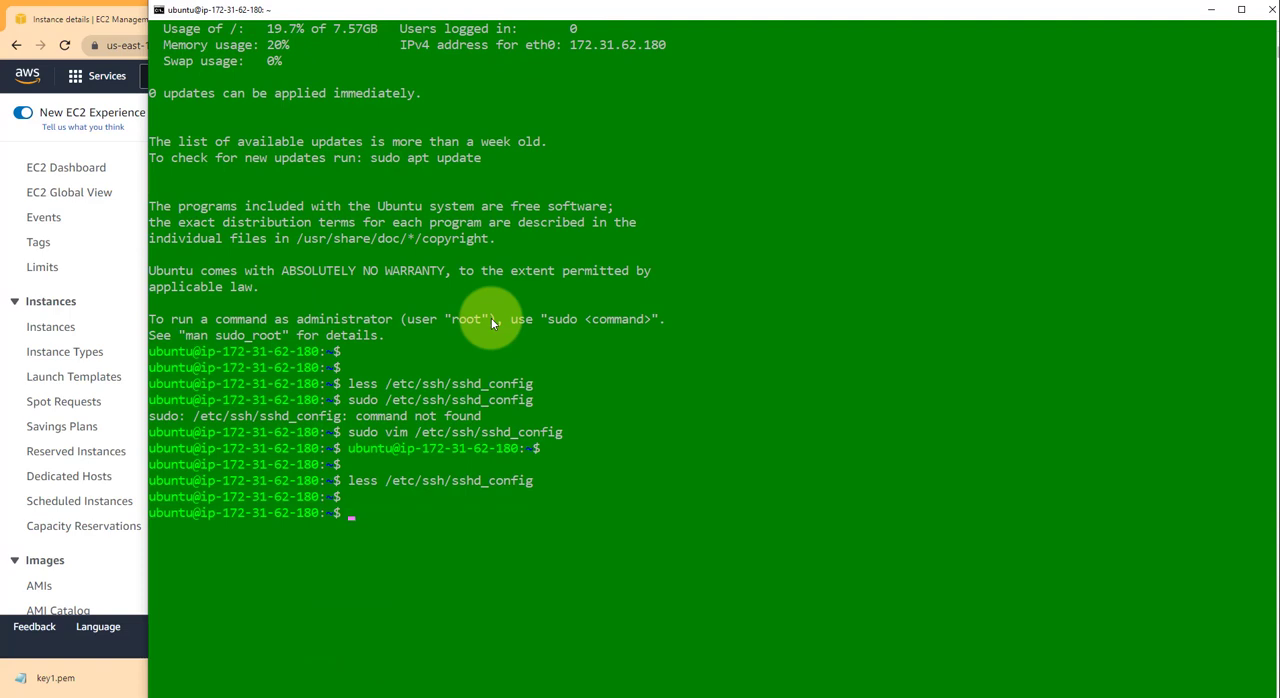
Run sudo passwd ubuntu and submit a new password for the ubuntu user.
text(u)
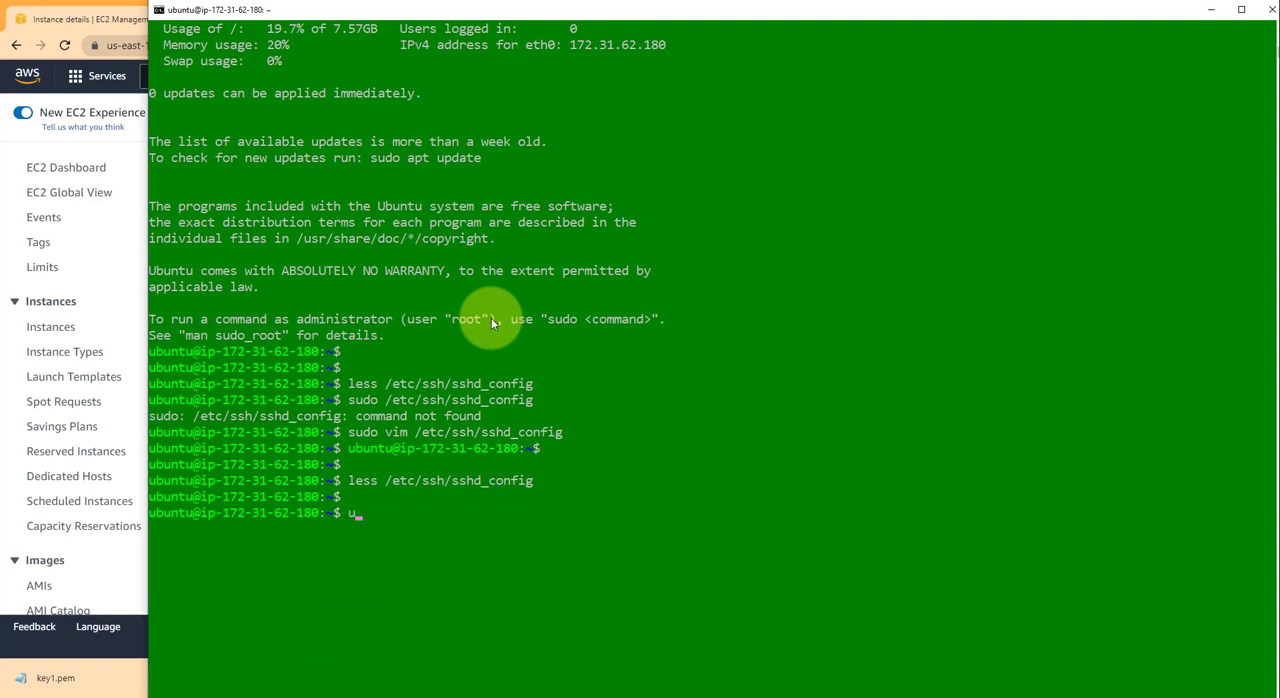
text(pass)
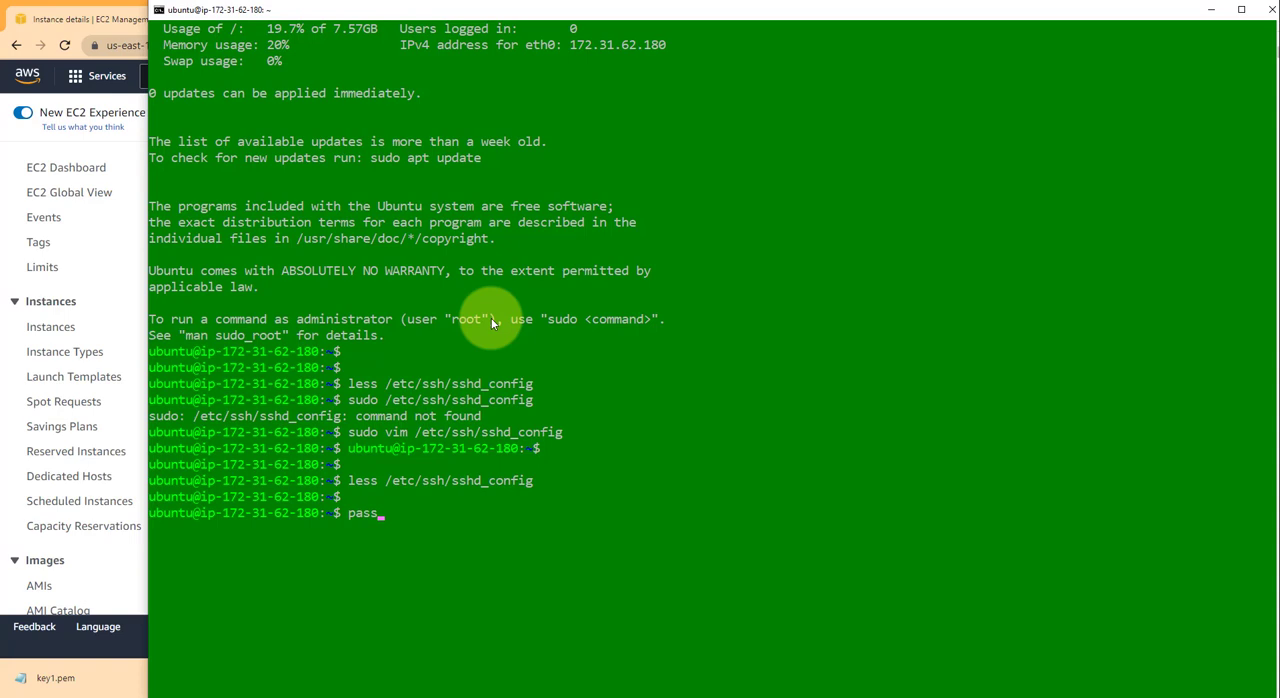
text(wd)
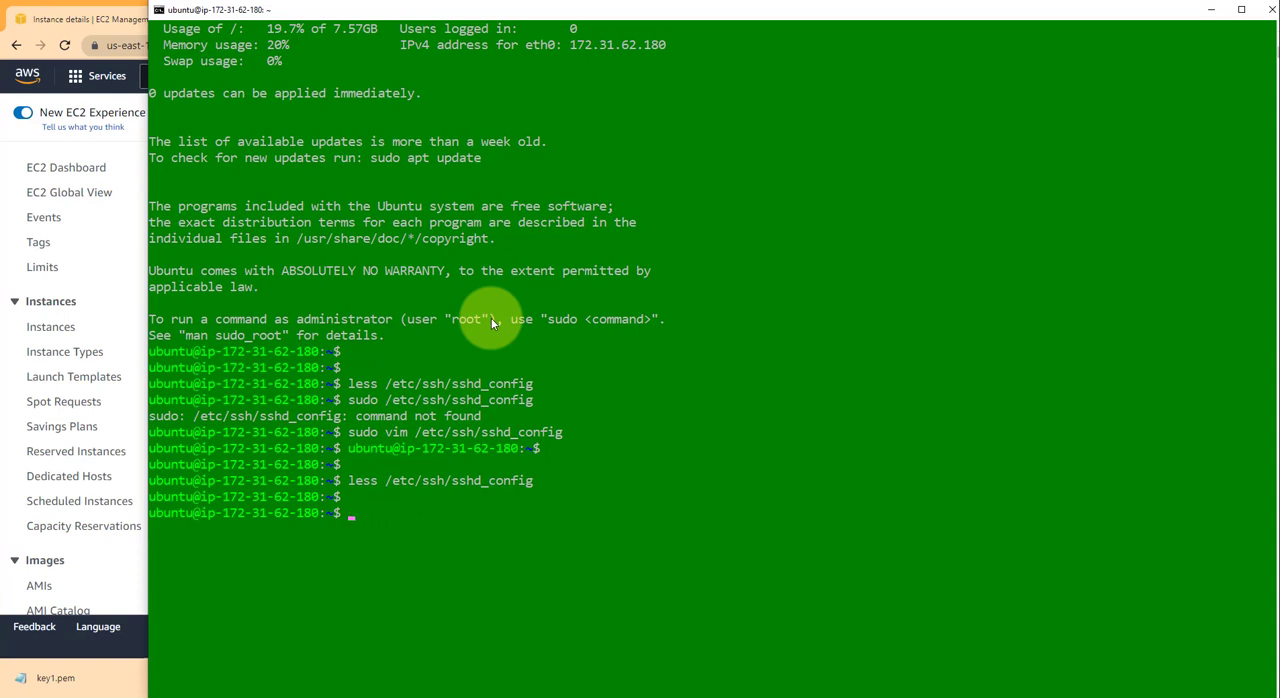
text(sudo pa)
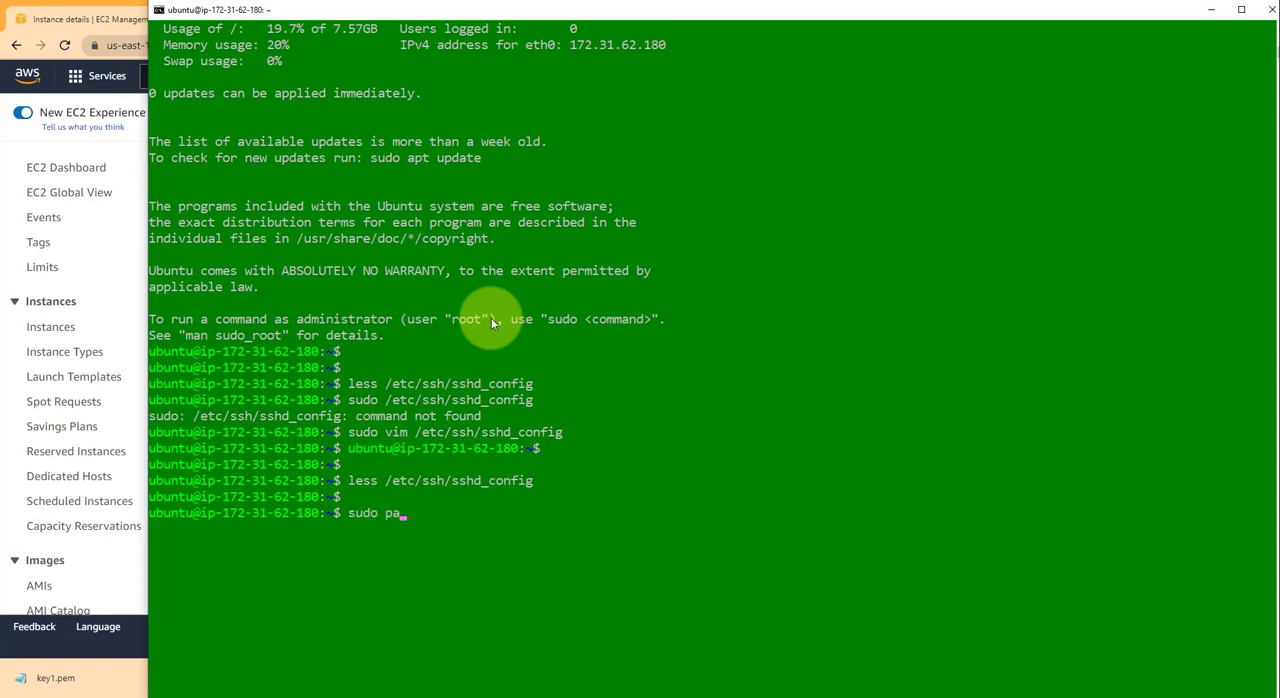
text(sswd)
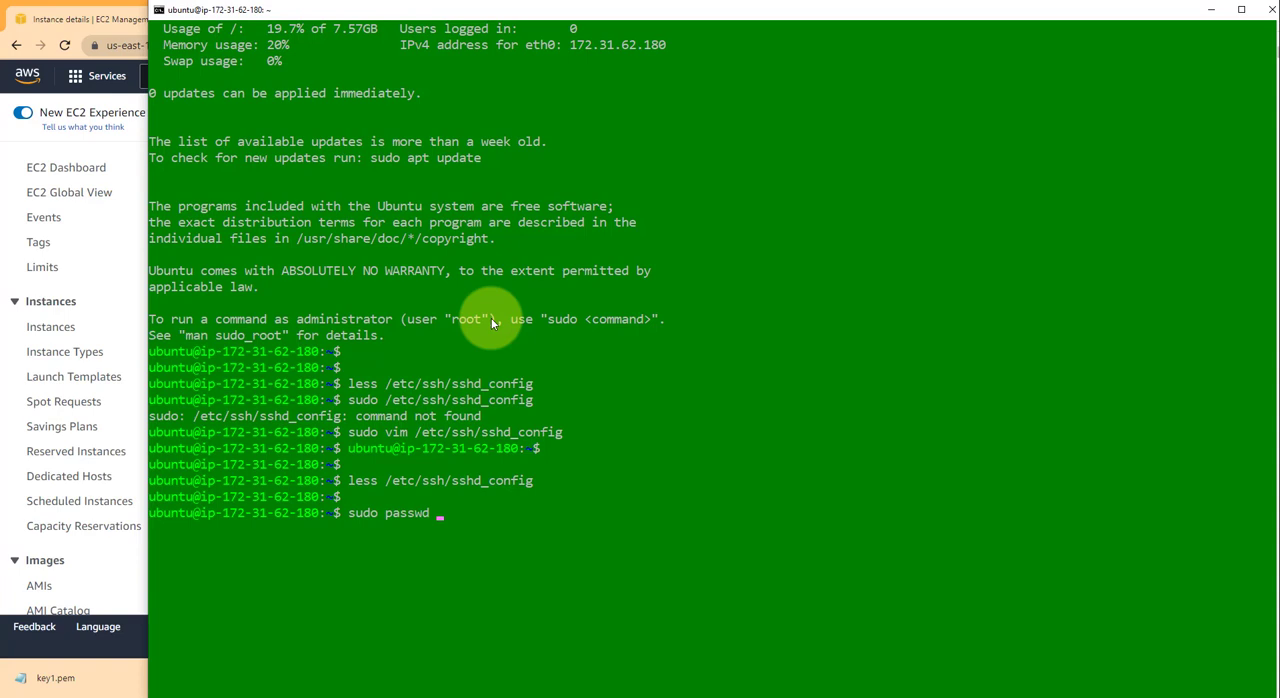
text(ubuntu)
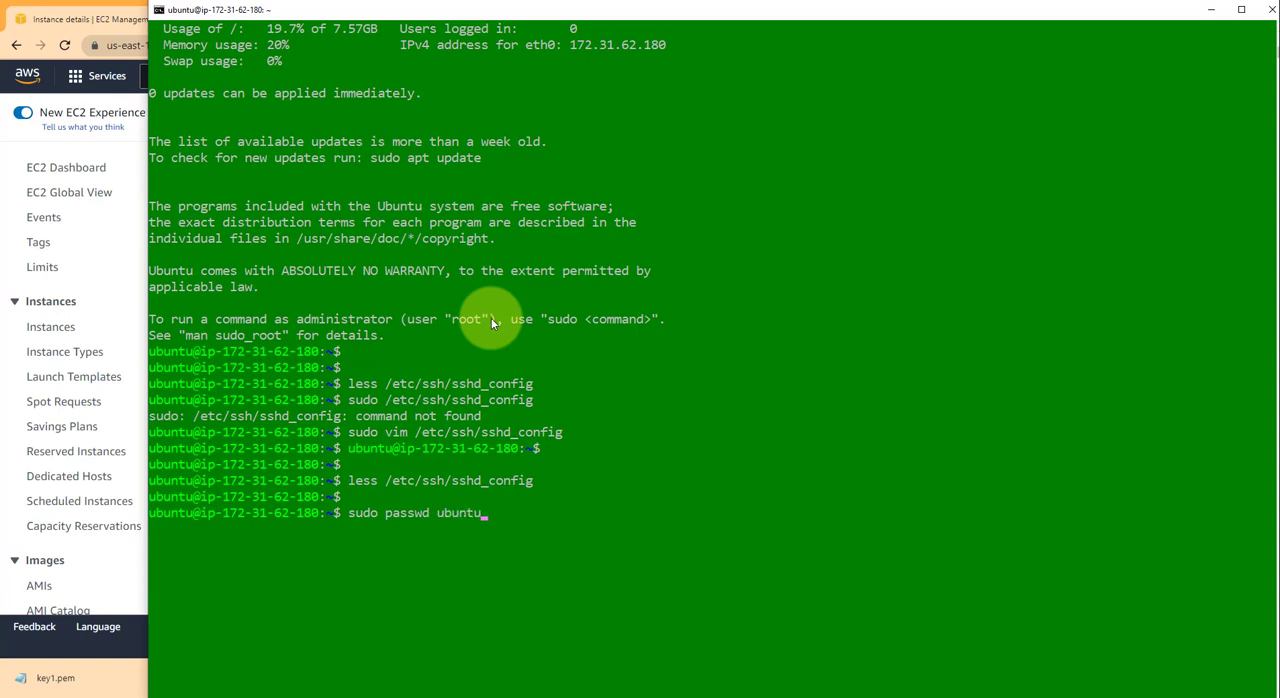
key(Return)
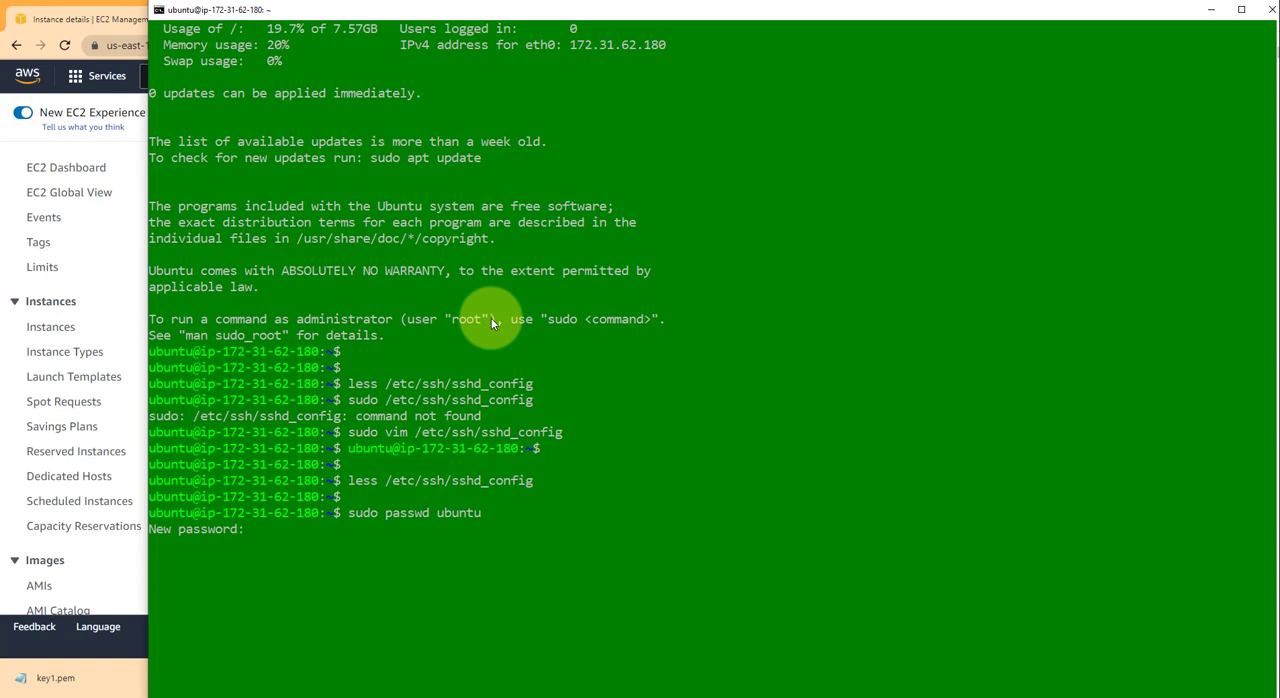
key(Return)
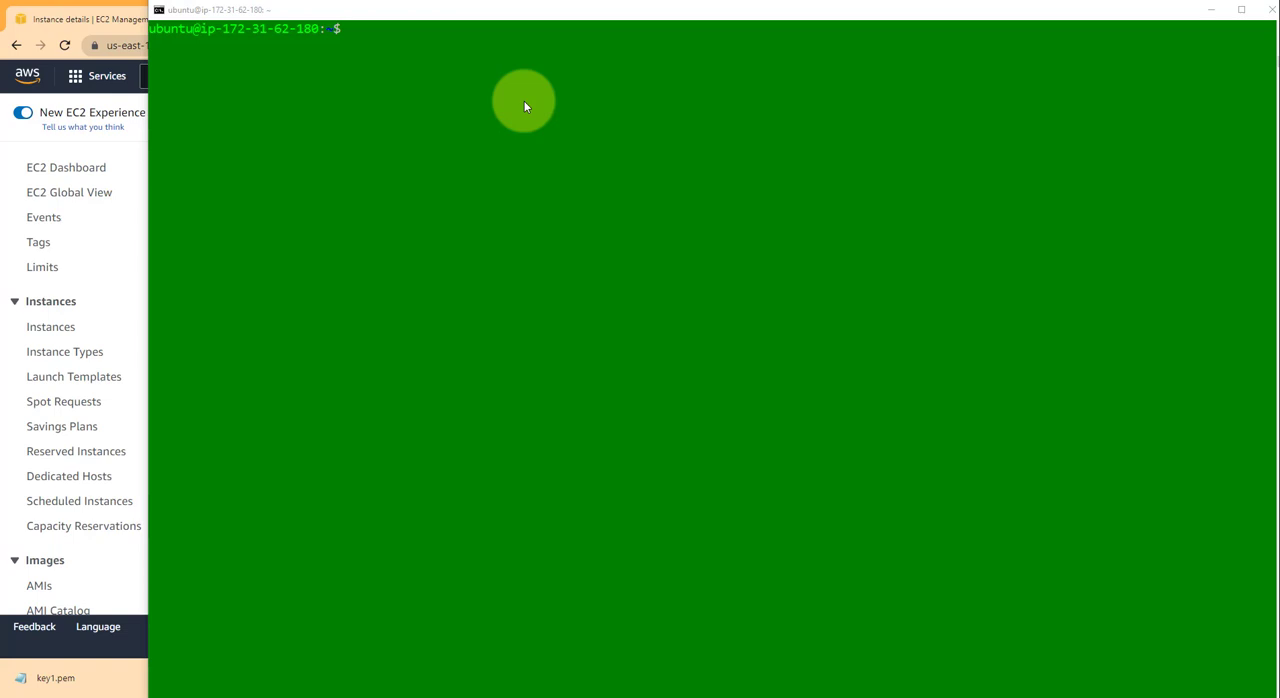
mouse_move(608, 122)
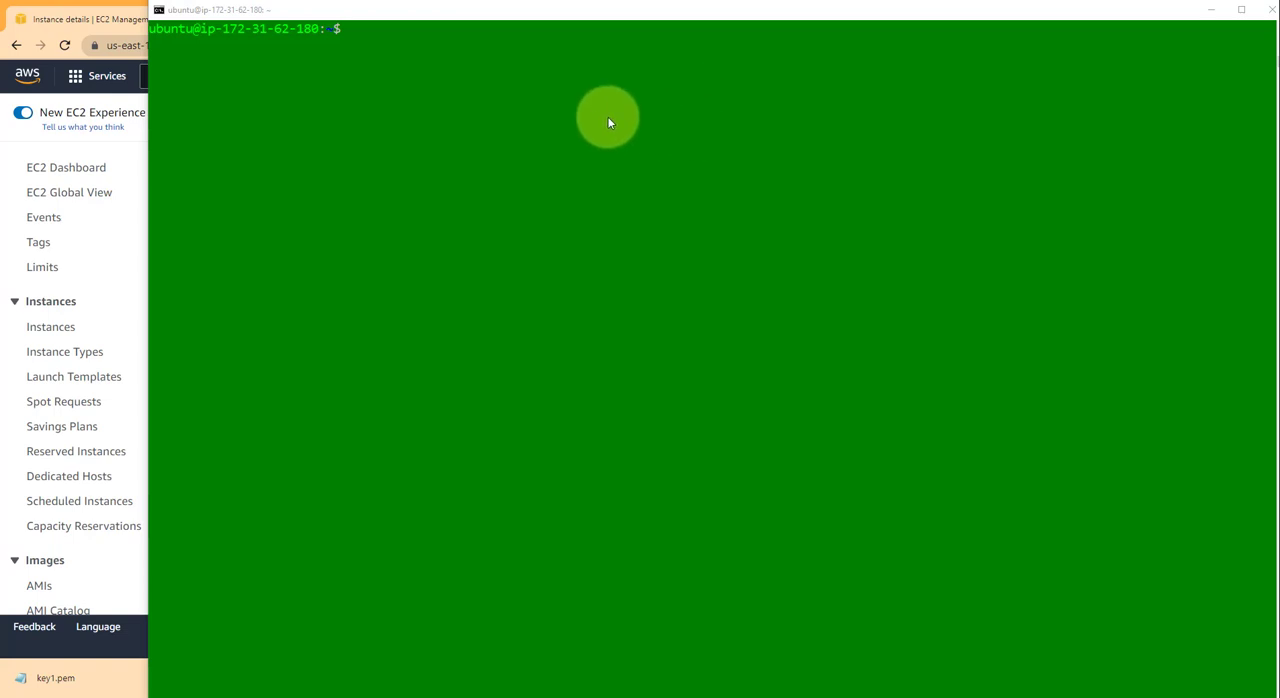
mouse_move(448, 72)
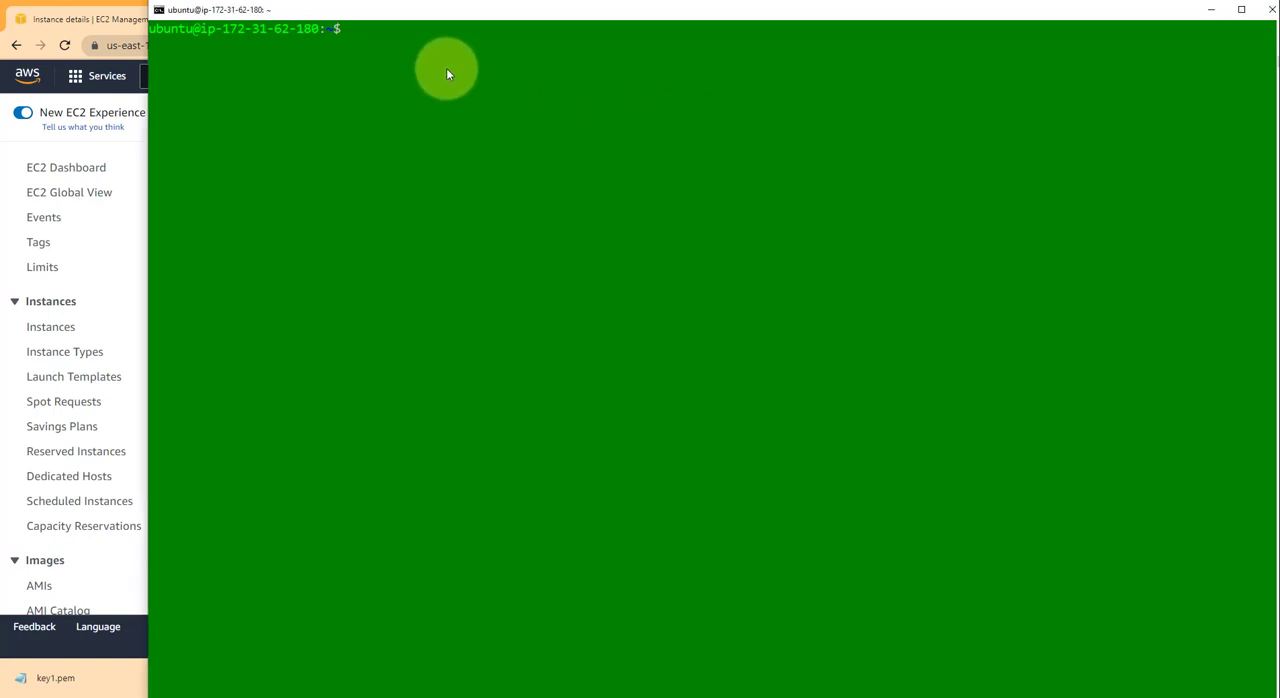
Restart the SSH service with sudo service ssh restart and begin exiting the session.
text(sudo s)
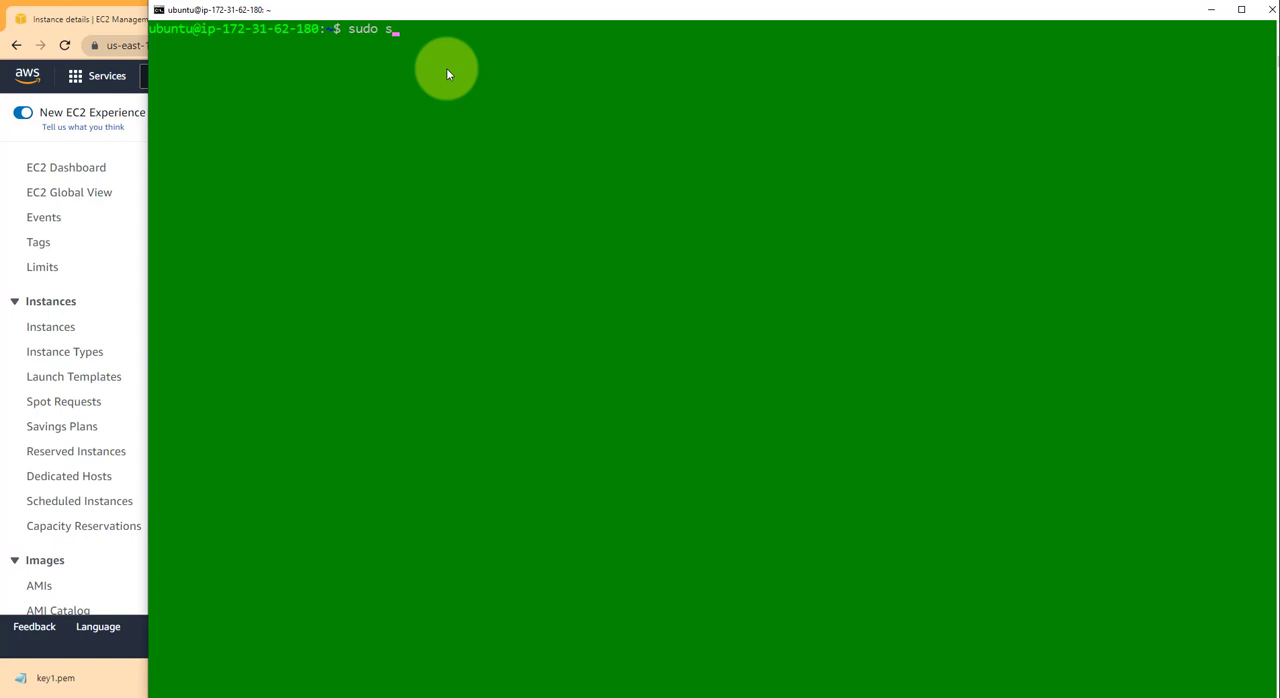
text(ervice ss)
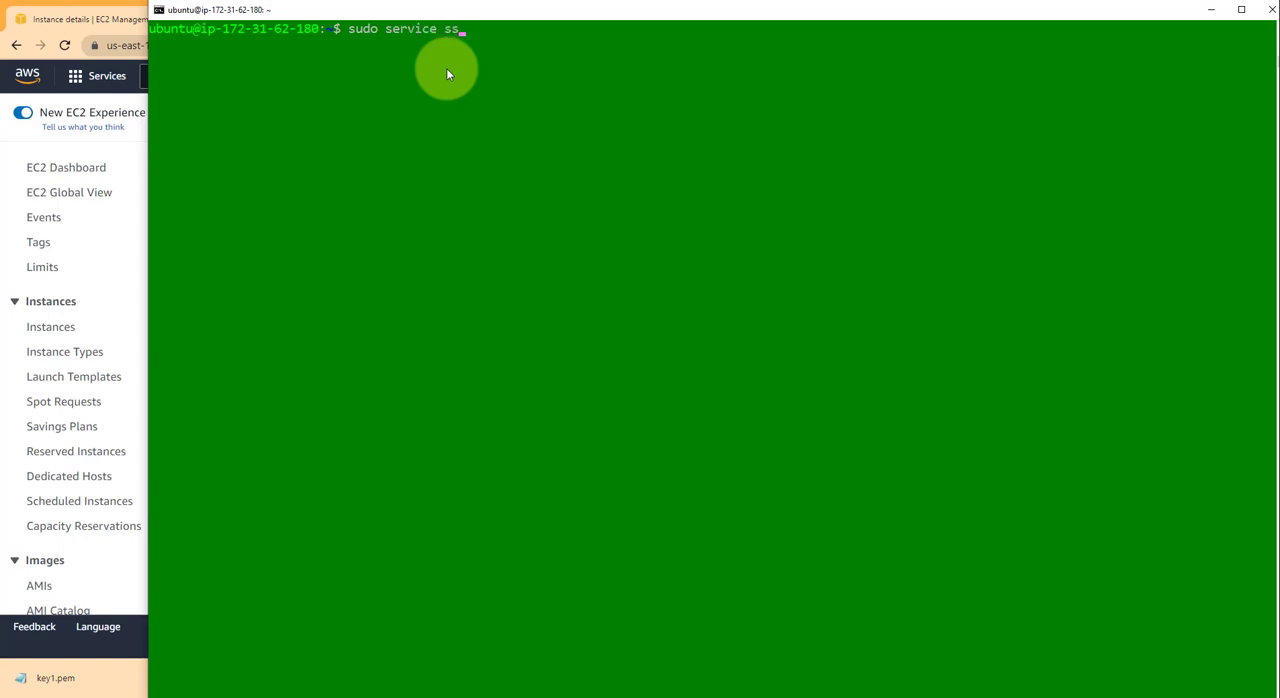
text(h restart)
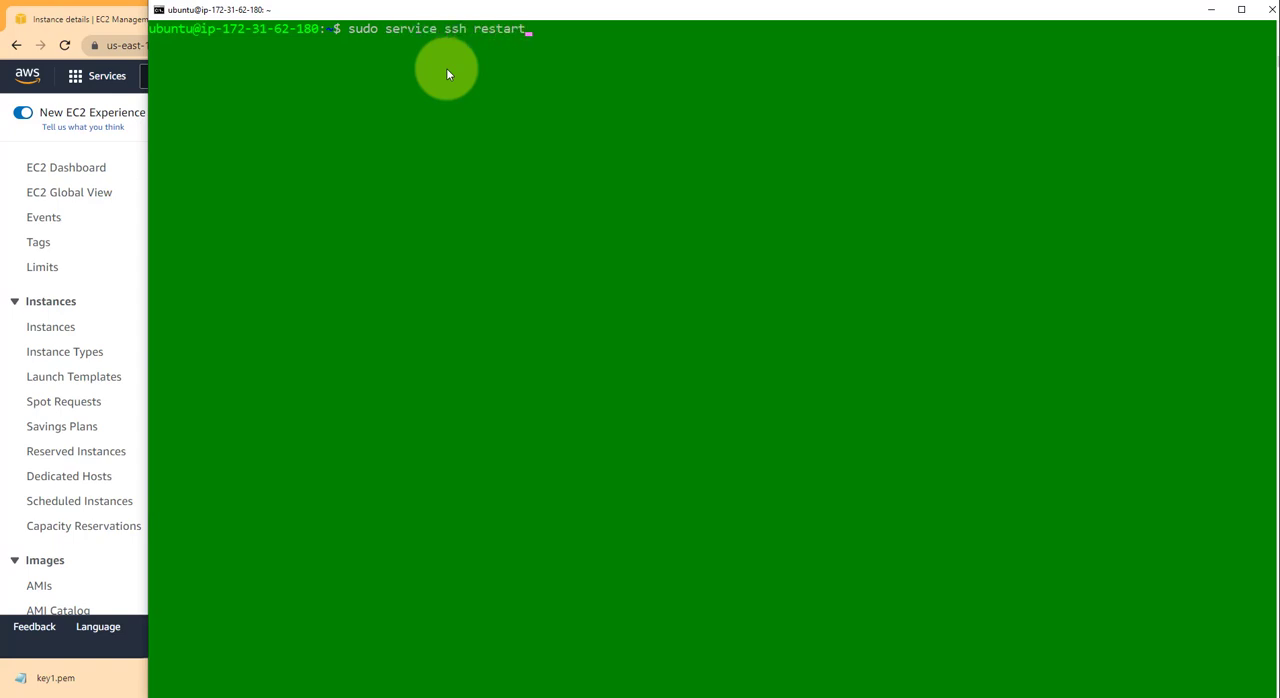
key(Return)
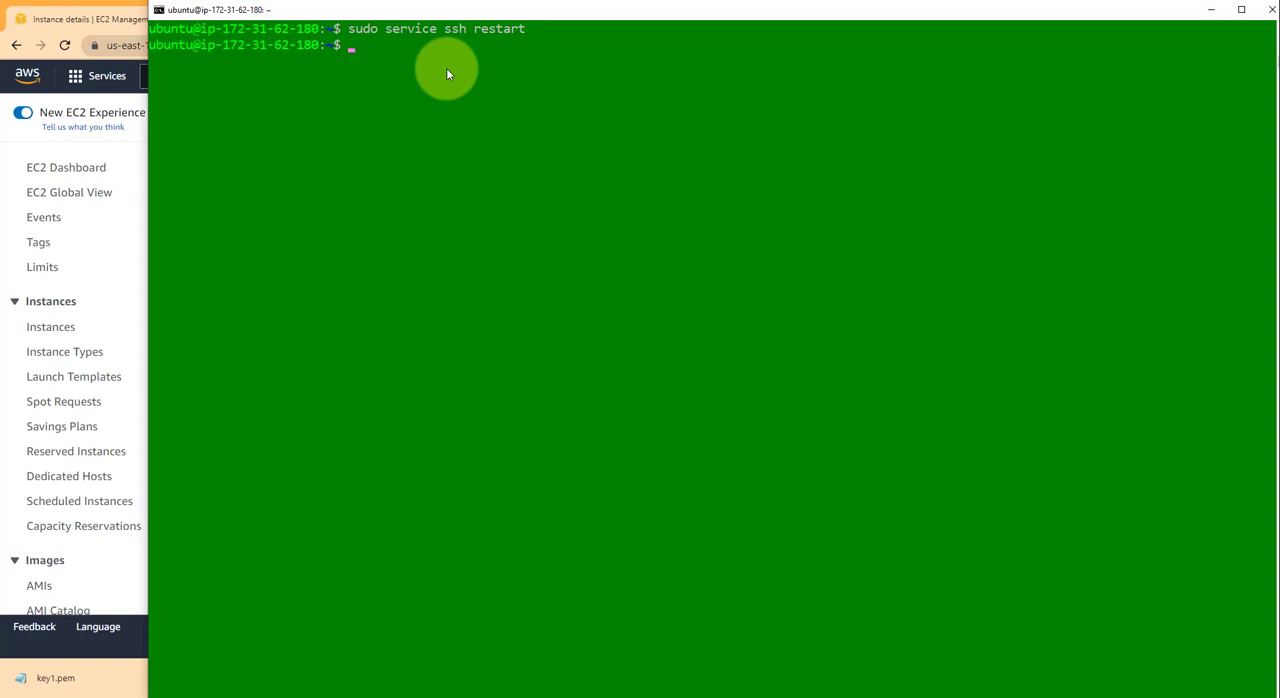
text(e)
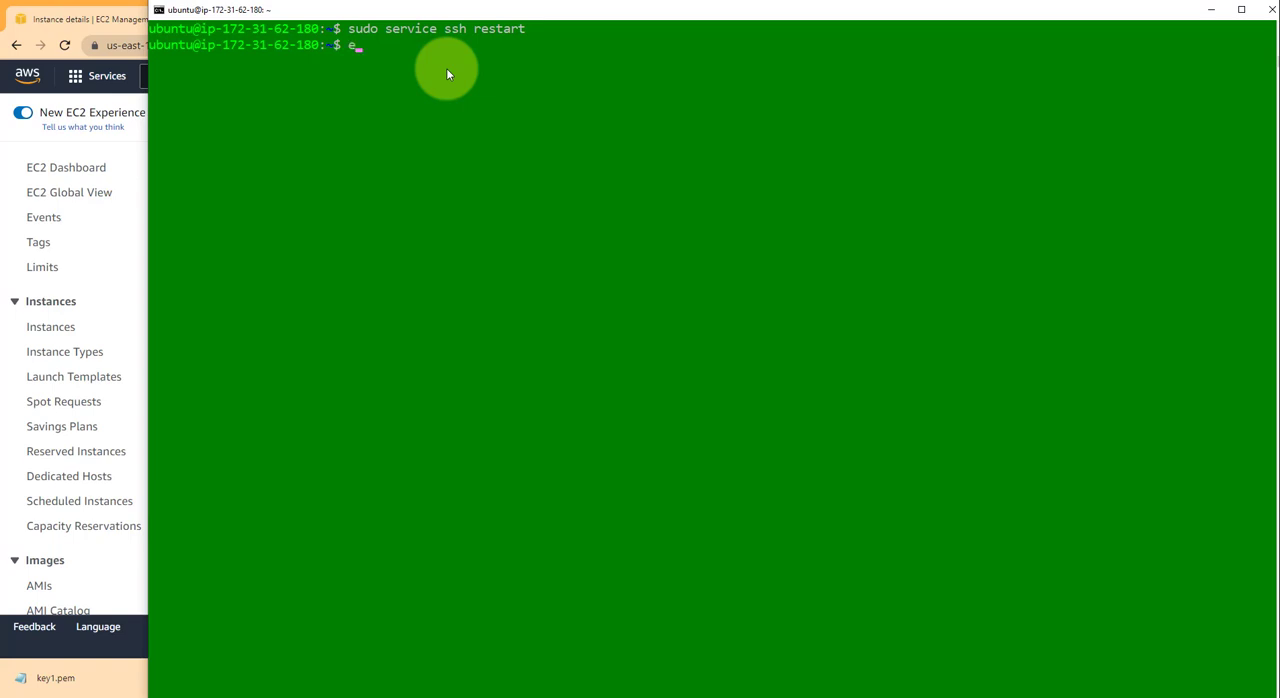
text(exit)
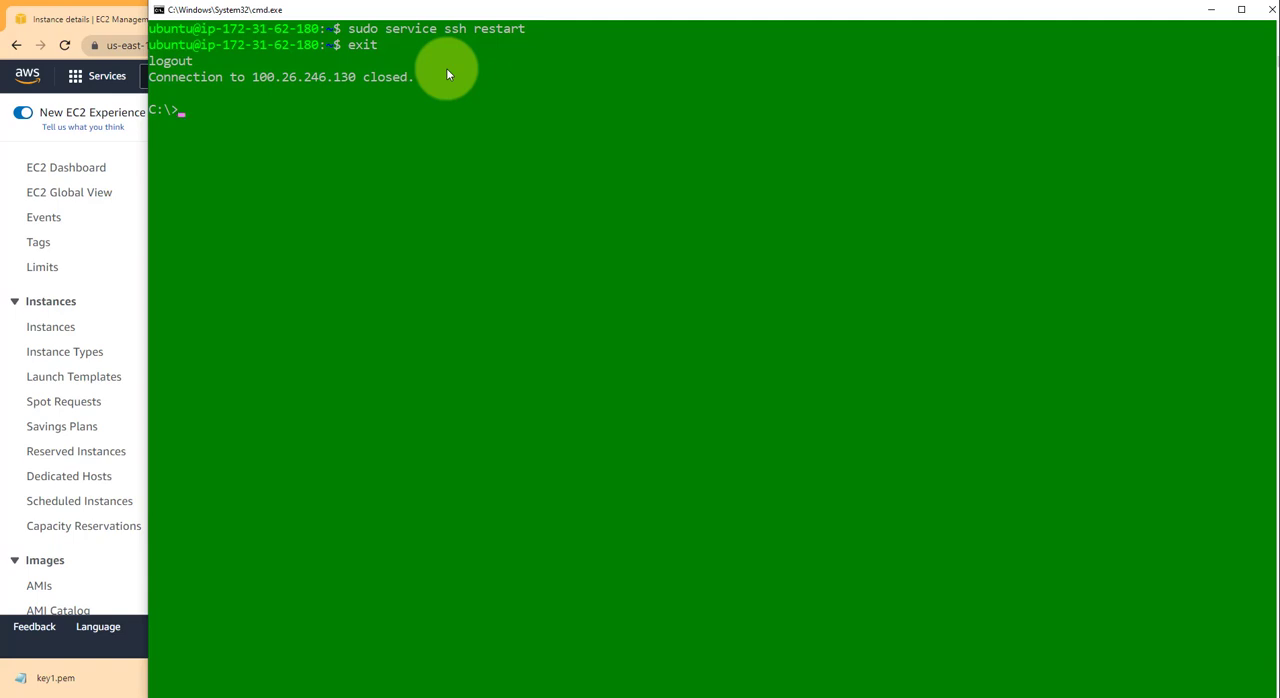
text(ss)
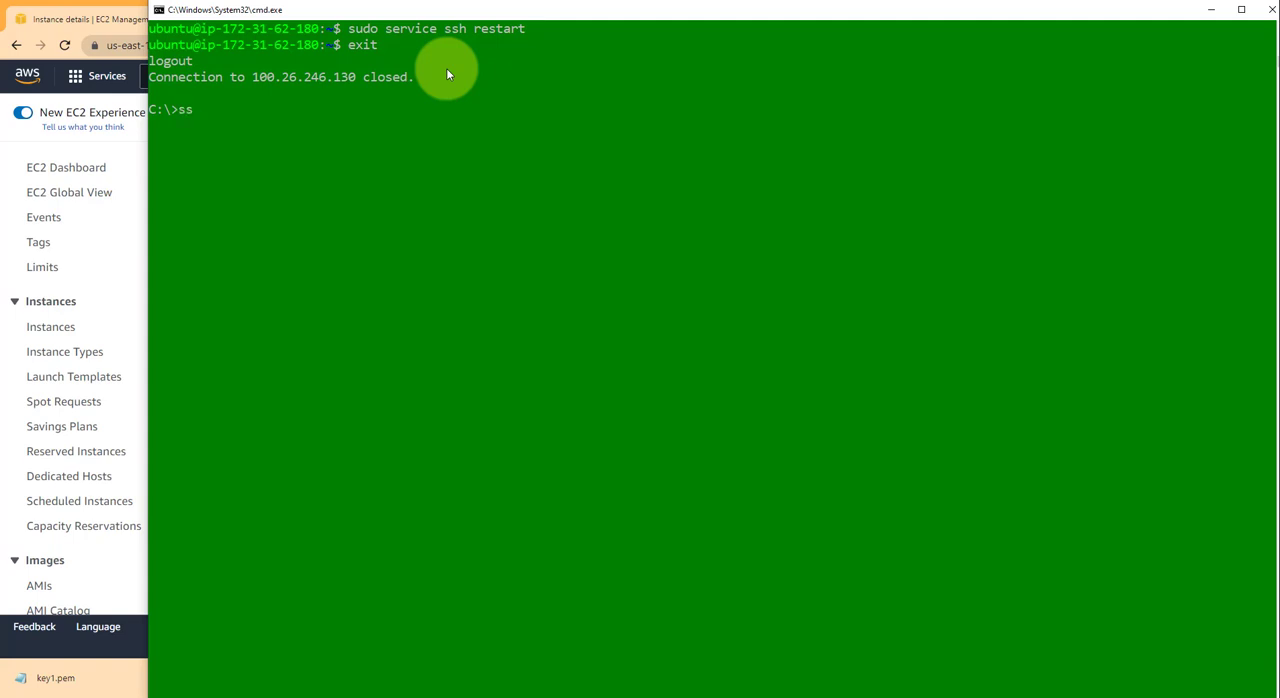
text(h)
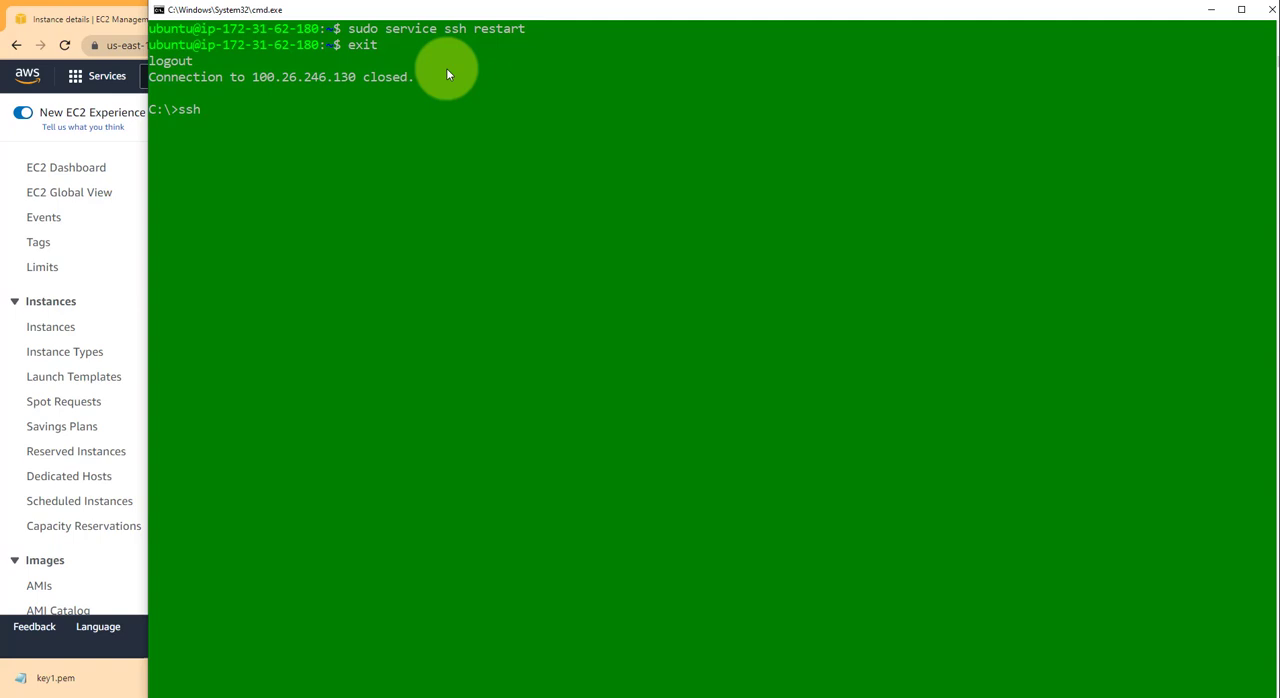
text(ubuntu)
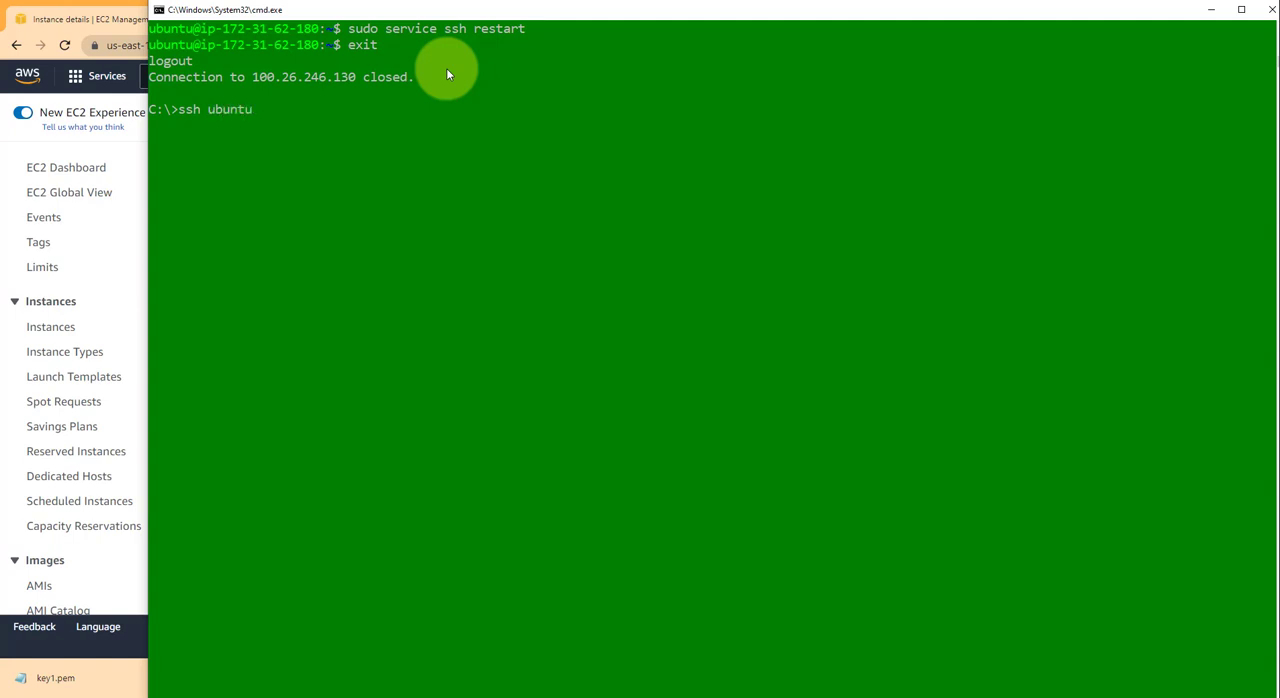
text(@)
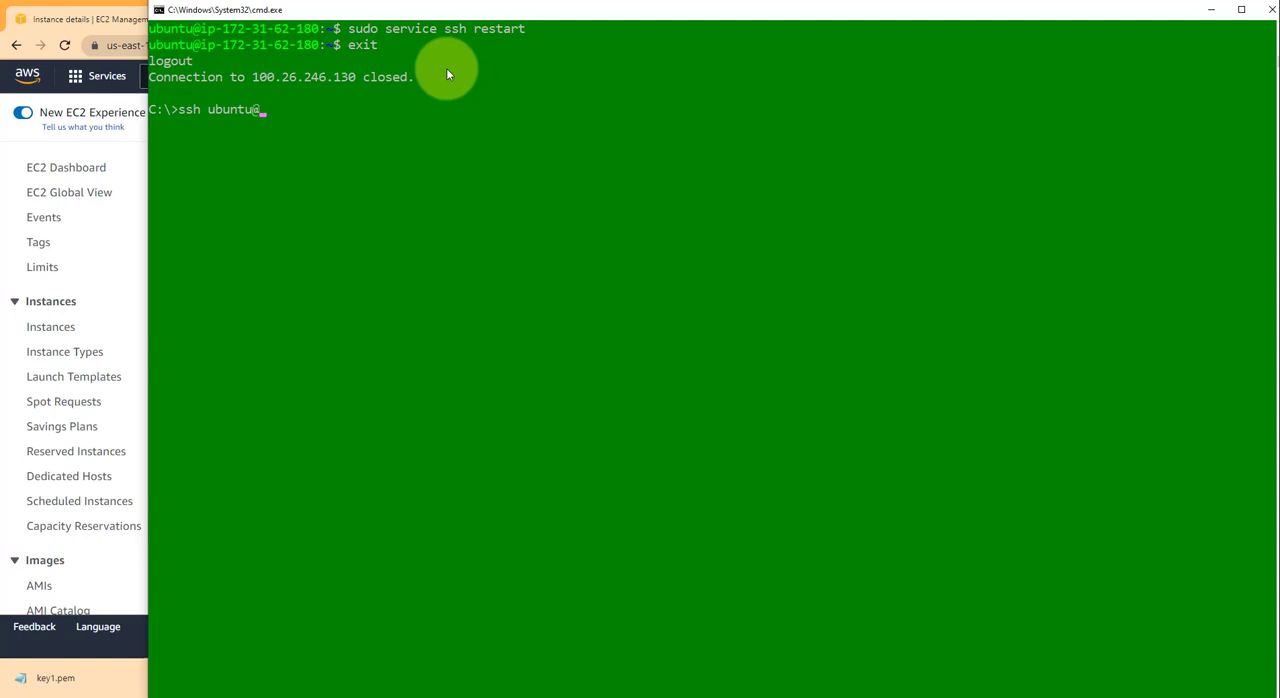
text(1)
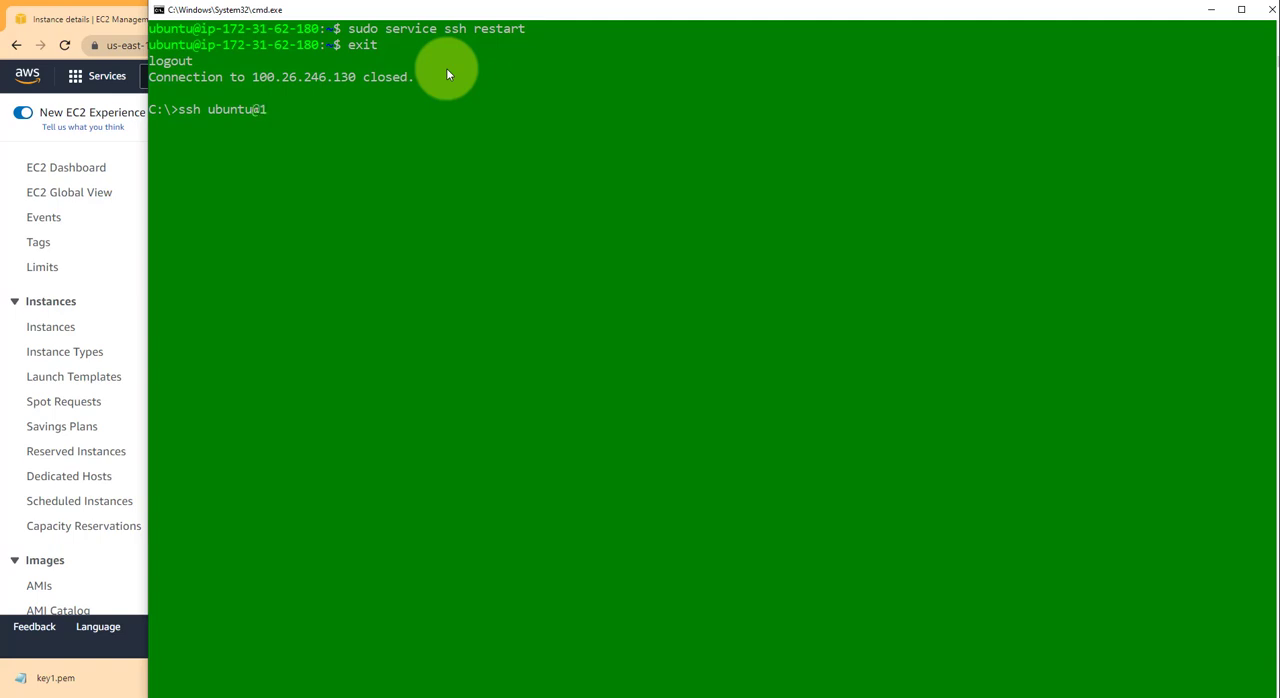
text(00.)
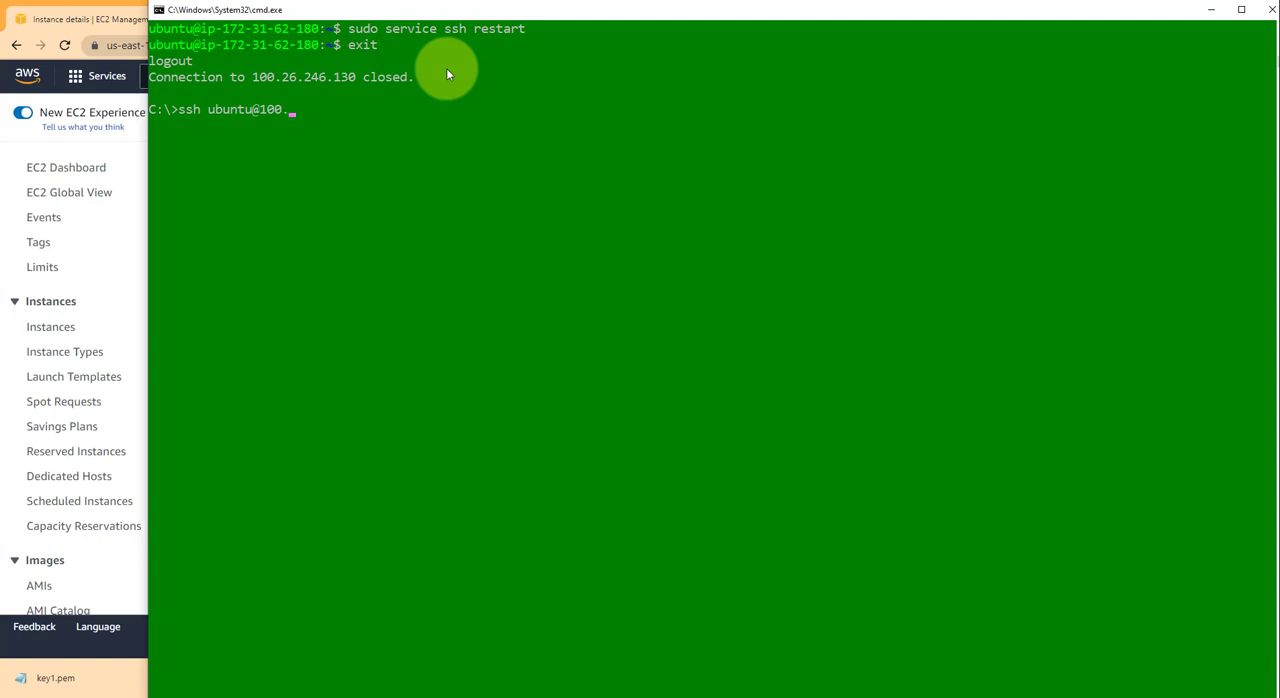
text(26.246)
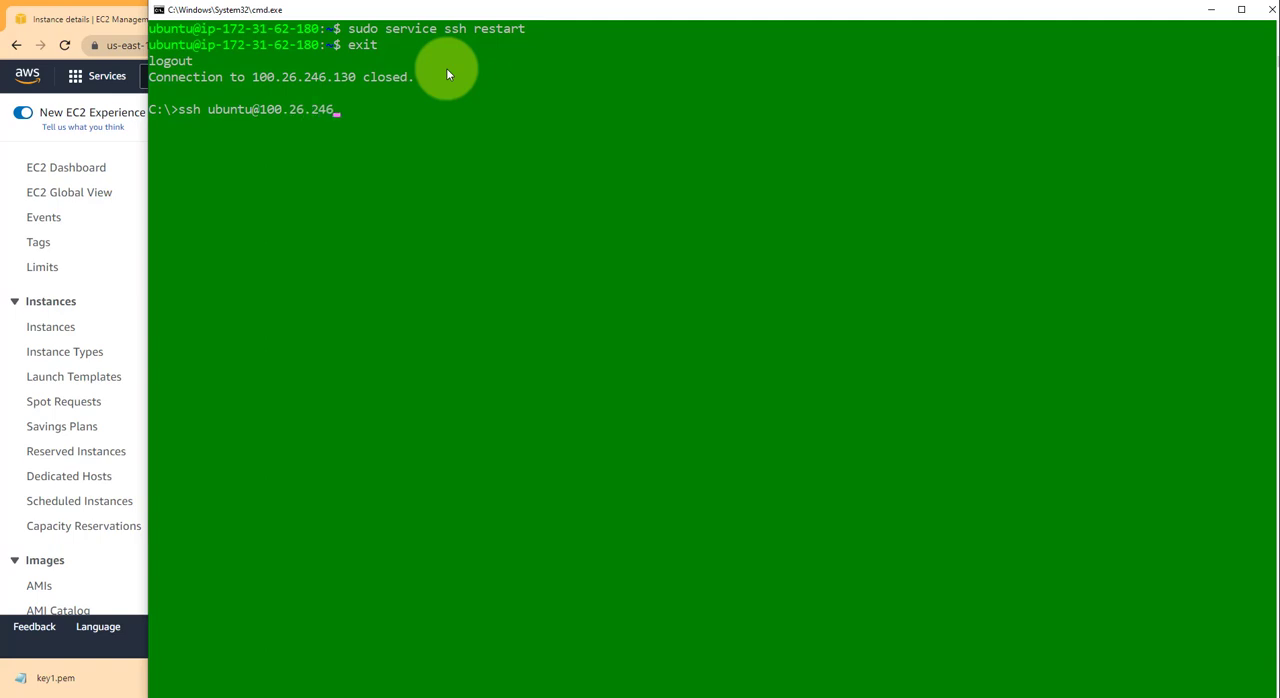
key(Return)
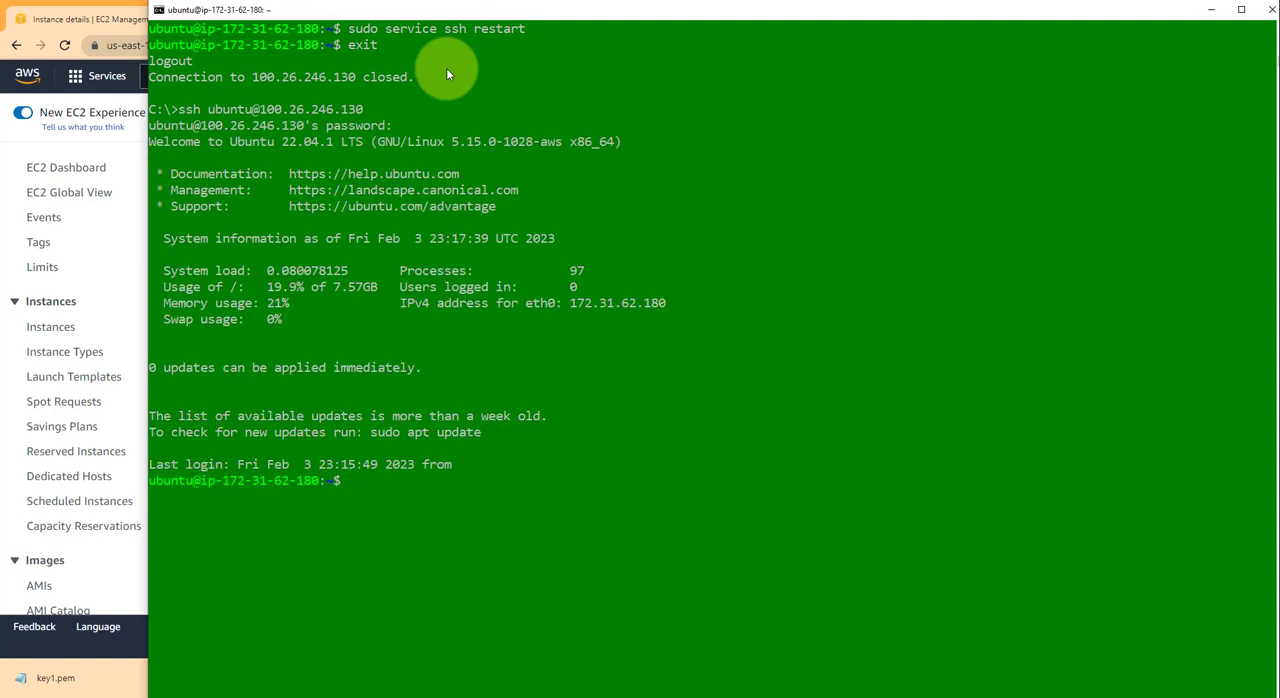
Confirm the user with whoami returning ubuntu, then exit the remote session.
text(u)
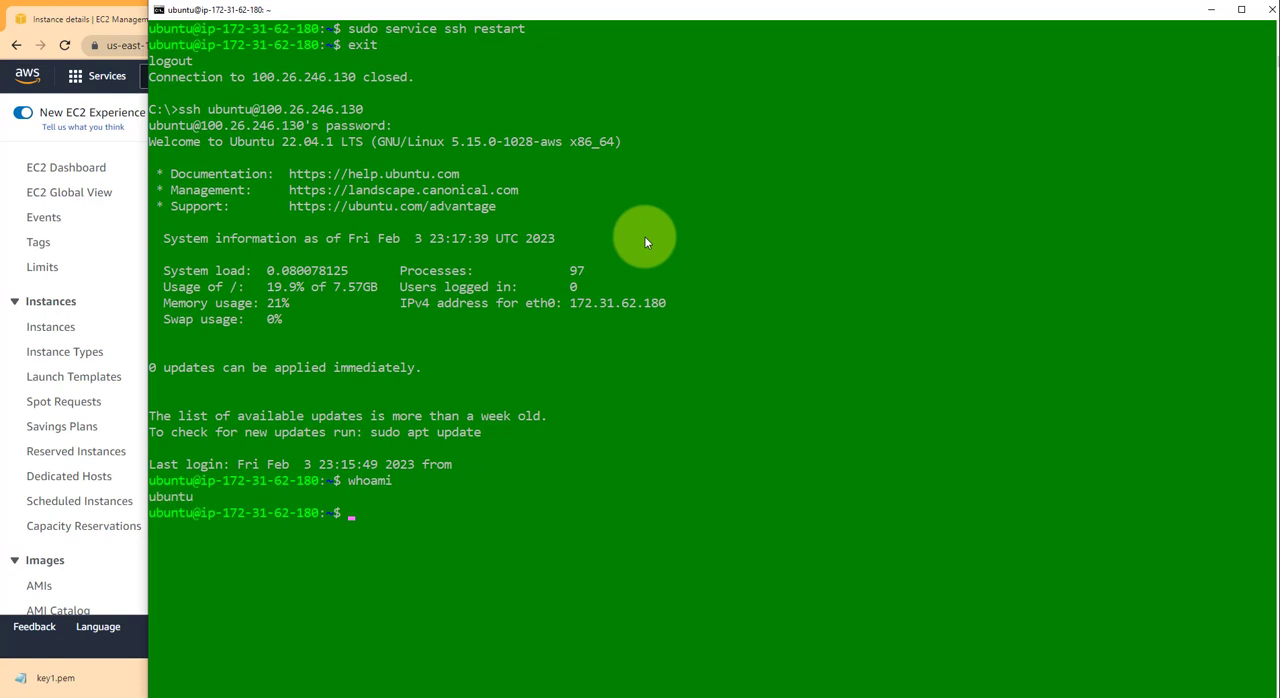
text(ex)
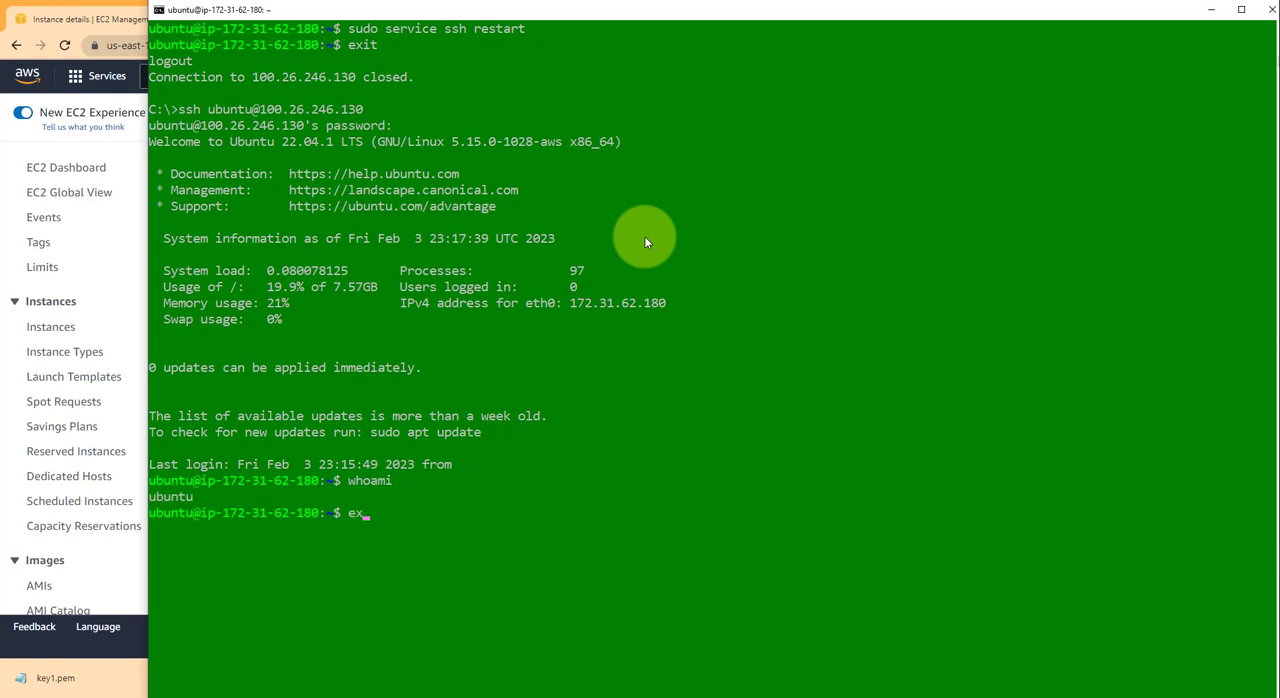
key(Return)
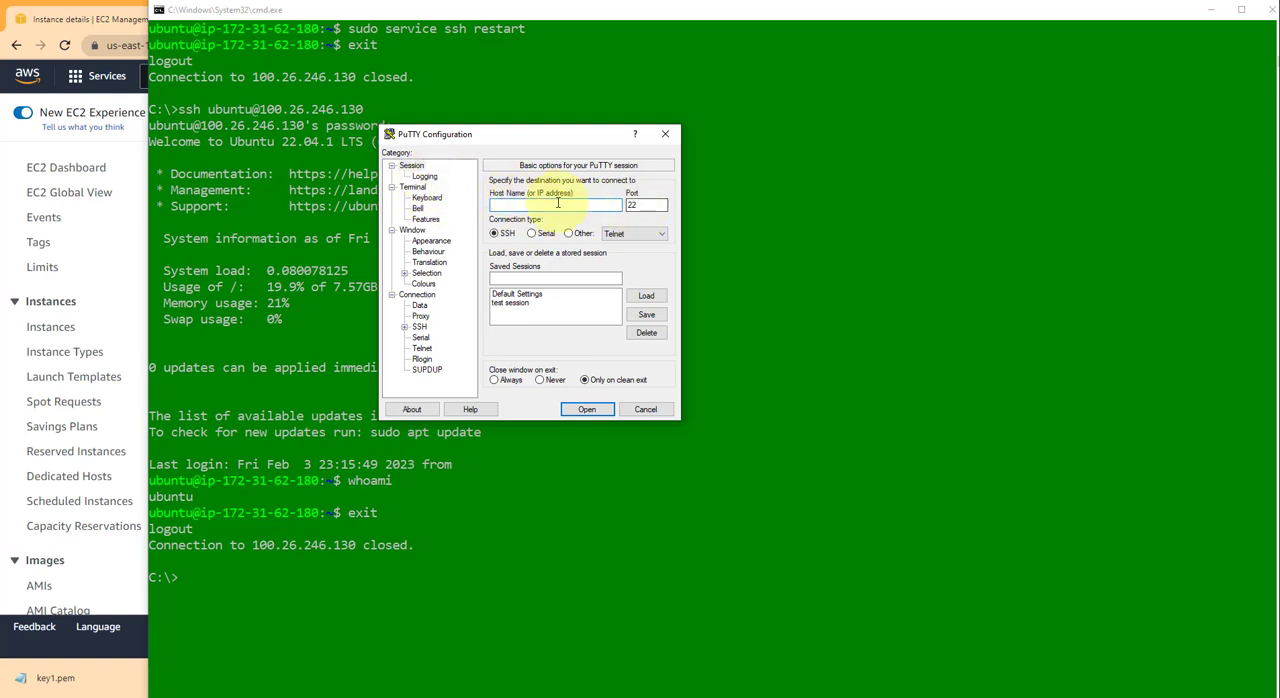
Connect PuTTY to host 100.26.246.130 on SSH port 22.
text(100.2)
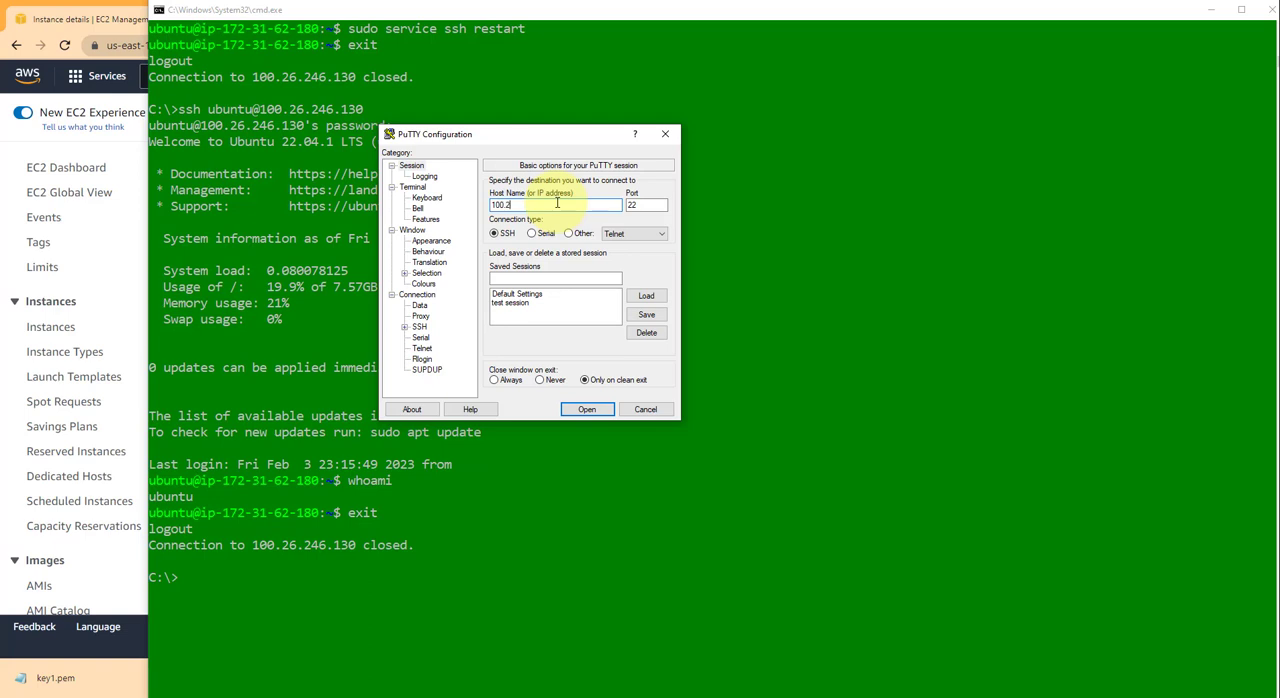
text(6.2)
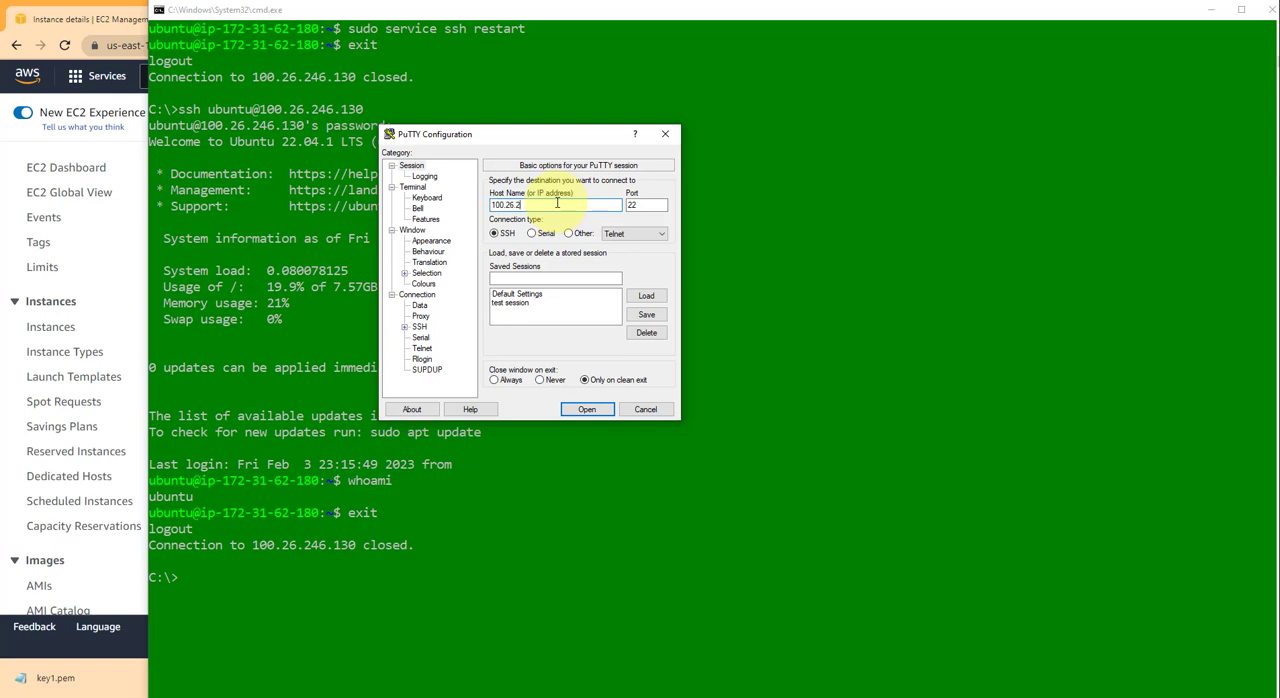
text(46.)
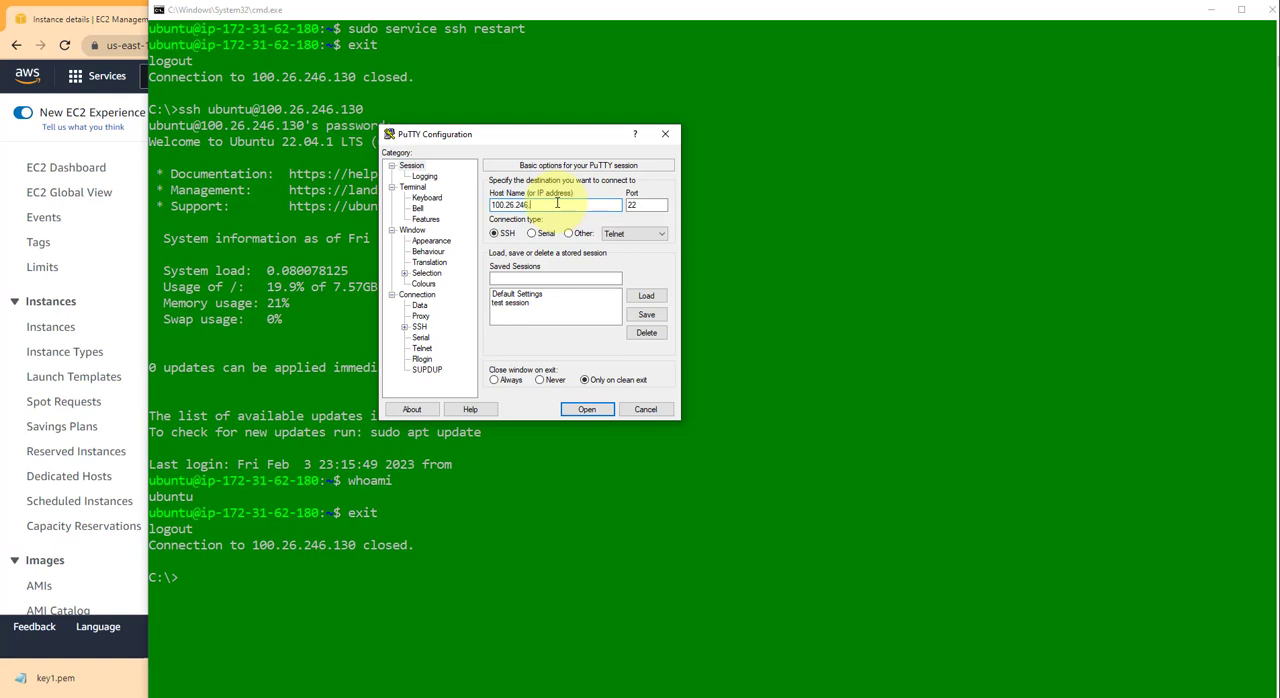
text(130)
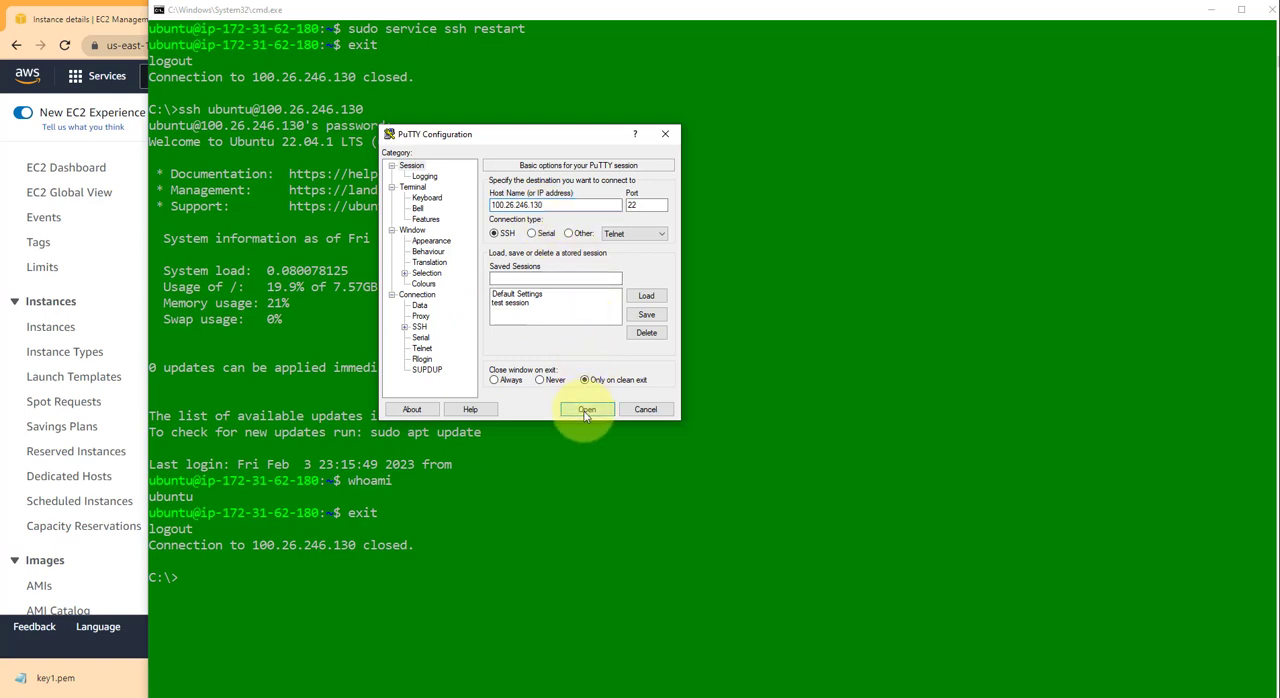
click(586, 410)
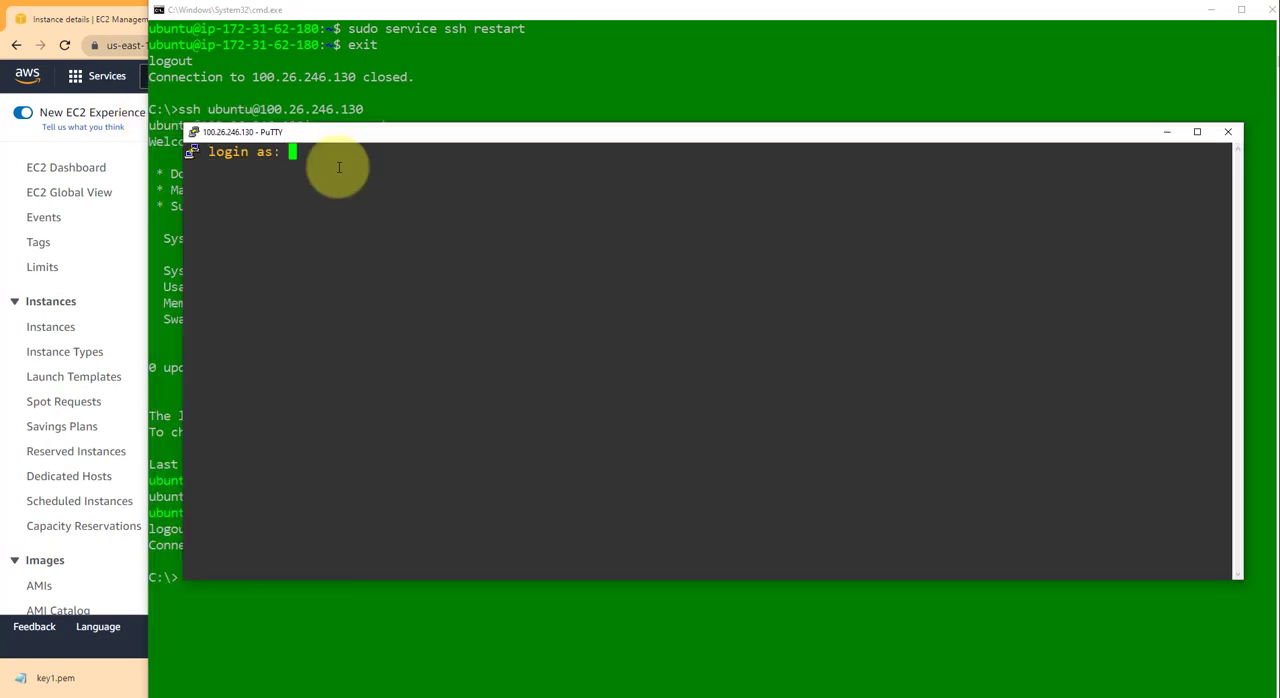
Log in to the instance over PuTTY as ubuntu using the password.
text(ubu)
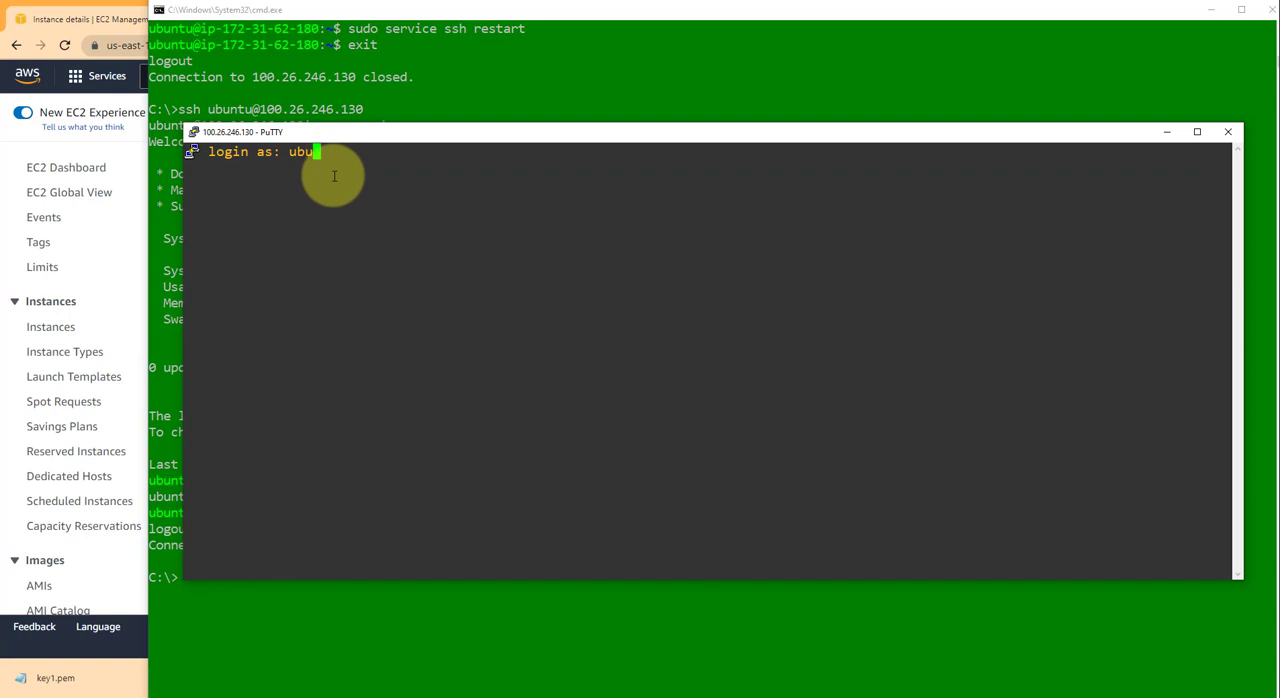
key(Return)
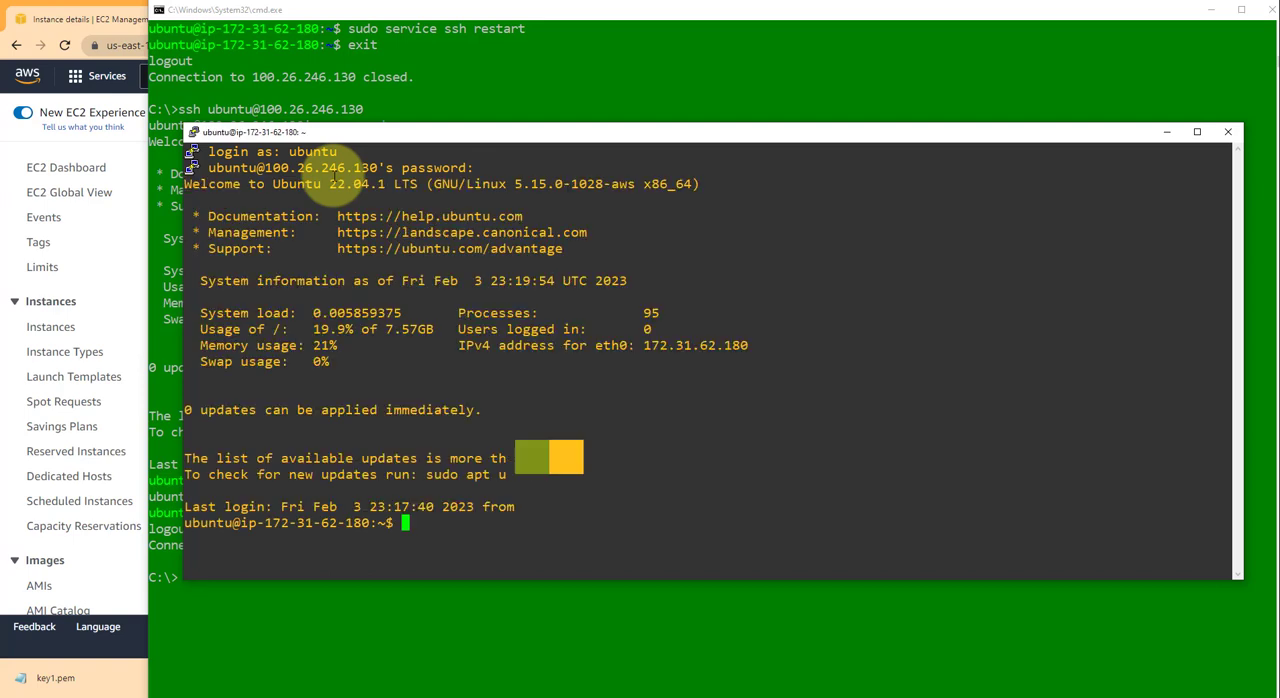
mouse_move(332, 110)
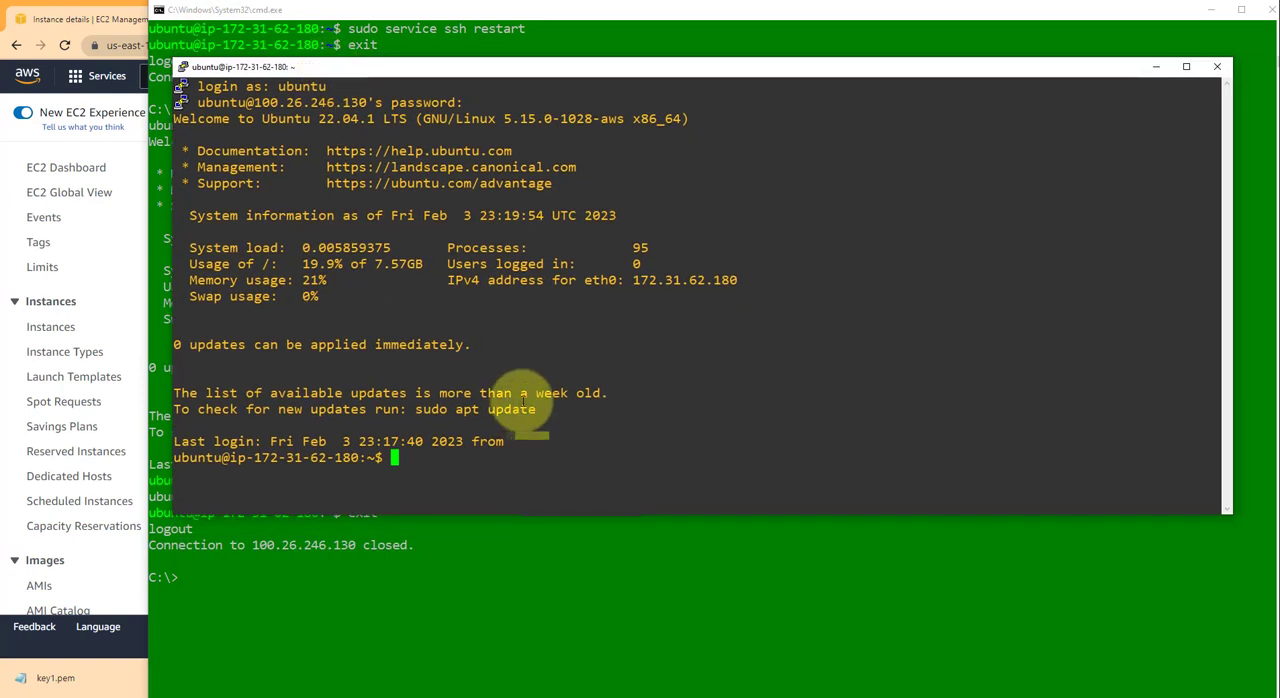
mouse_move(452, 320)
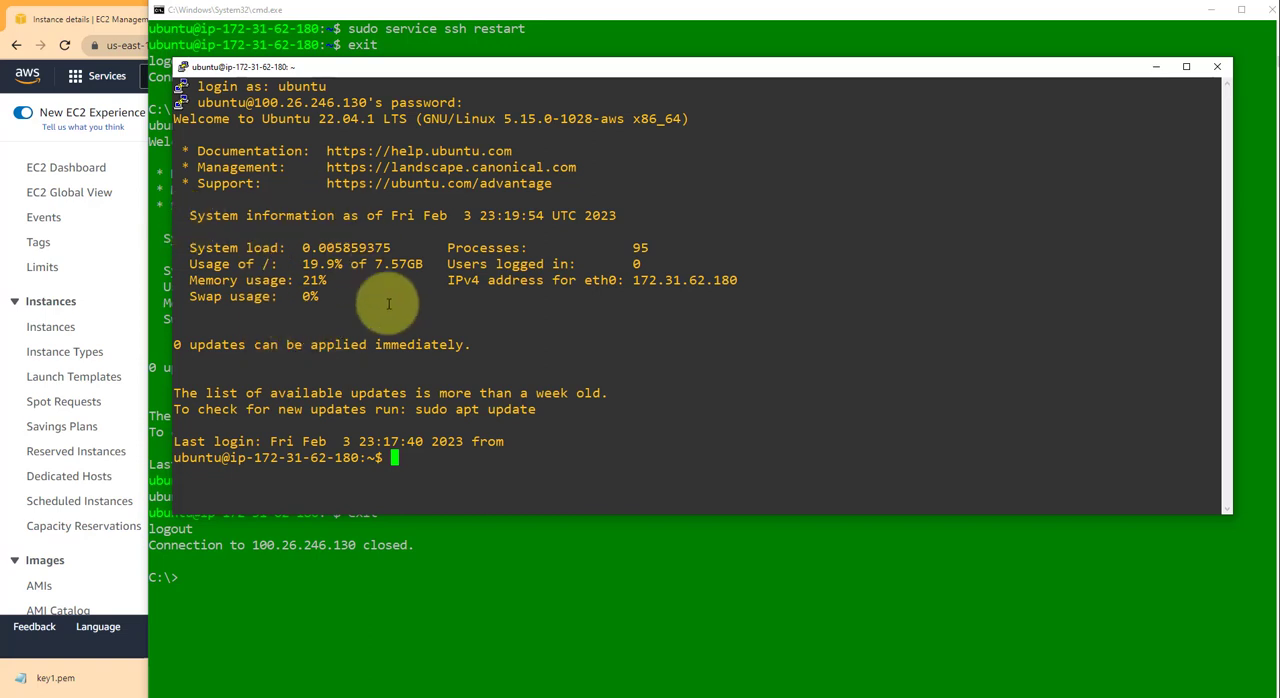
mouse_move(238, 440)
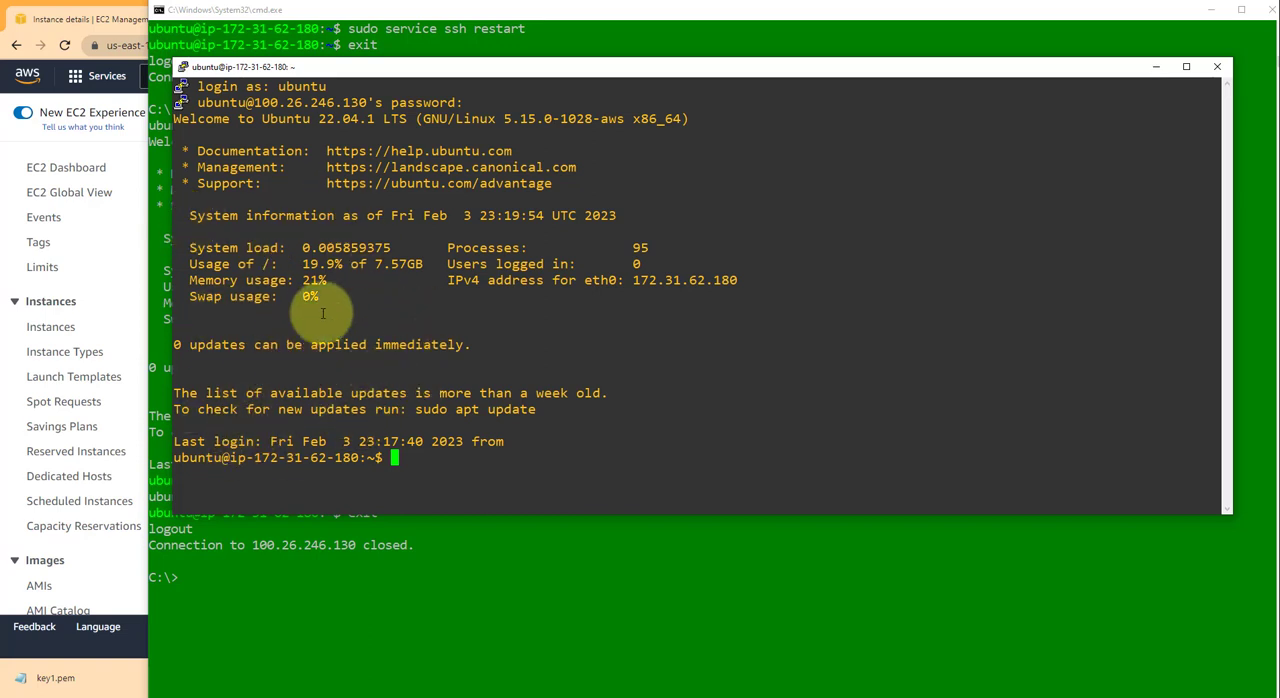
mouse_move(470, 390)
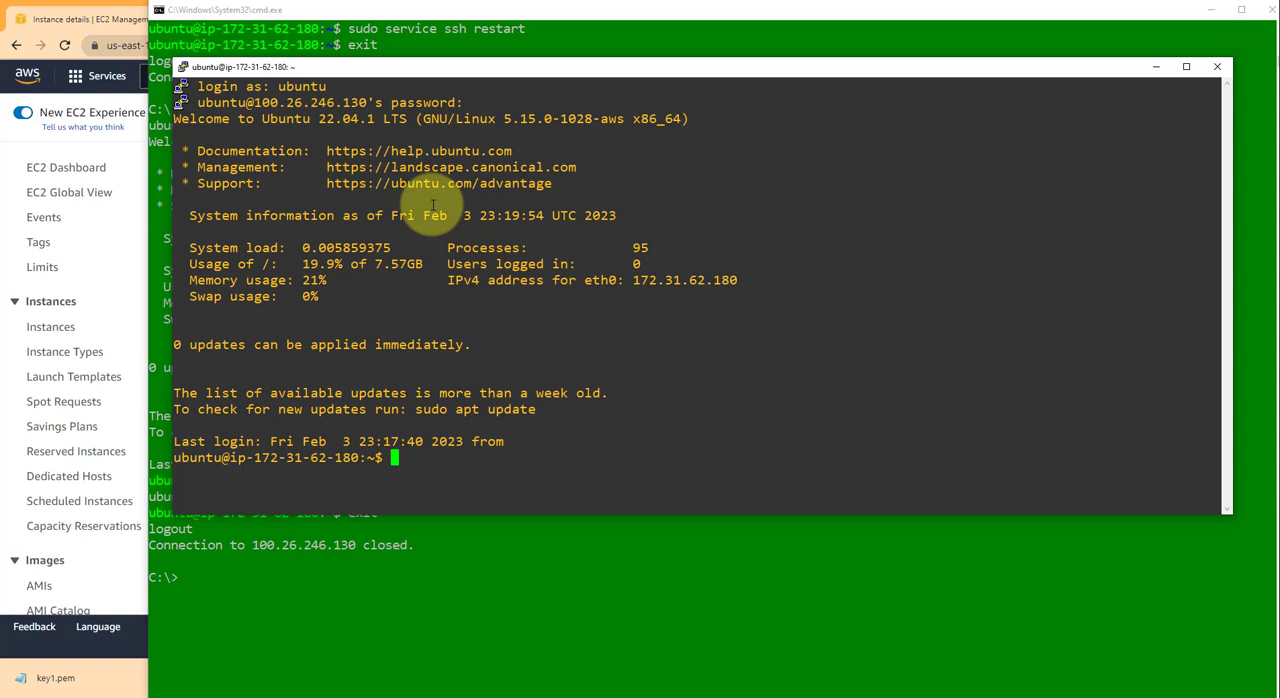
mouse_move(668, 244)
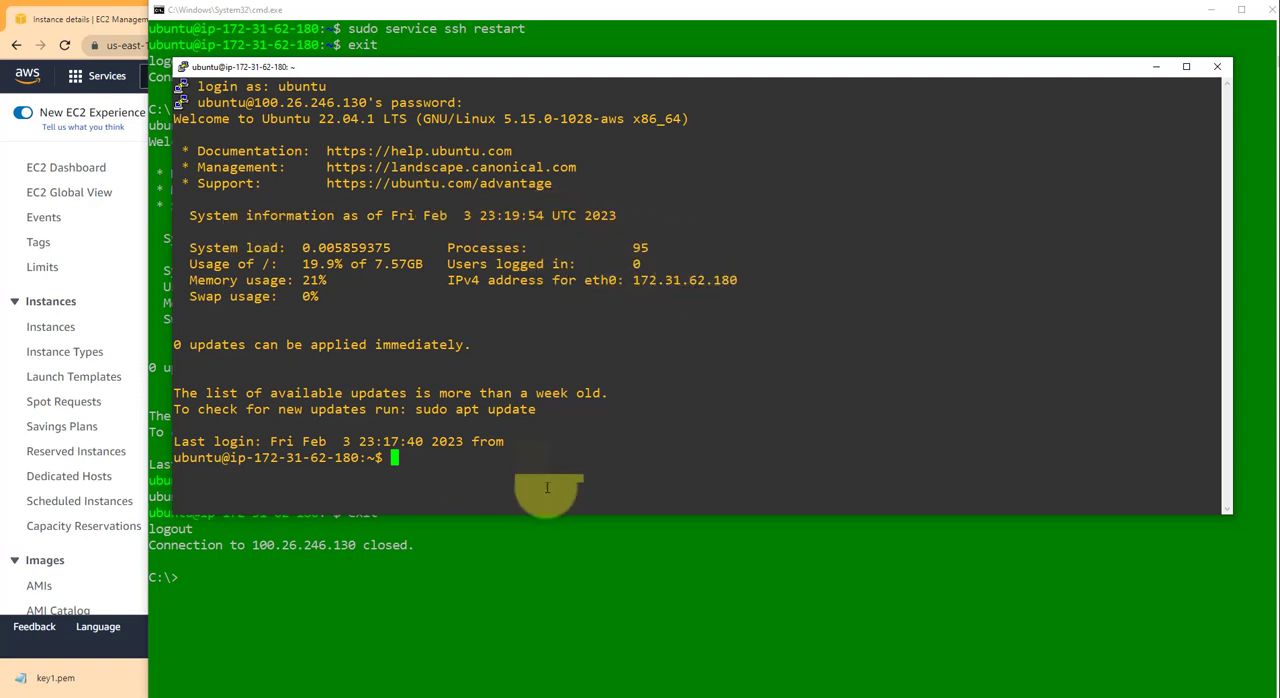
mouse_move(1232, 512)
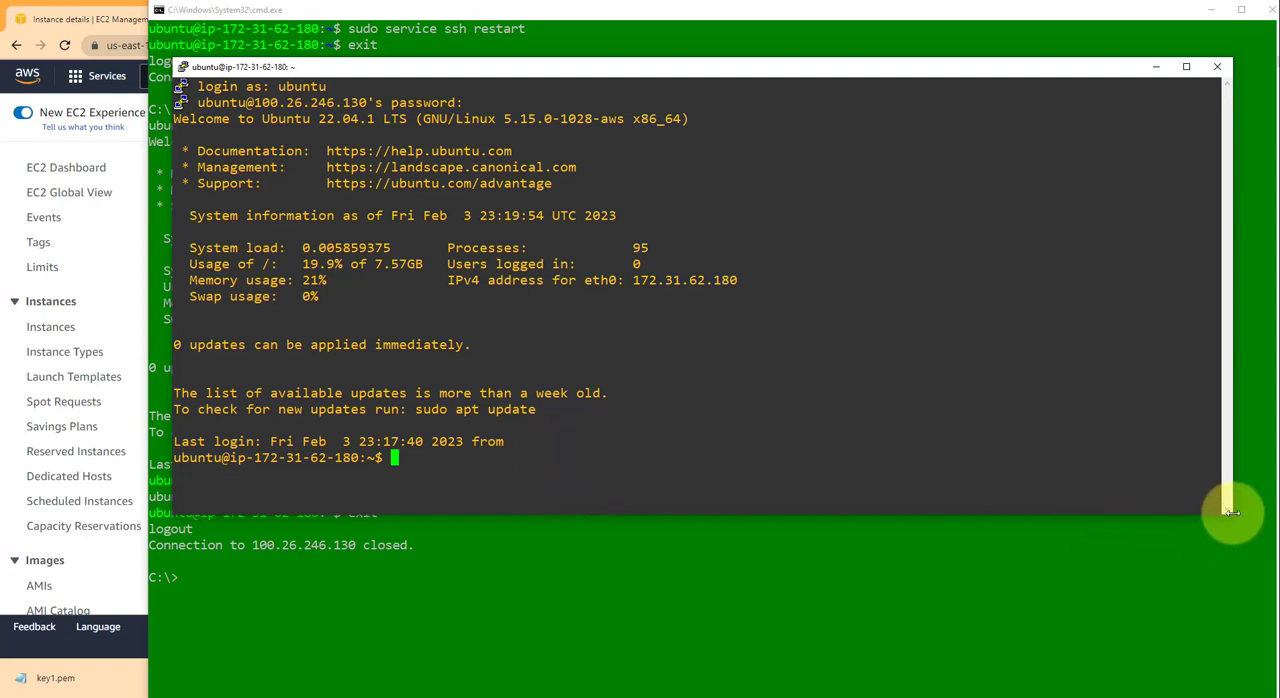
mouse_move(1228, 518)
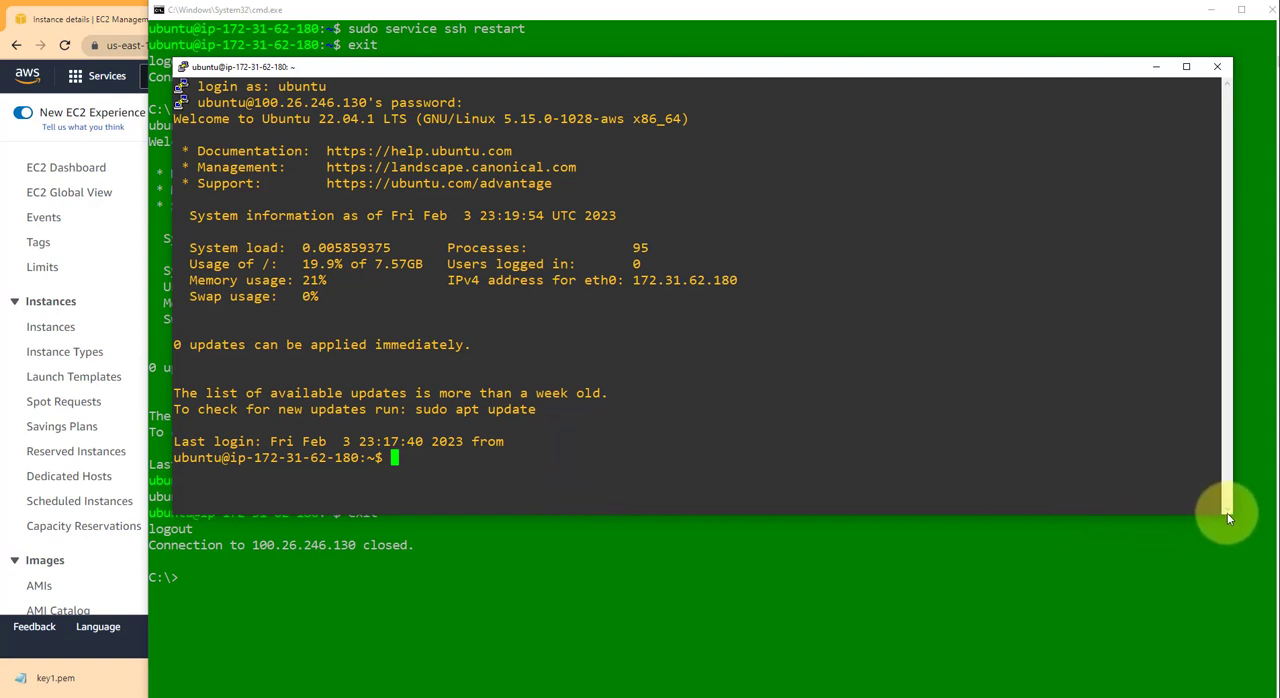